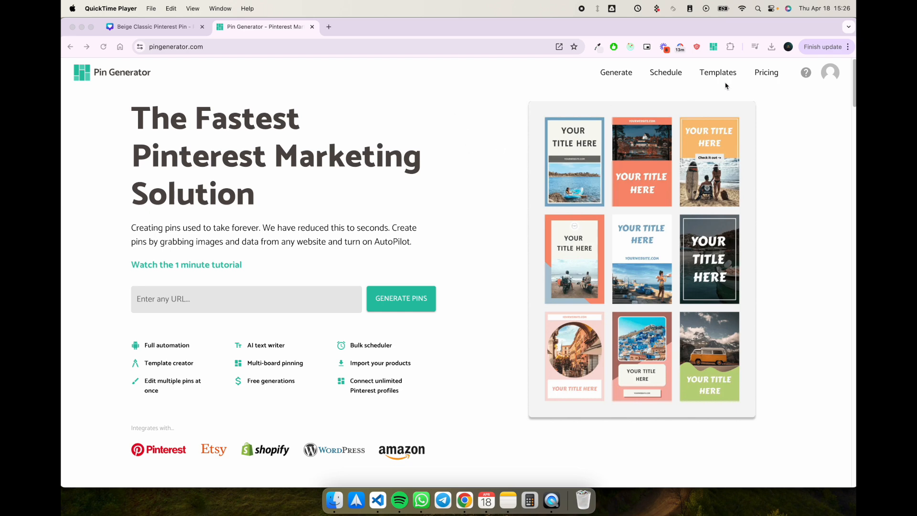
Step: Start a new template from the Templates page, sized as a 1000 × 1500 px Pinterest pin
click(718, 72)
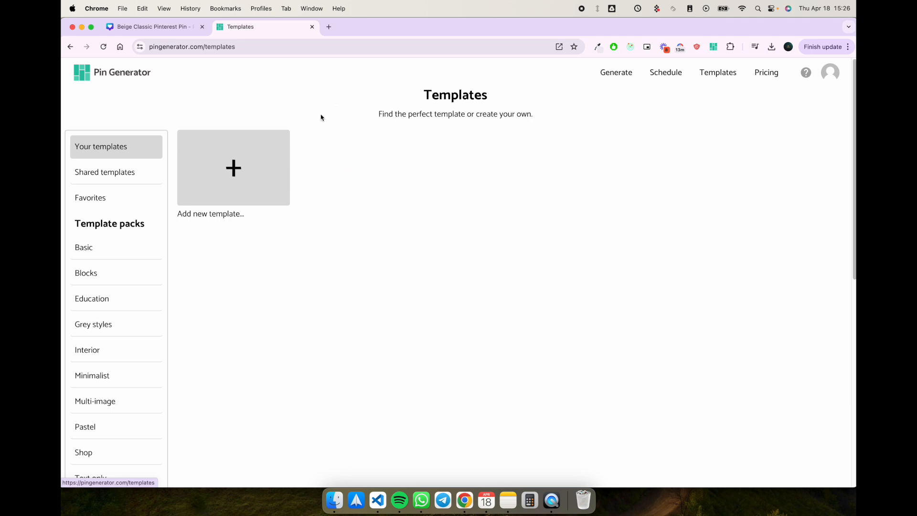
click(233, 167)
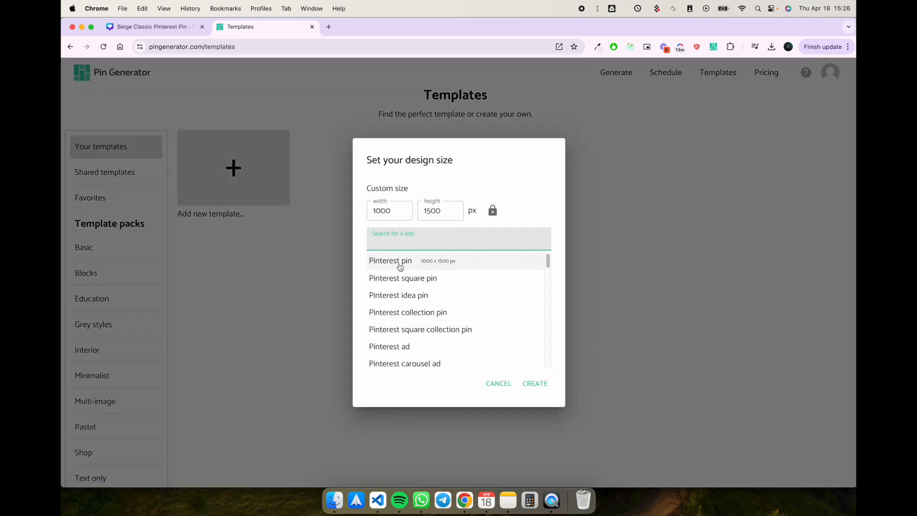
mouse_move(387, 177)
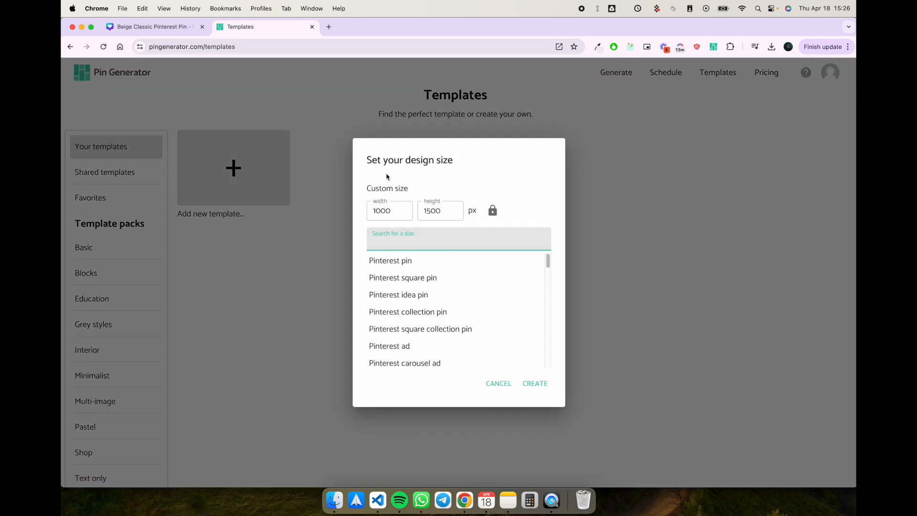
mouse_move(384, 264)
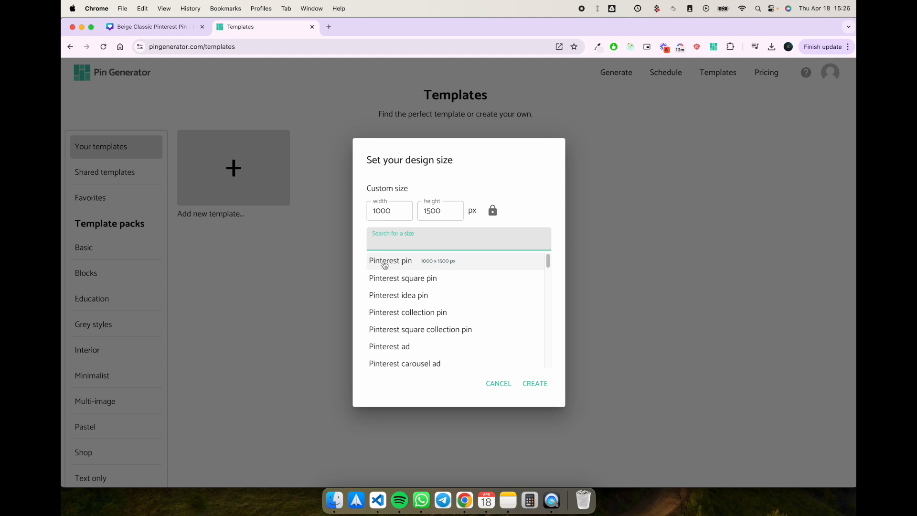
mouse_move(429, 264)
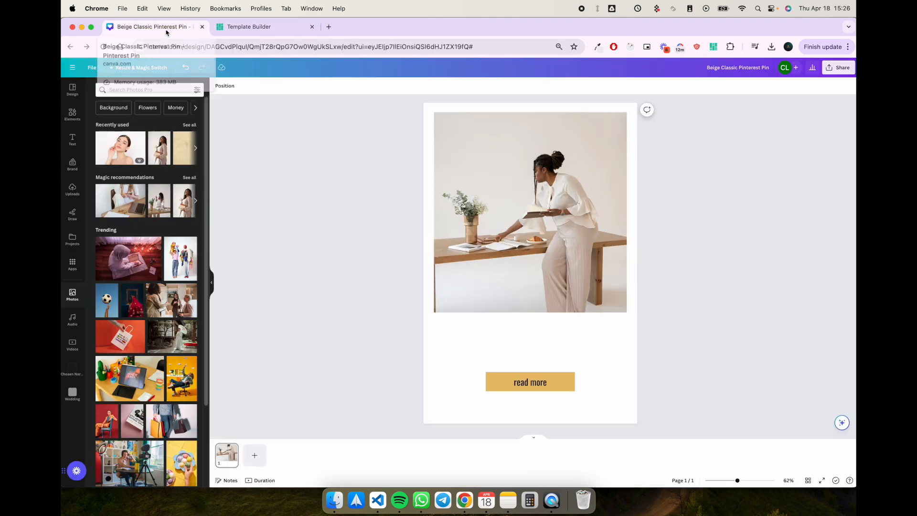
mouse_move(330, 299)
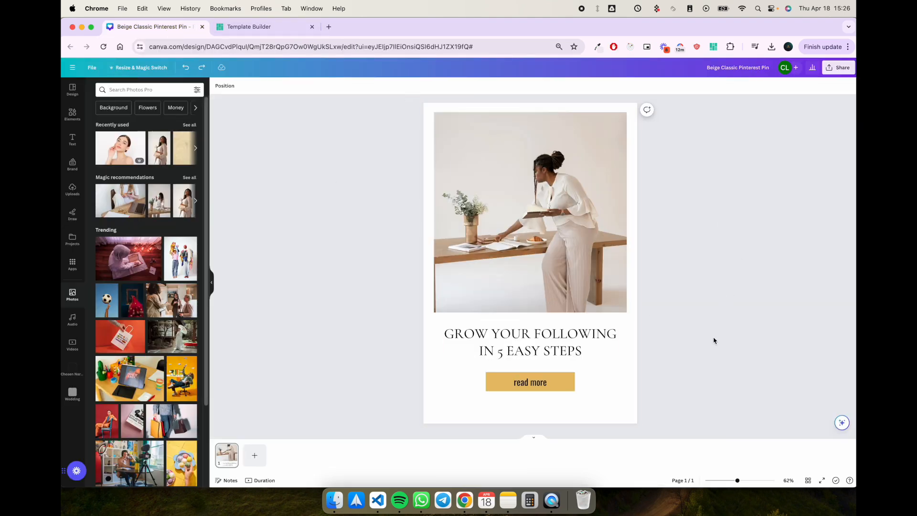
Step: Inspect the Canva pin's title and read more button, then return to the Template Builder
click(530, 341)
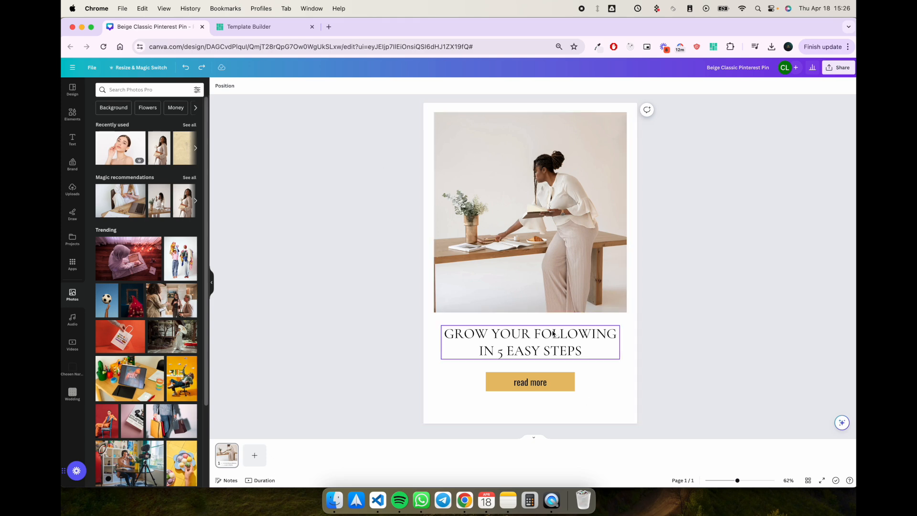
click(529, 382)
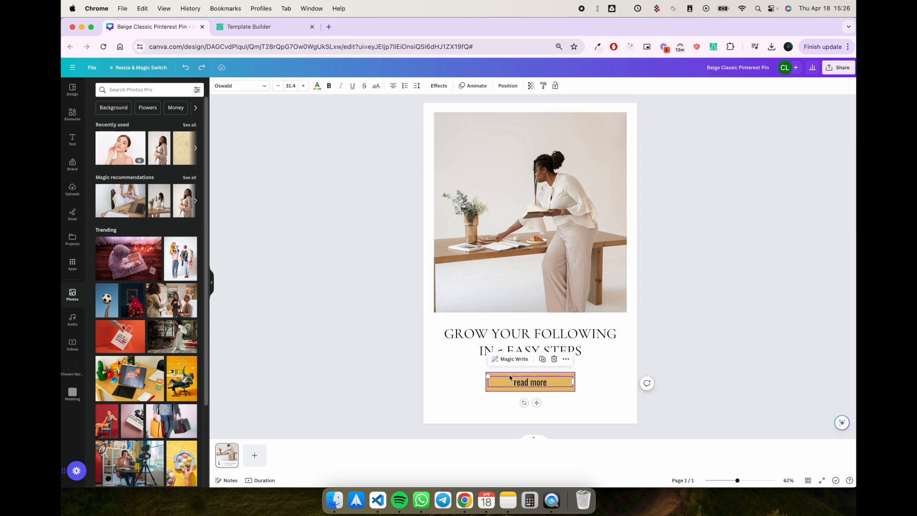
click(530, 382)
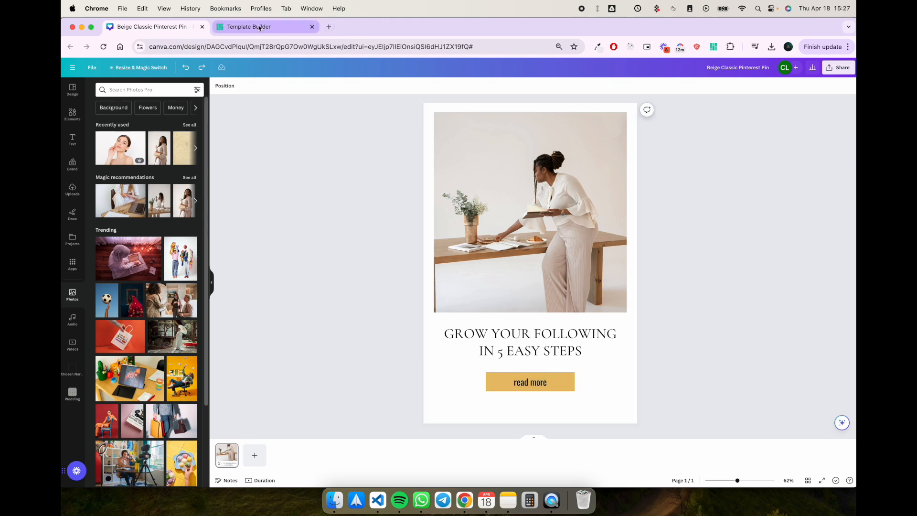
click(259, 27)
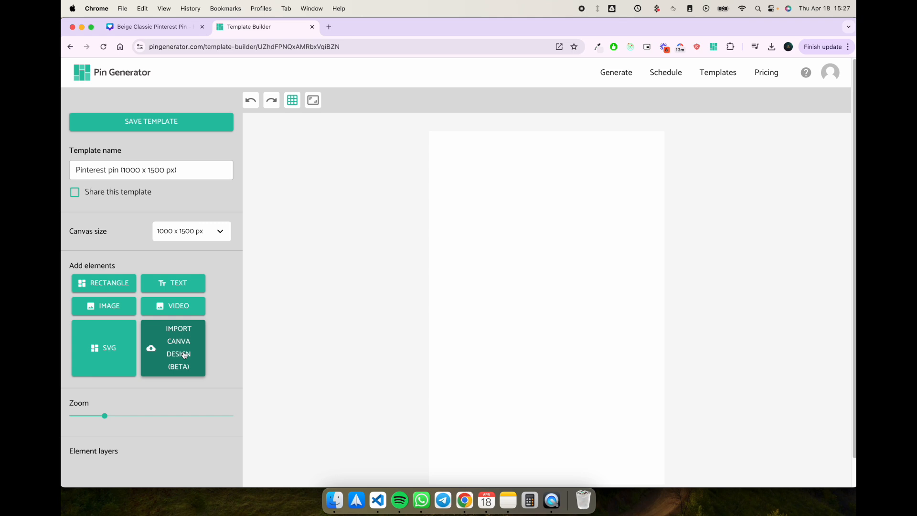
Step: Begin a Canva design import, review the text-layer advice, and proceed to upload a Canva SVG
click(173, 348)
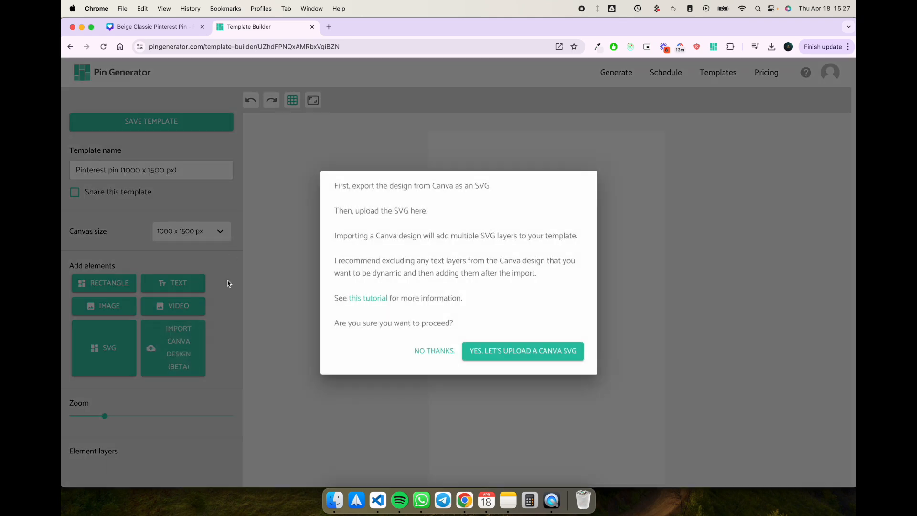
mouse_move(334, 193)
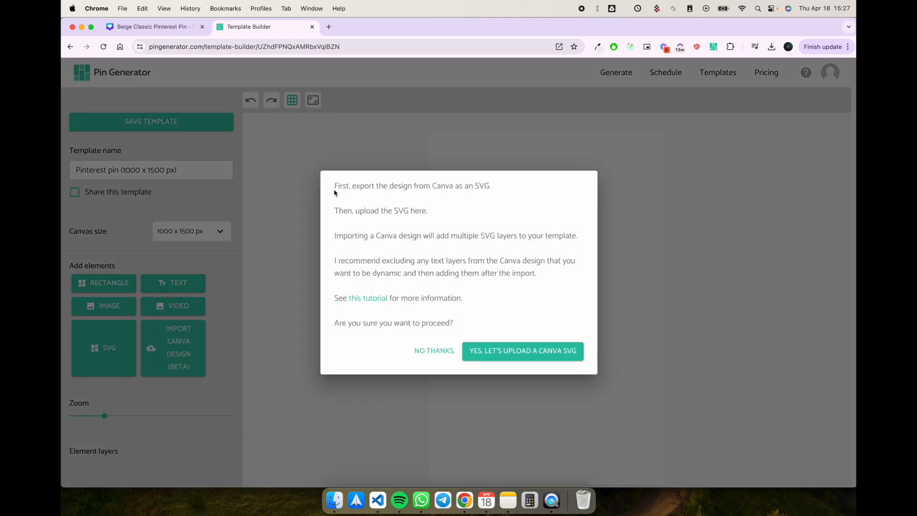
mouse_move(461, 319)
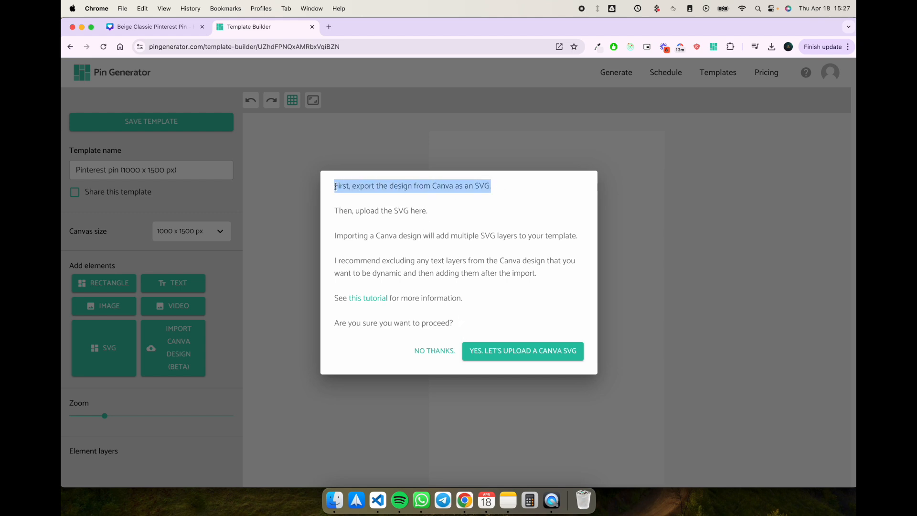
mouse_move(497, 194)
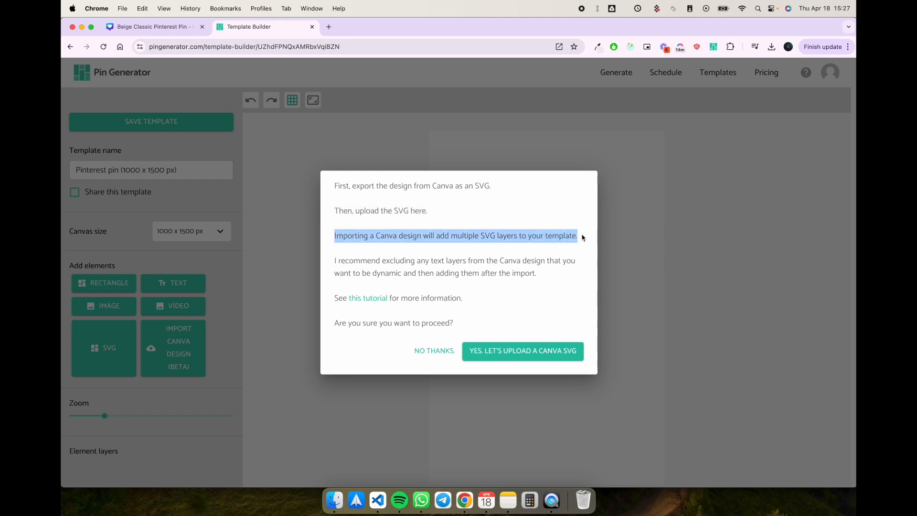
mouse_move(486, 234)
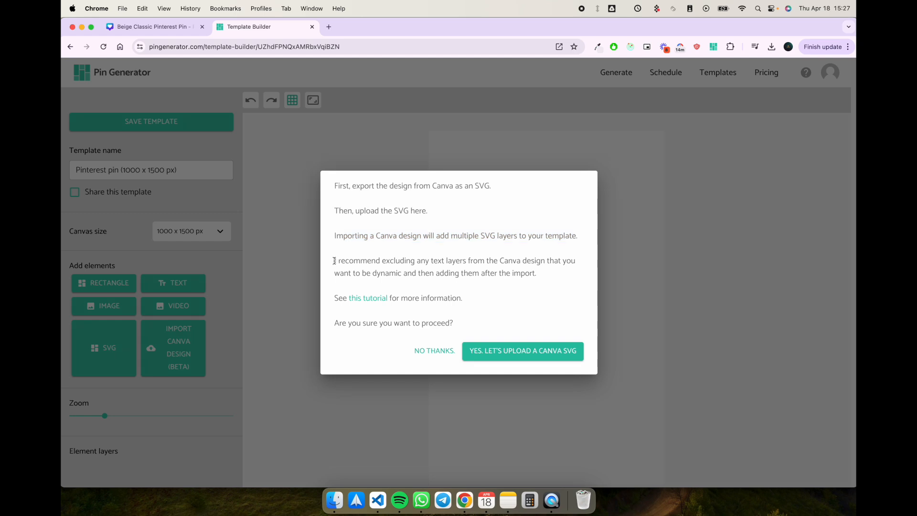
drag(335, 259, 515, 259)
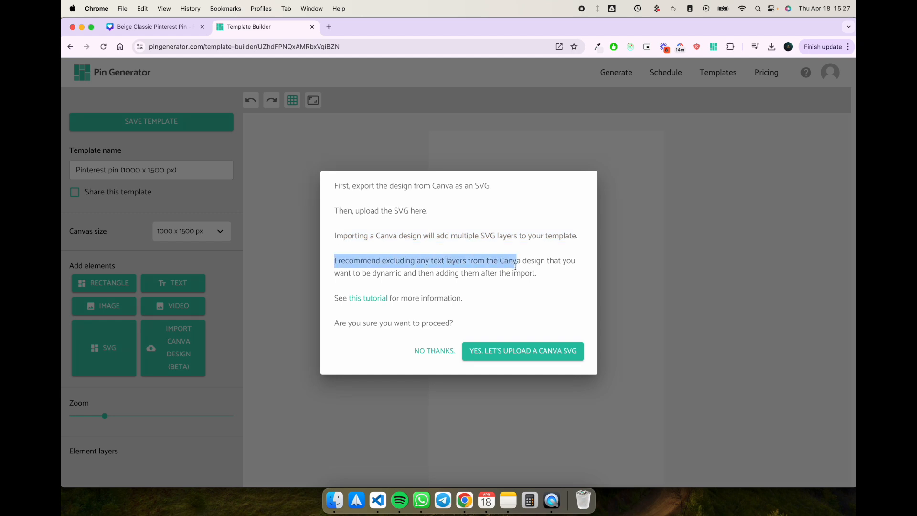
drag(514, 260, 535, 272)
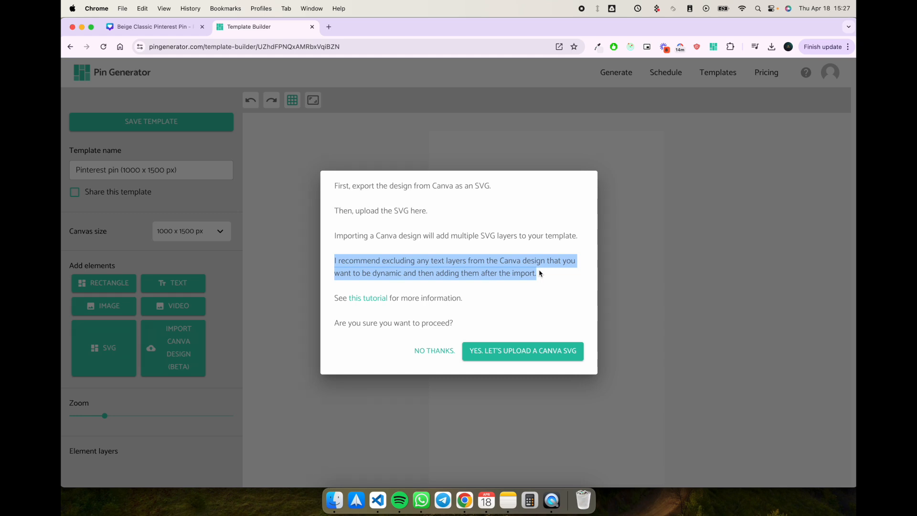
mouse_move(366, 298)
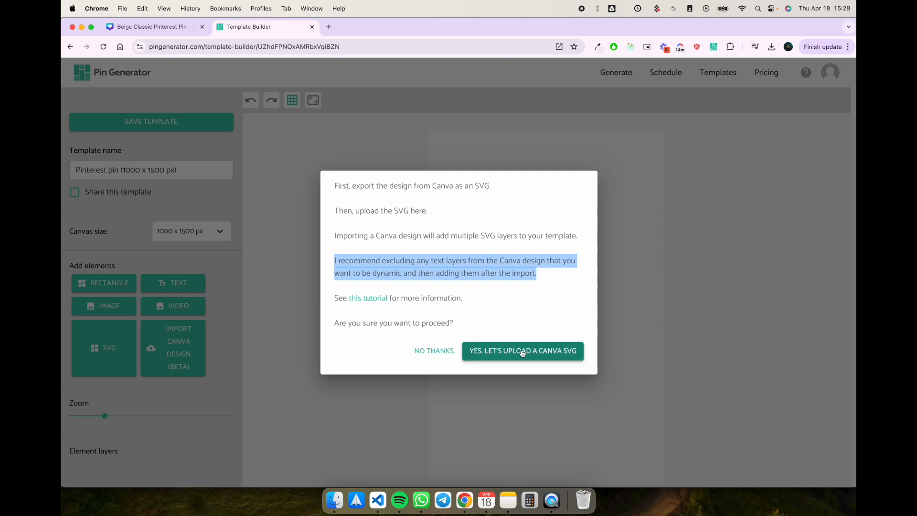
click(522, 352)
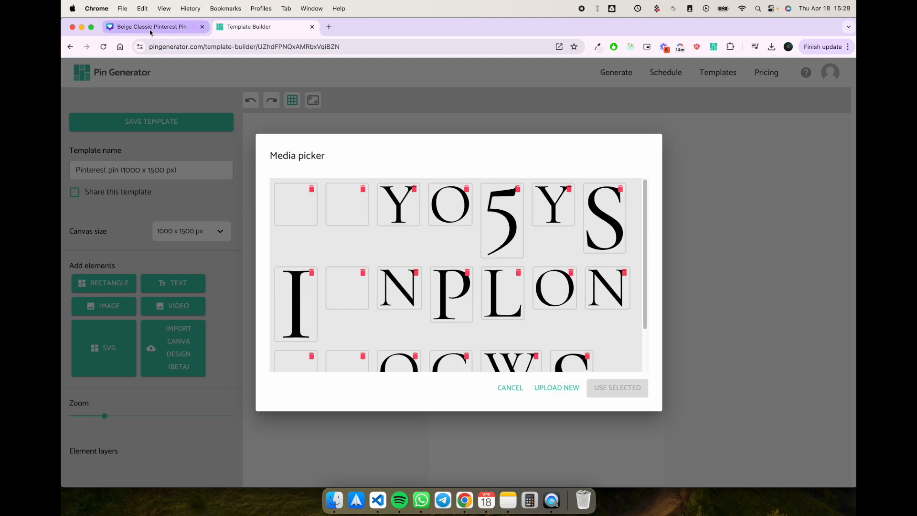
Step: Download the beige Canva pin design as an SVG file via Share > Download
click(153, 26)
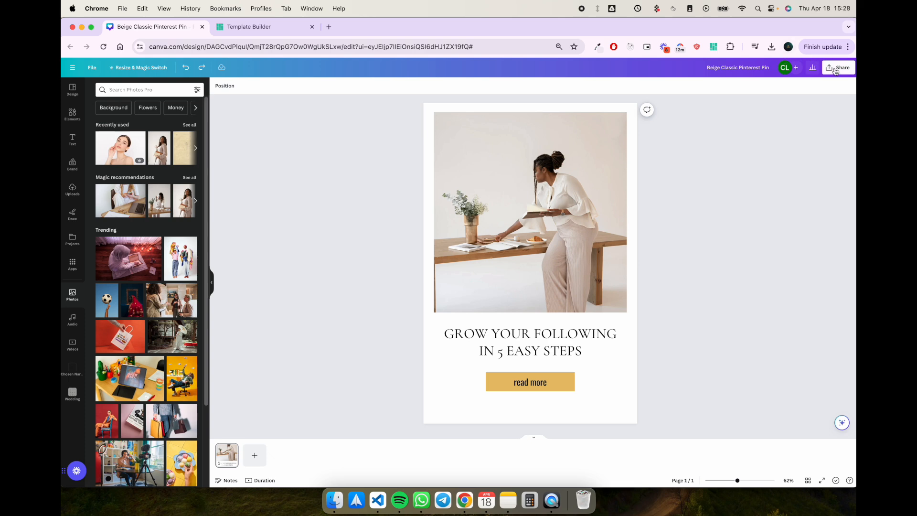
click(838, 67)
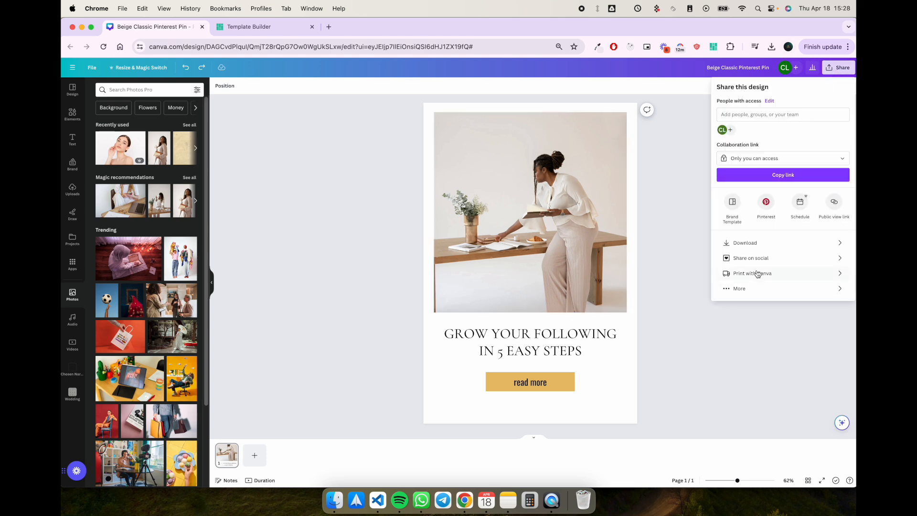
click(744, 242)
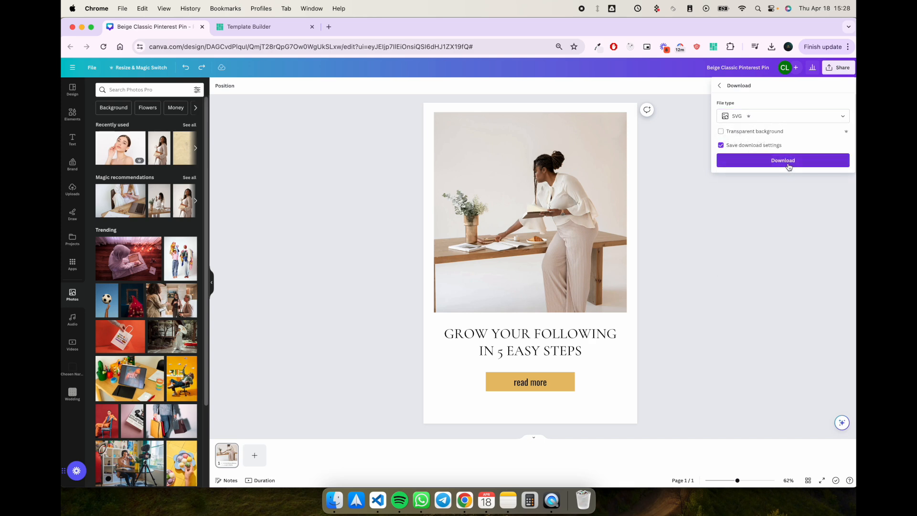
click(783, 160)
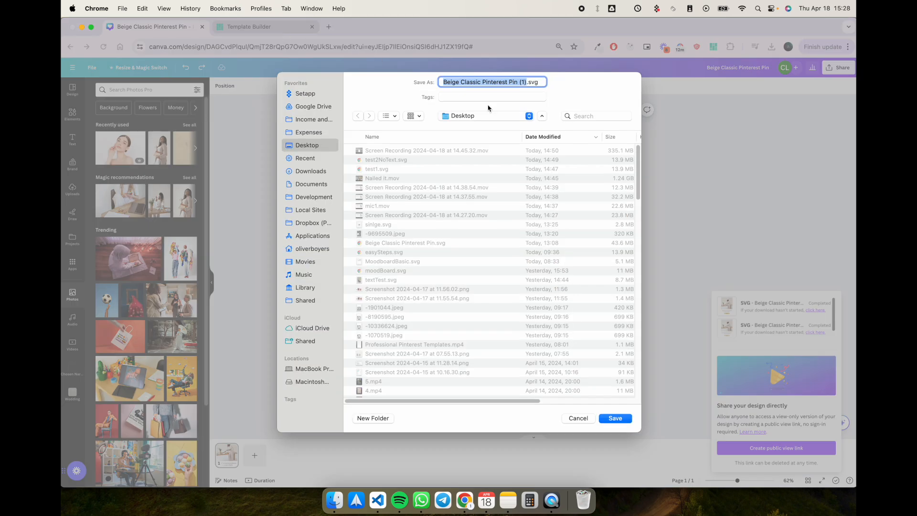
mouse_move(579, 427)
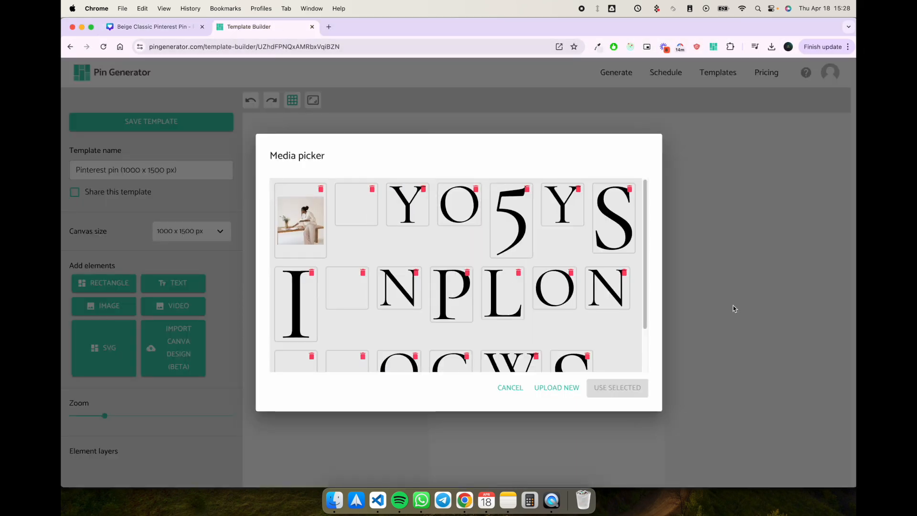
Step: Upload test1.svg from the Desktop to the media picker and select it for the template
click(556, 387)
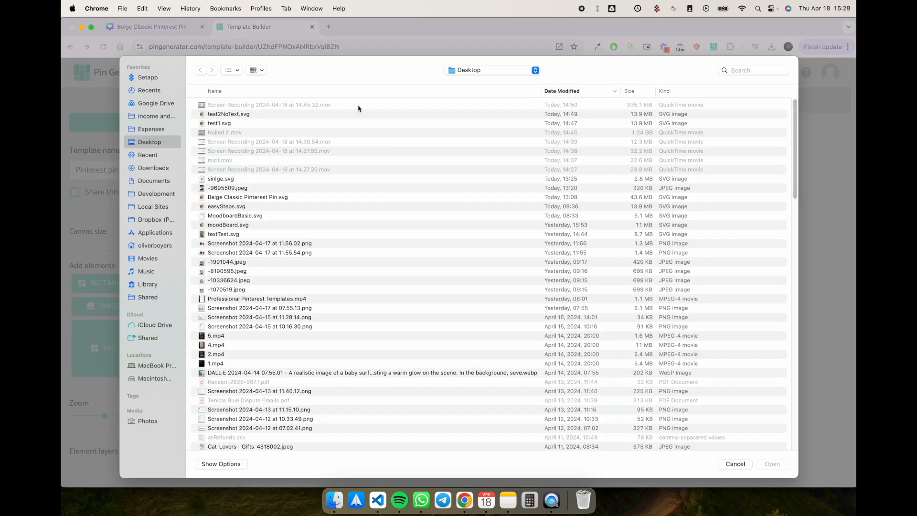
mouse_move(237, 126)
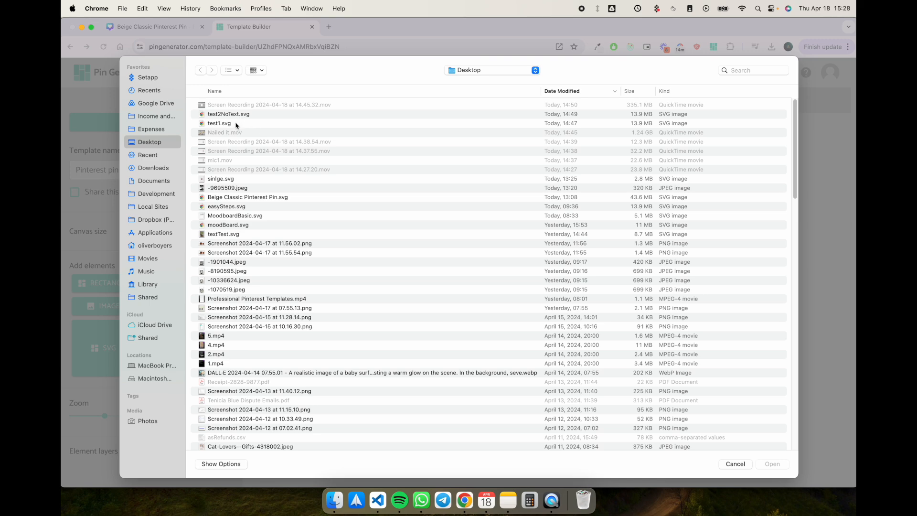
click(218, 124)
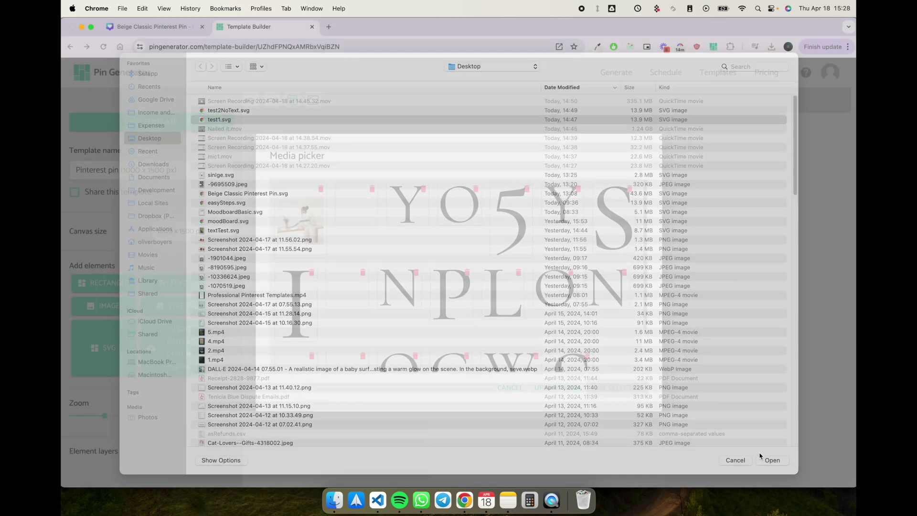
click(735, 459)
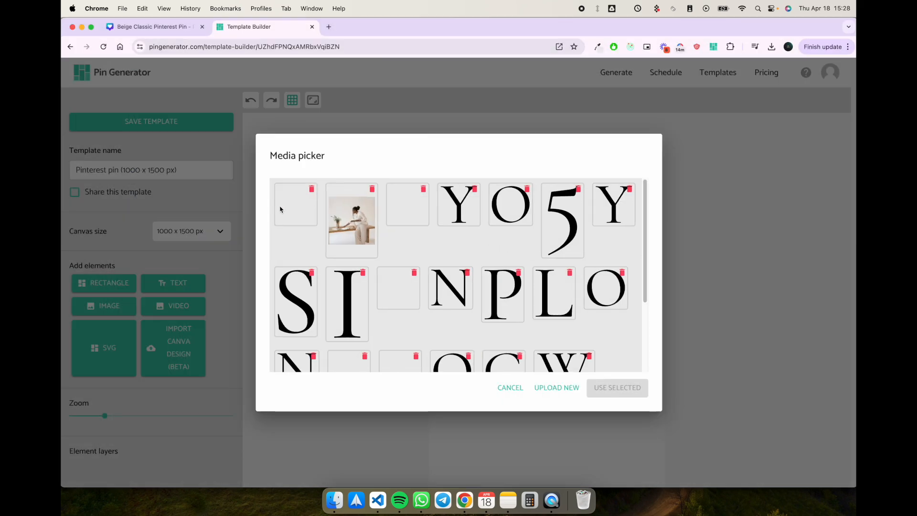
click(296, 204)
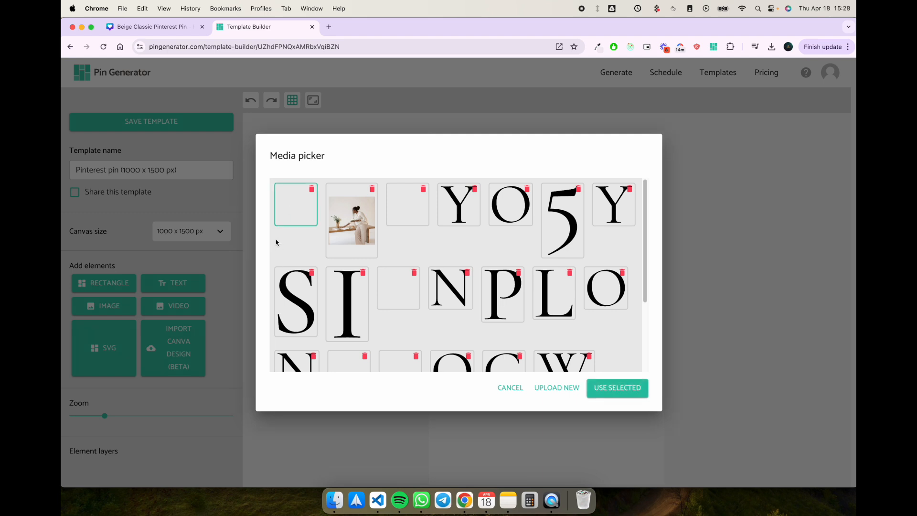
mouse_move(321, 238)
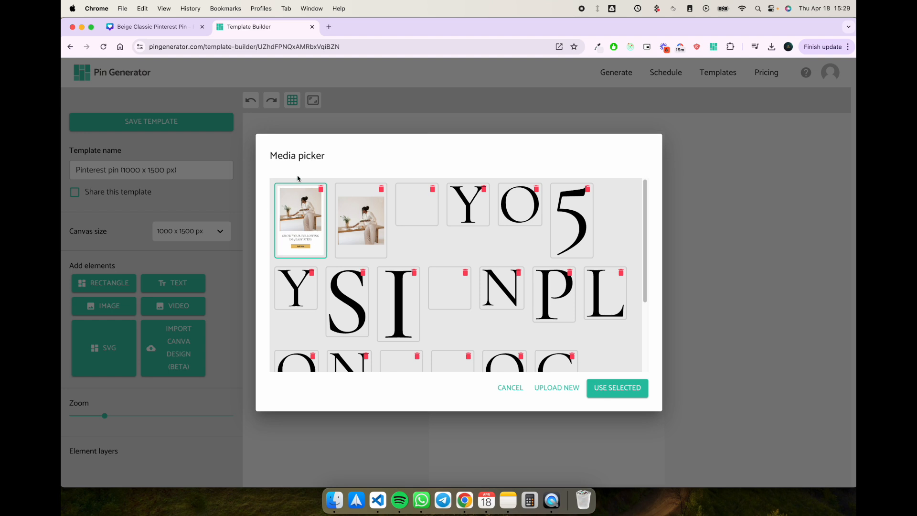
mouse_move(604, 366)
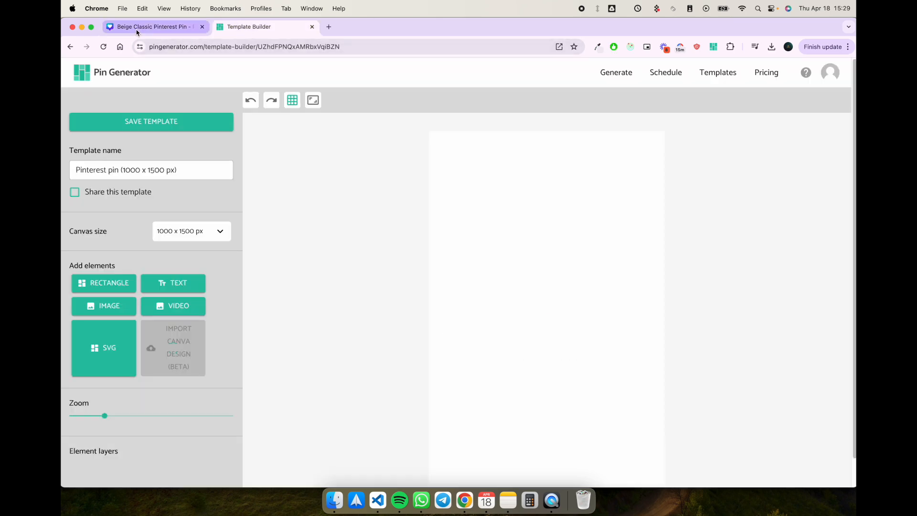
Step: Review the imported pin's photo, title and read-more layers against the original Canva design
click(144, 26)
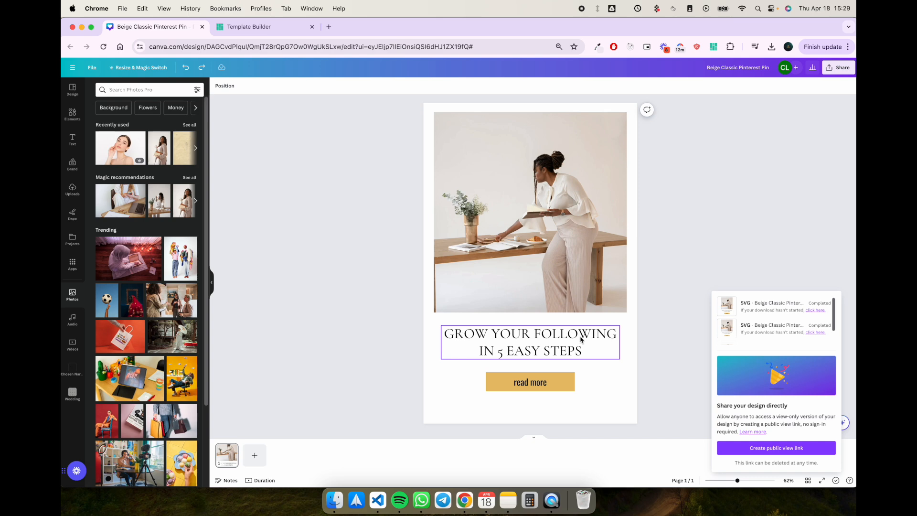
click(248, 26)
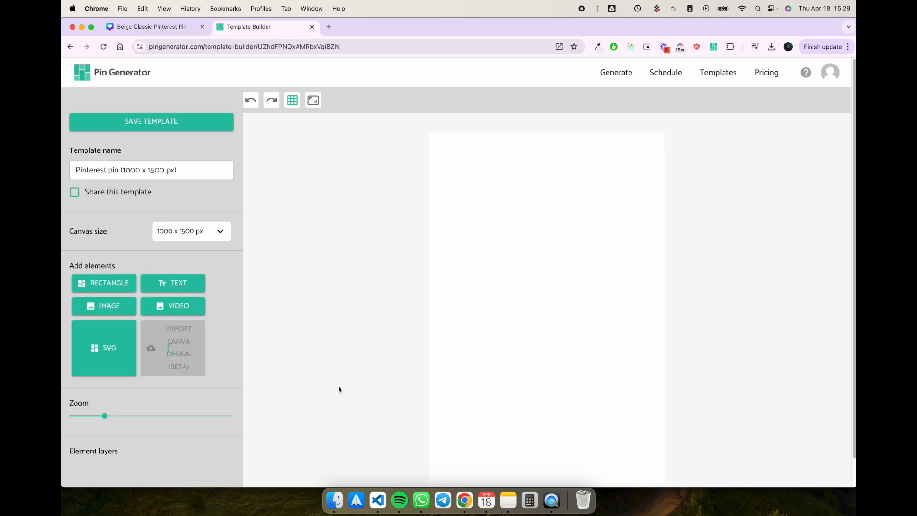
click(172, 347)
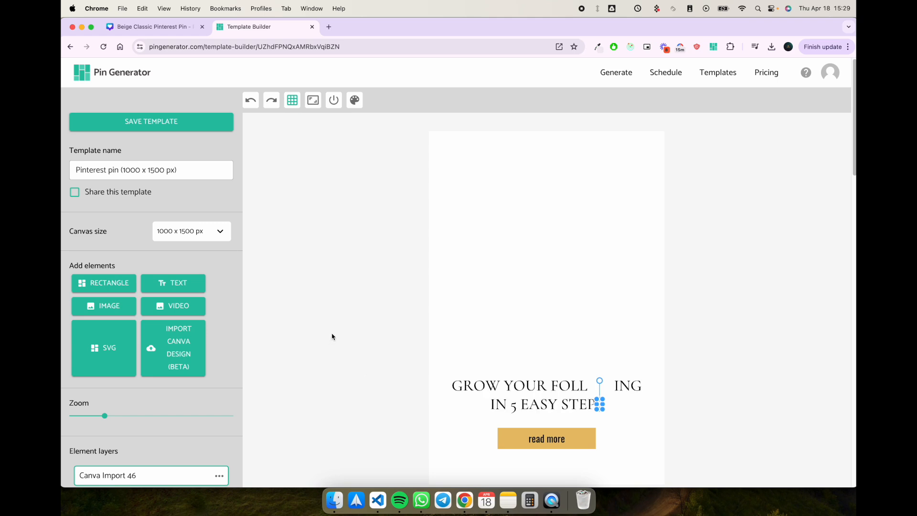
scroll(down, 3)
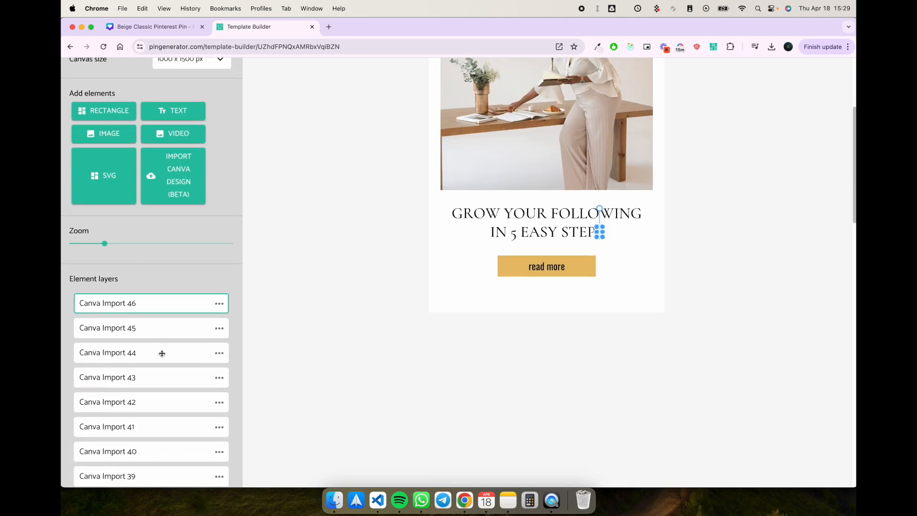
scroll(down, 3)
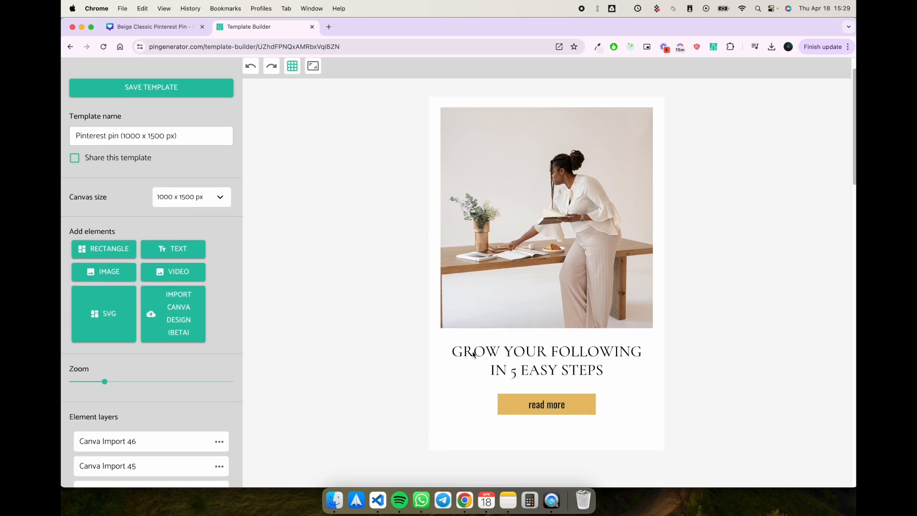
click(474, 353)
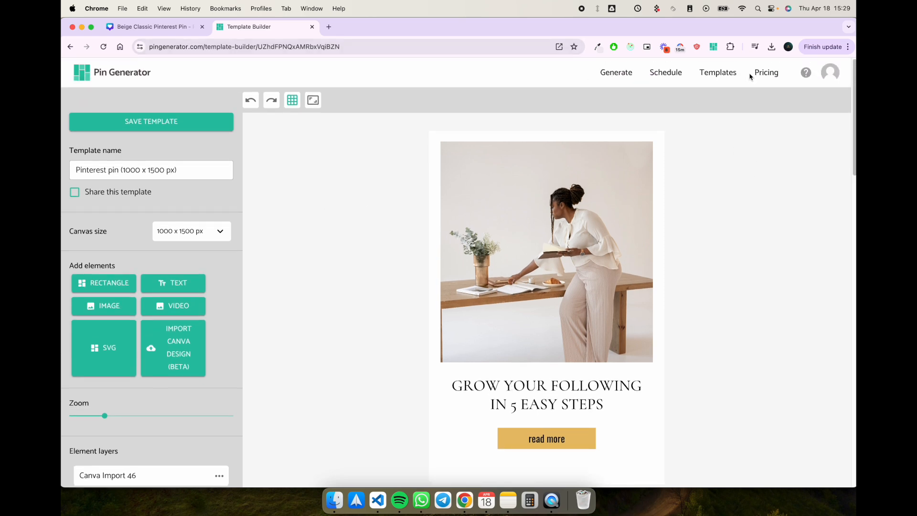
click(718, 73)
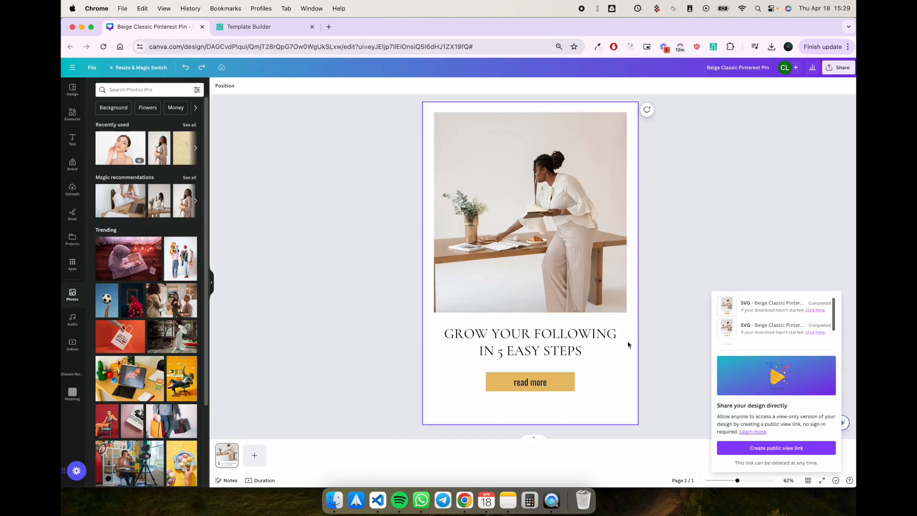
Step: Delete the GROW YOUR FOLLOWING IN 5 EASY STEPS headline in Canva and download the pin as SVG
click(530, 342)
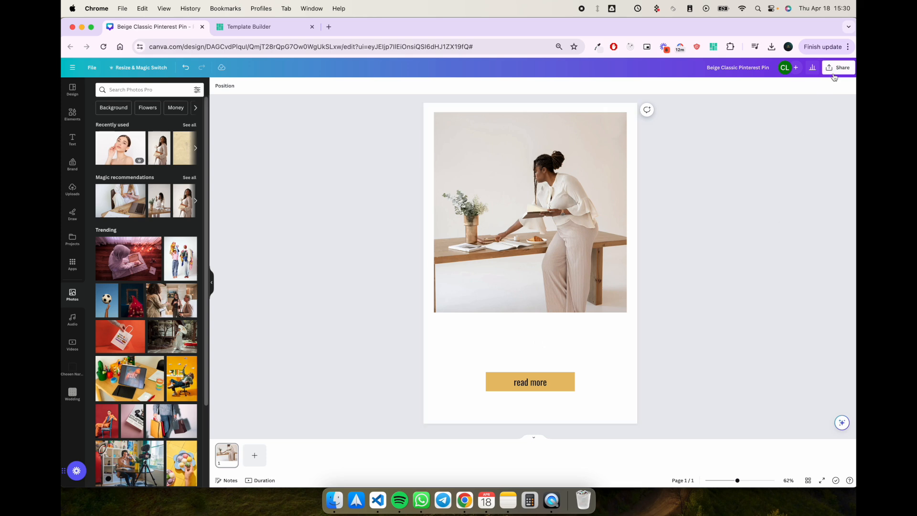
click(837, 67)
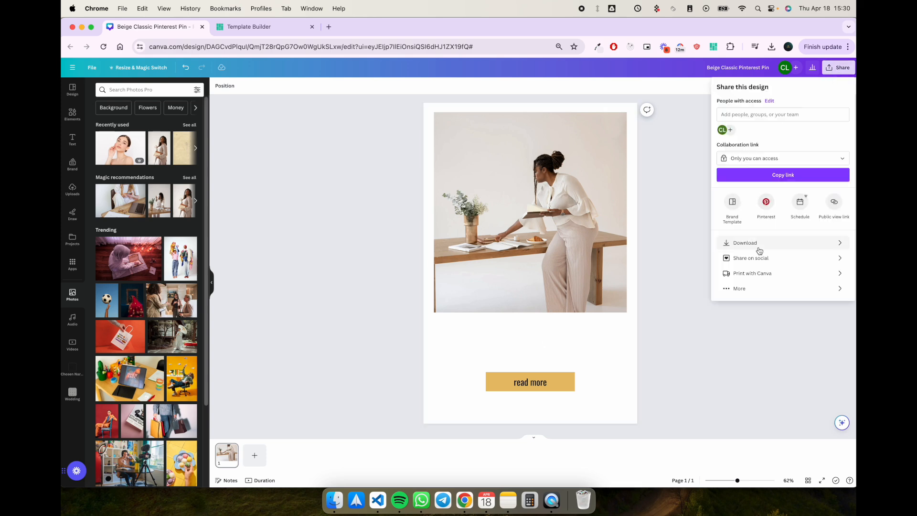
click(745, 242)
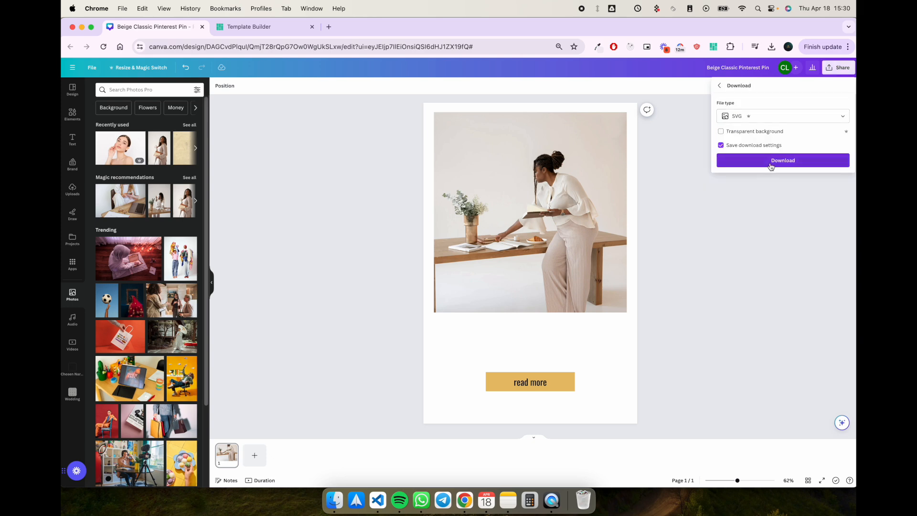
click(783, 160)
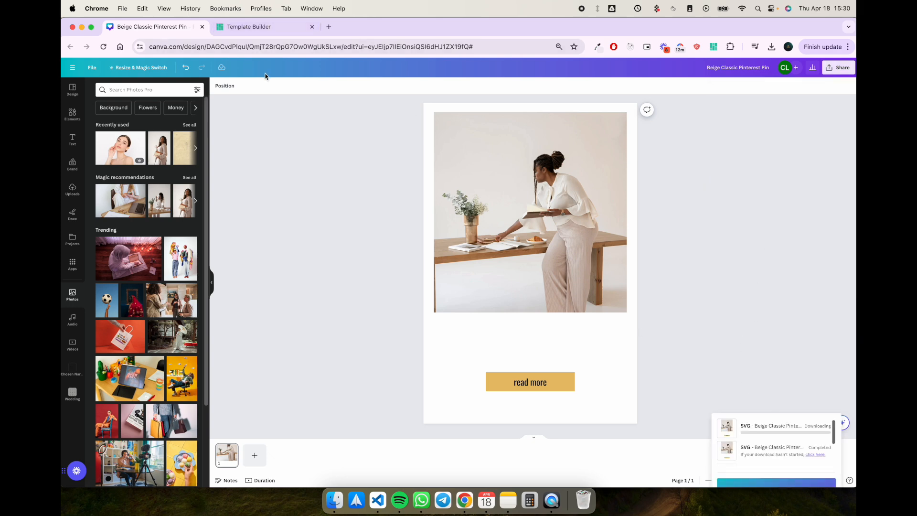
Step: Start a Canva import in the fresh template and upload the headline-free SVG to the media library
click(251, 27)
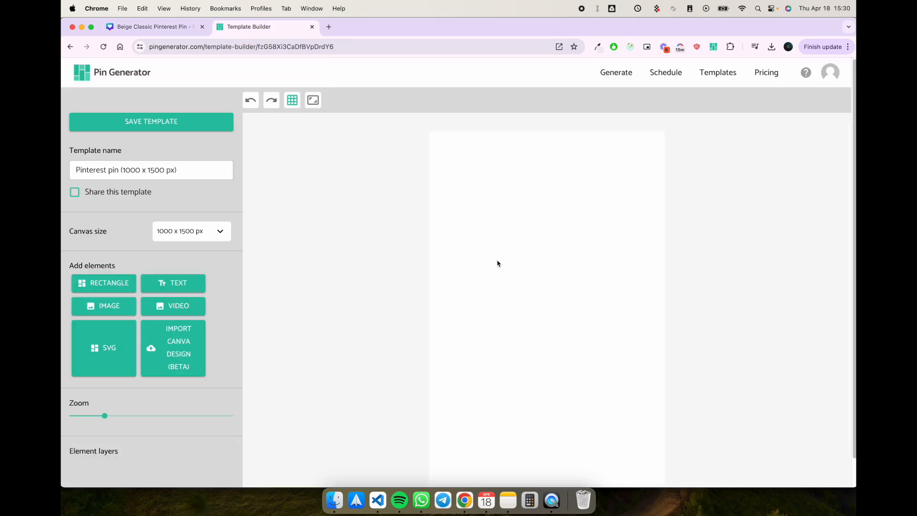
click(173, 347)
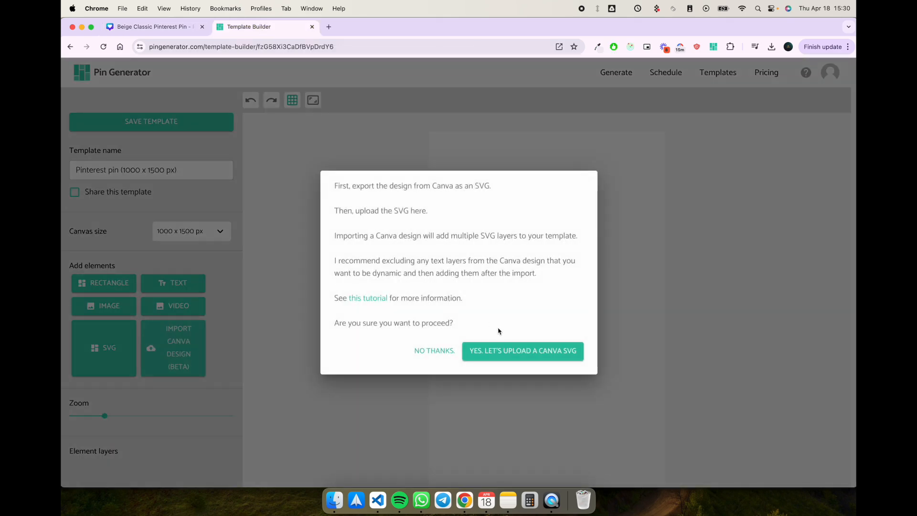
click(523, 351)
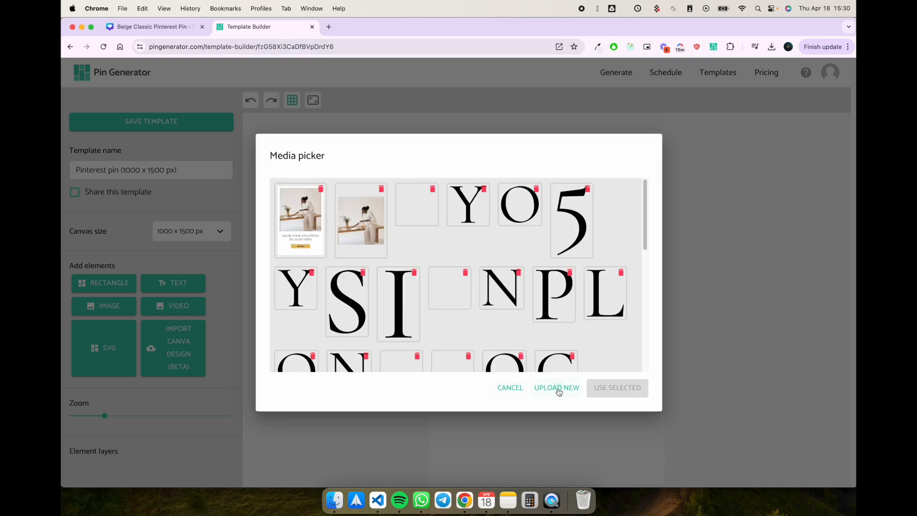
click(556, 388)
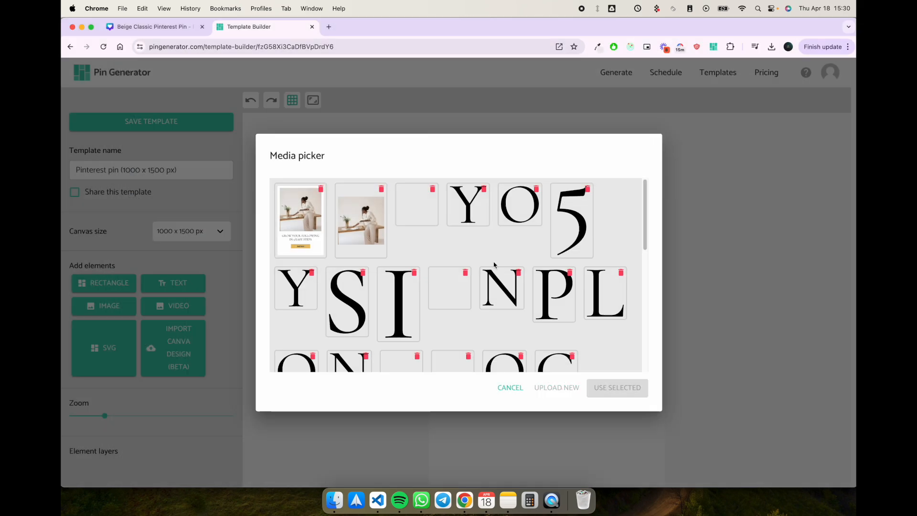
click(556, 387)
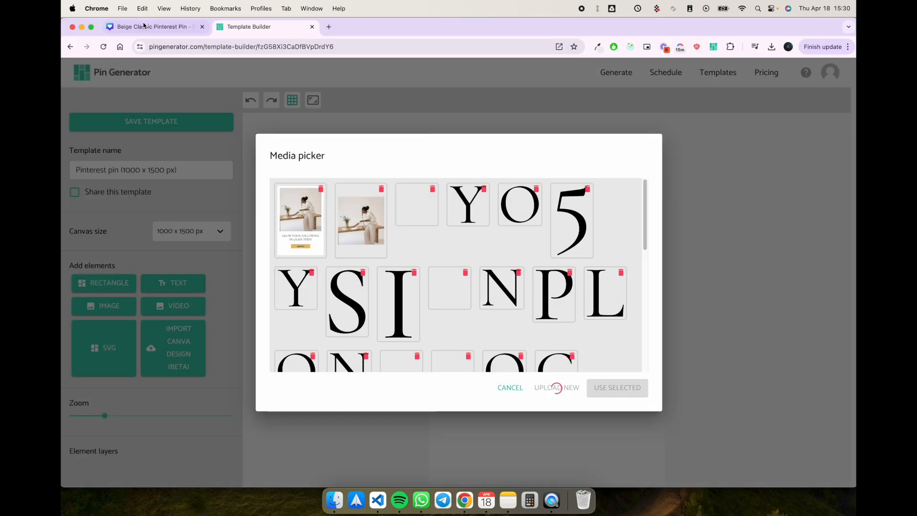
Step: Select the newly uploaded headline-free design and import it into the template
click(153, 27)
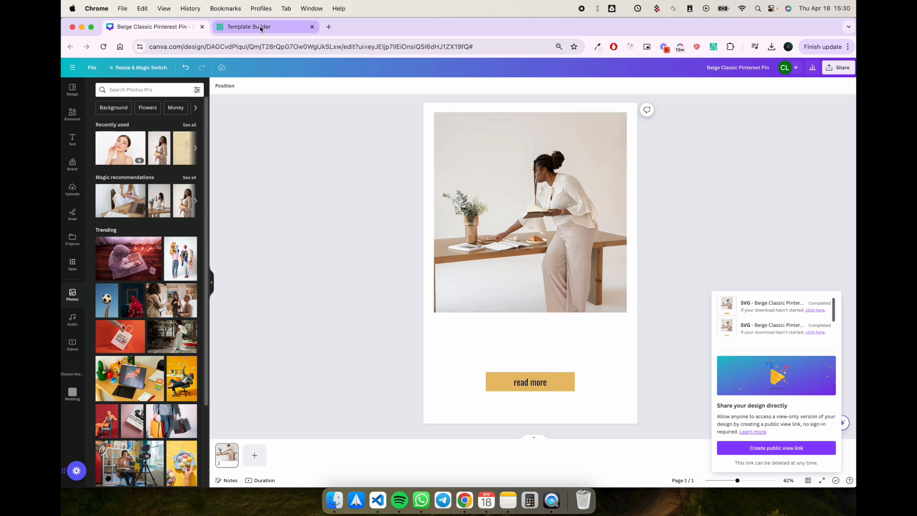
click(258, 27)
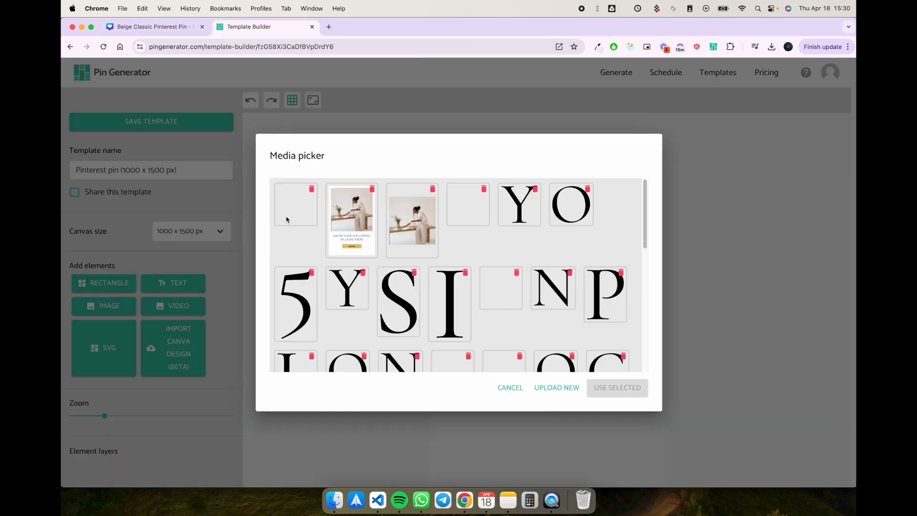
click(295, 204)
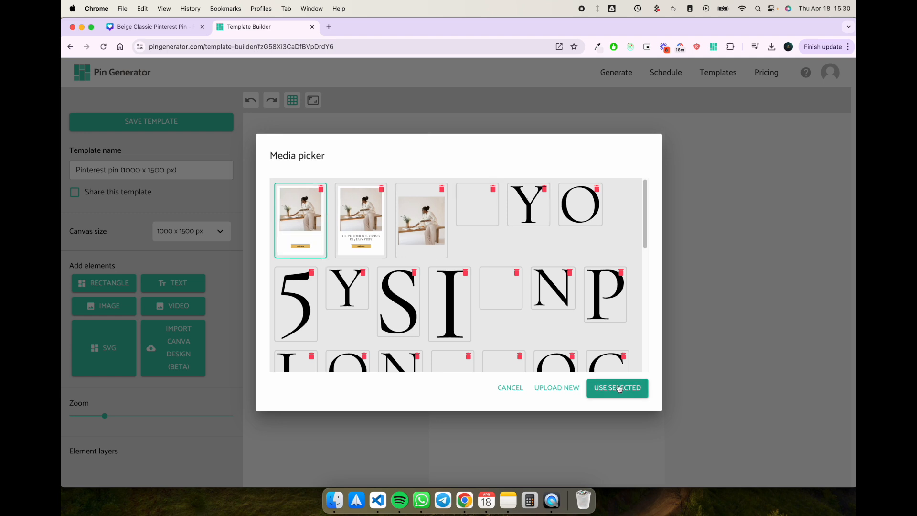
click(617, 388)
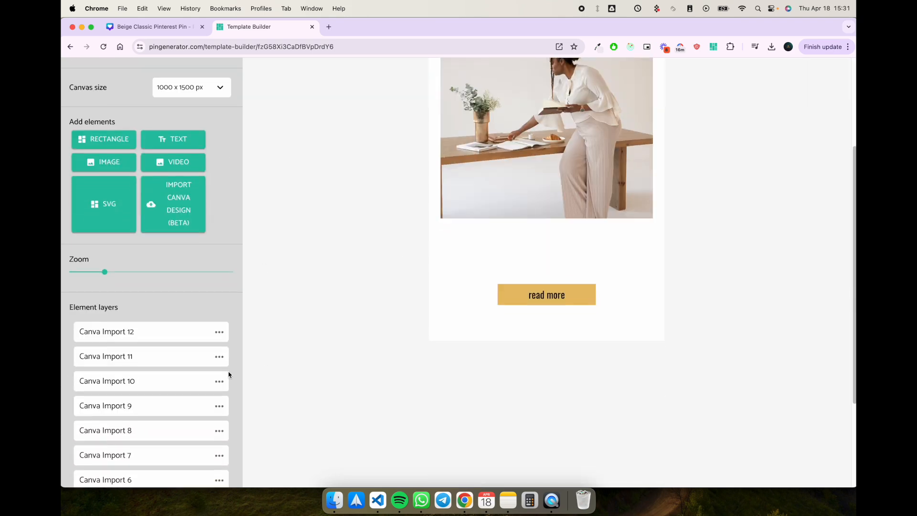
Step: Scroll through the imported layers of the headline-free pin
scroll(down, 3)
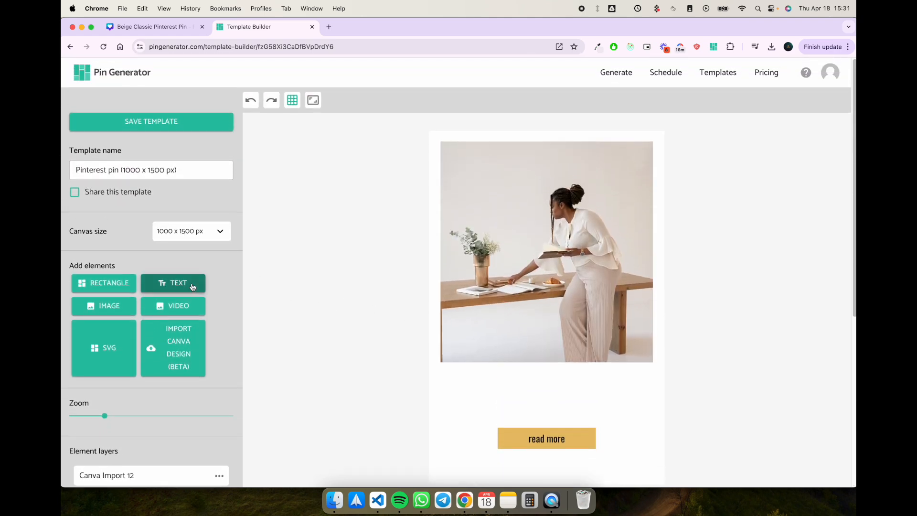
Step: Add a text element linked to the dynamic pin {title} in the blank headline area
click(173, 283)
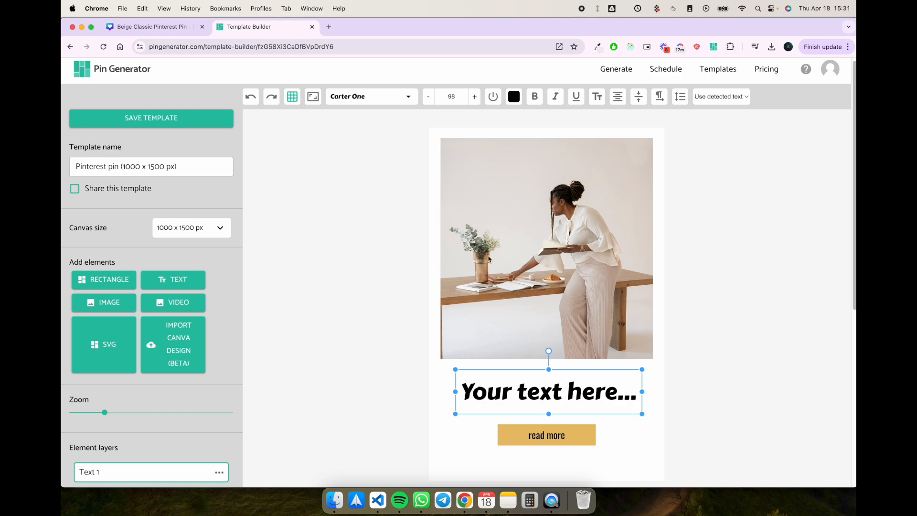
click(721, 96)
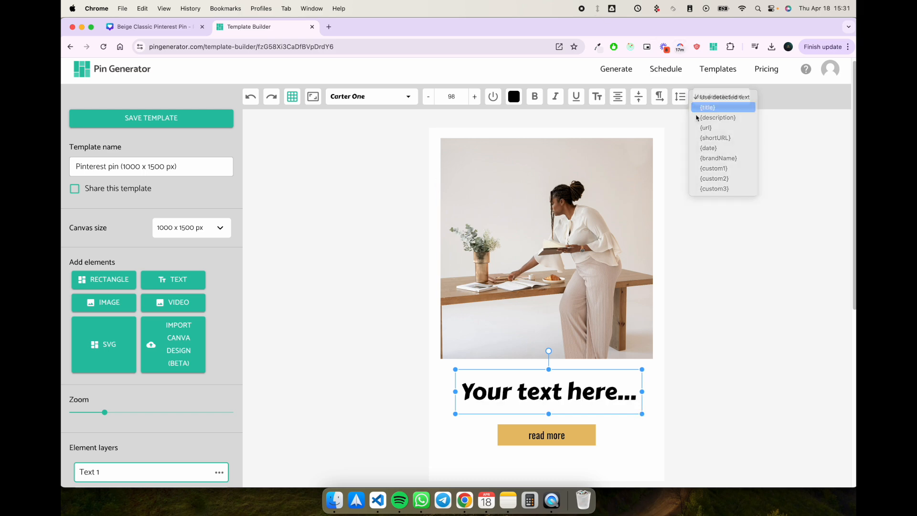
click(371, 96)
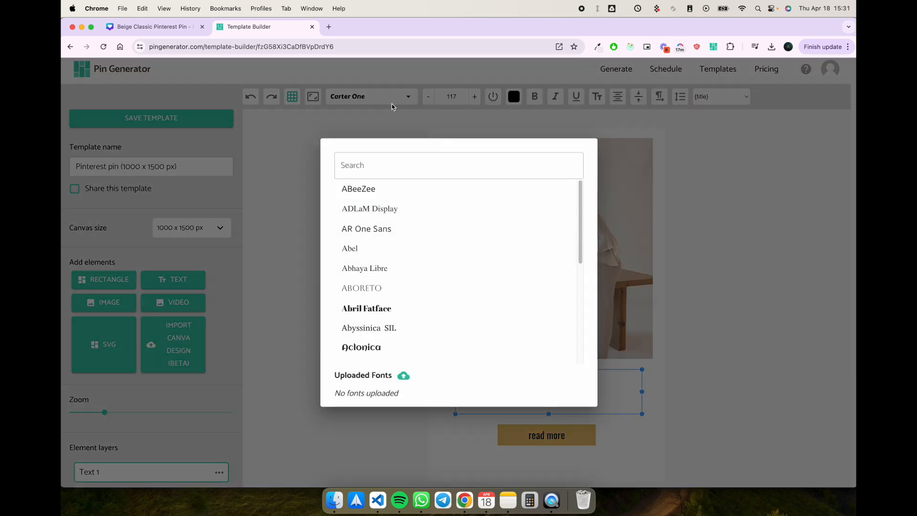
scroll(down, 3)
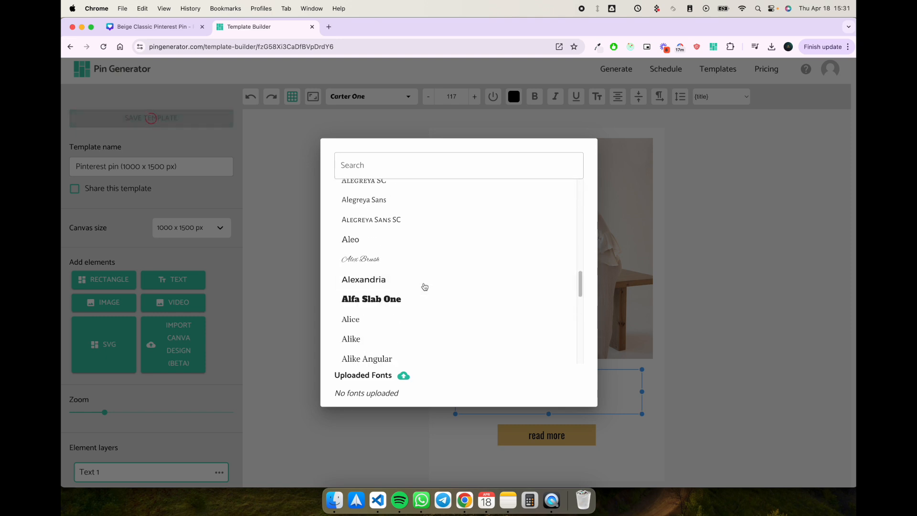
scroll(down, 3)
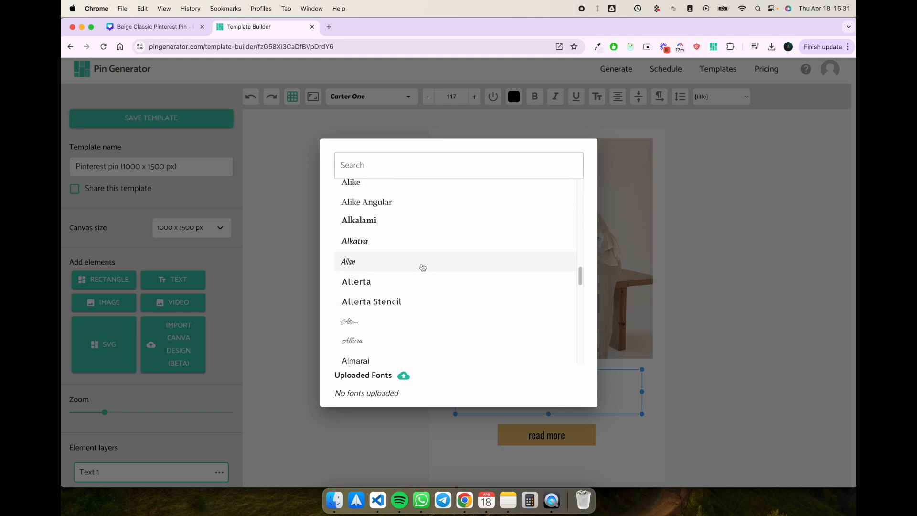
scroll(down, 3)
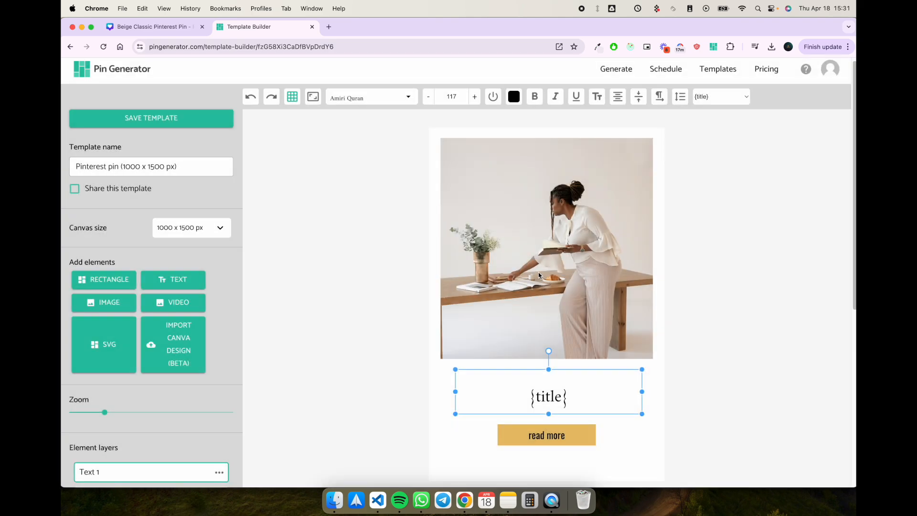
mouse_move(401, 104)
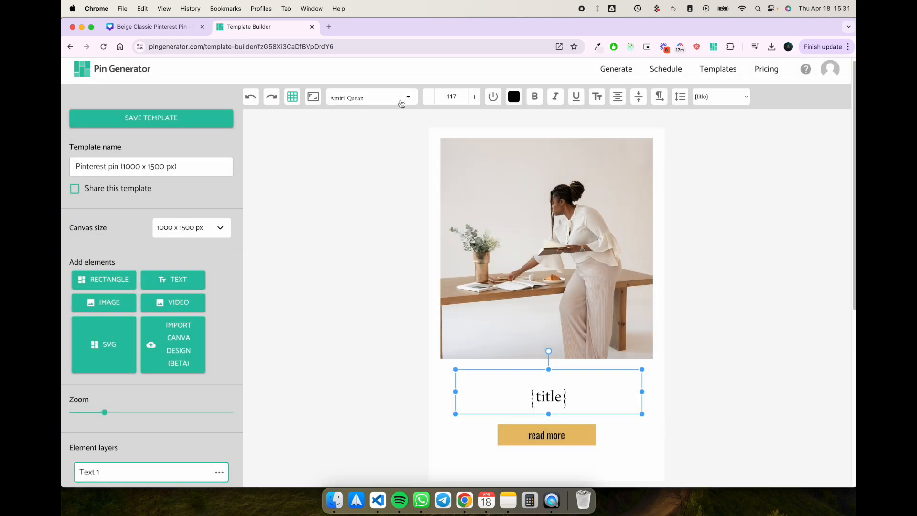
Step: Set the {title} text to the Anek Gurmukhi font and centre-align it
click(371, 97)
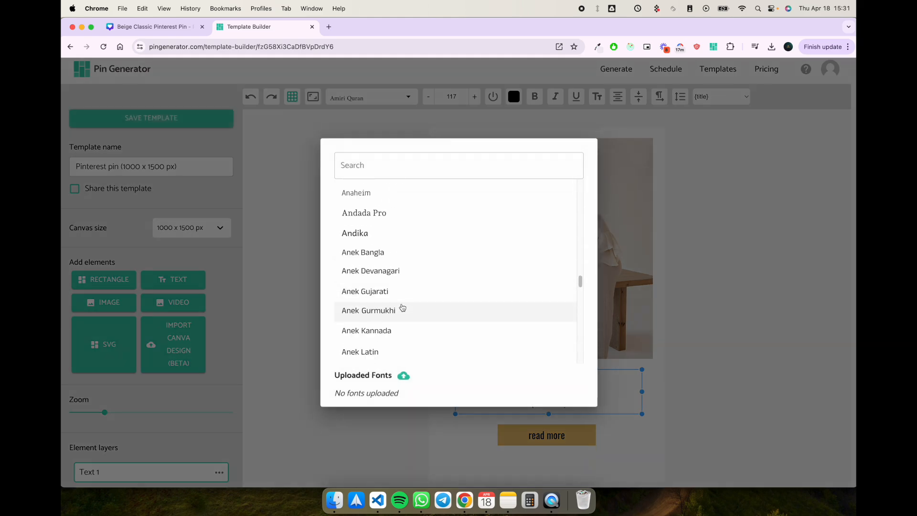
click(368, 310)
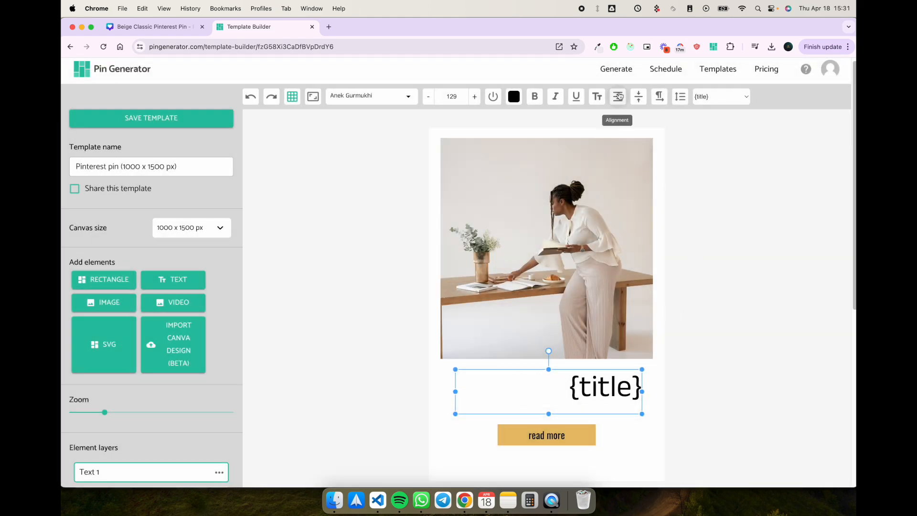
click(617, 96)
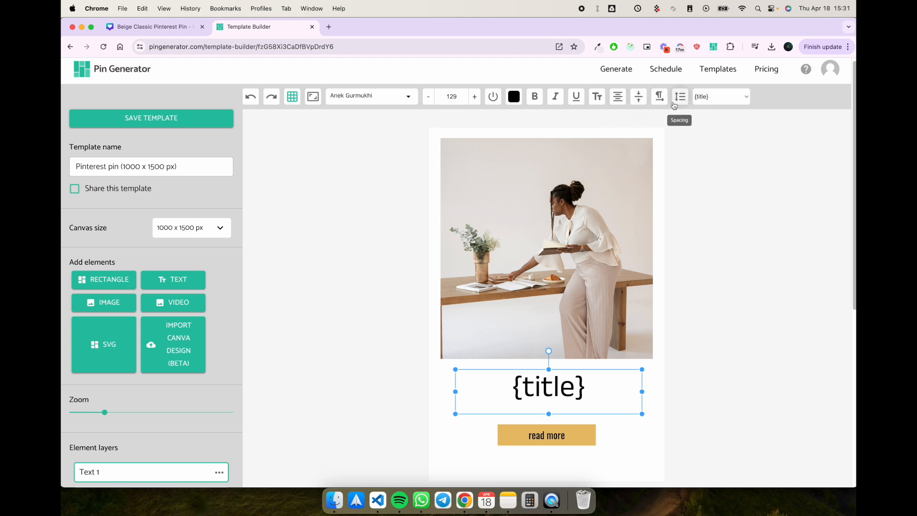
mouse_move(638, 96)
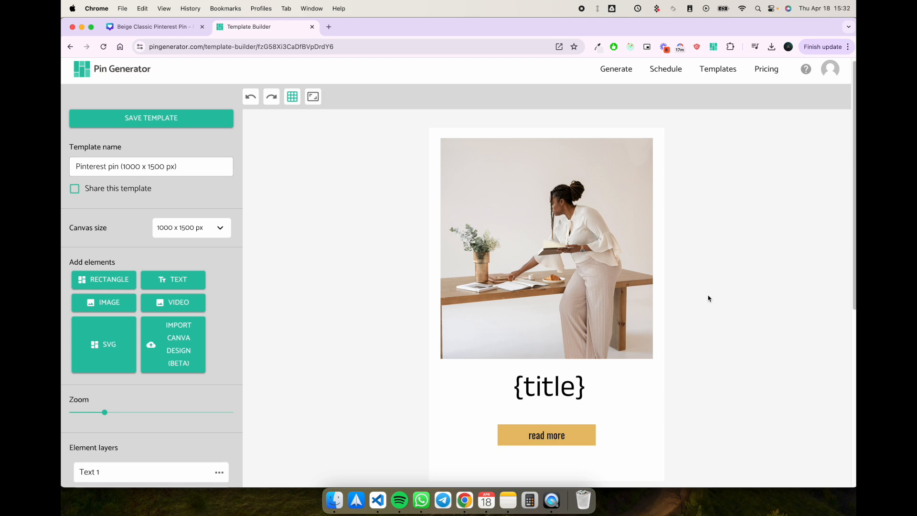
Step: Replace the template name with 'Test 1'
click(151, 118)
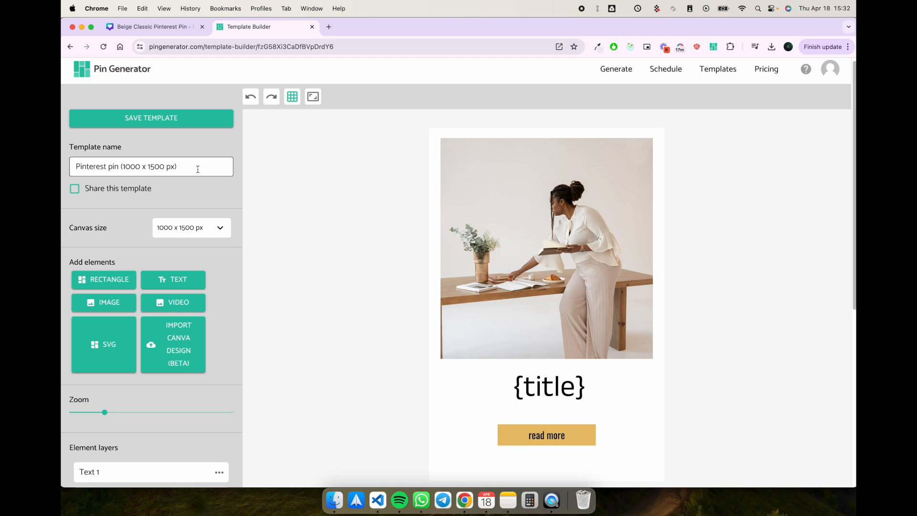
text(Test)
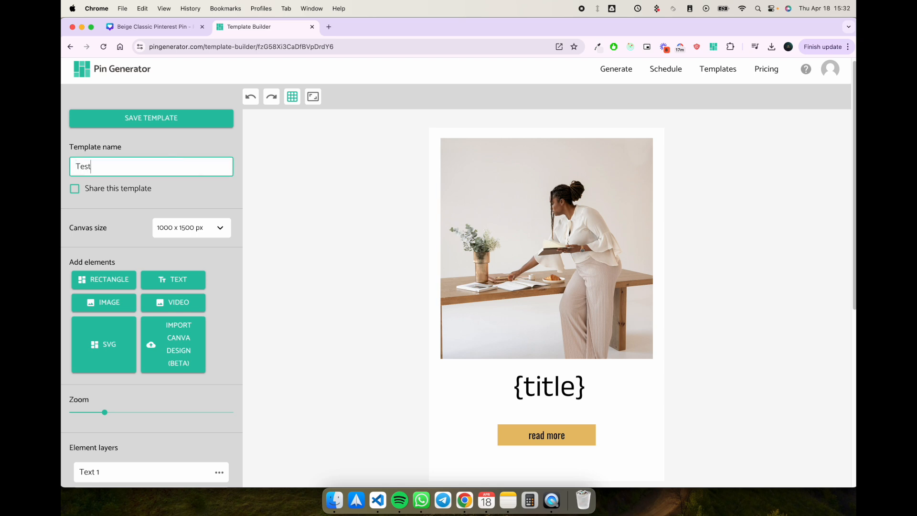
text(1)
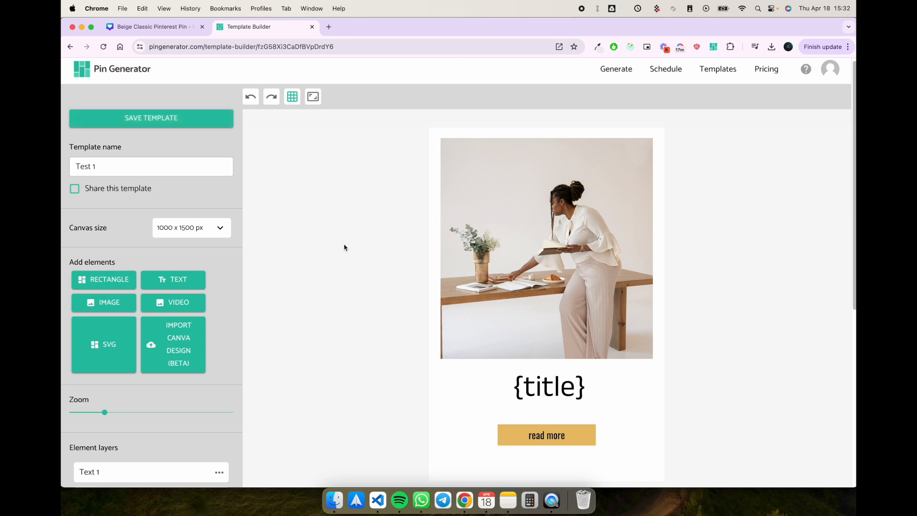
mouse_move(621, 69)
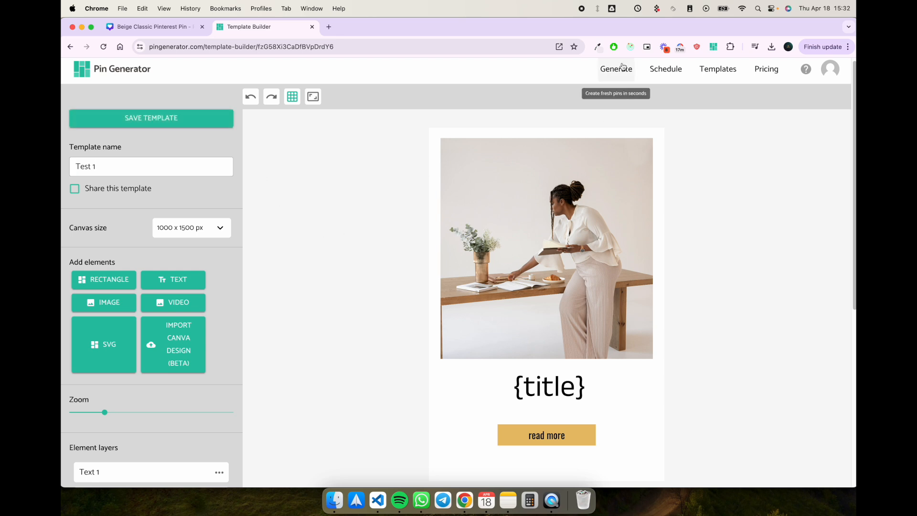
Step: On the generate page, set up a single pin card and select the Test 1 template for it
click(616, 68)
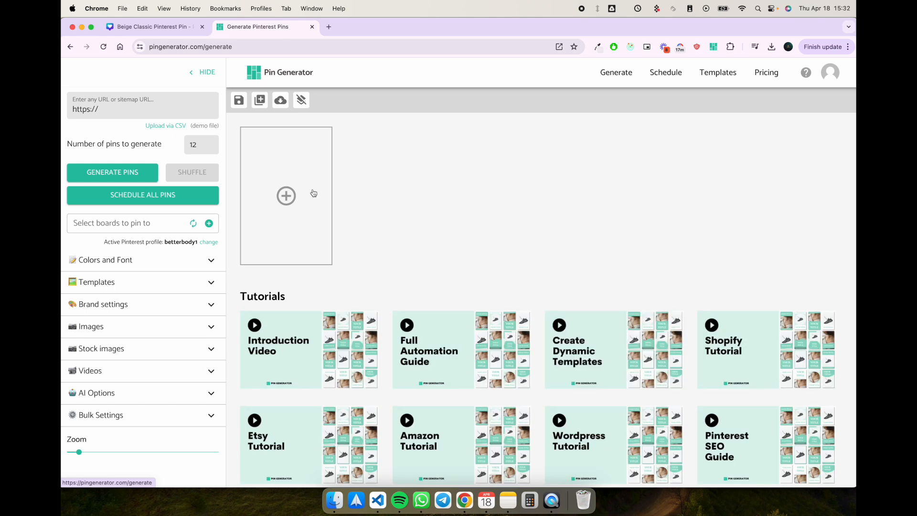
click(113, 172)
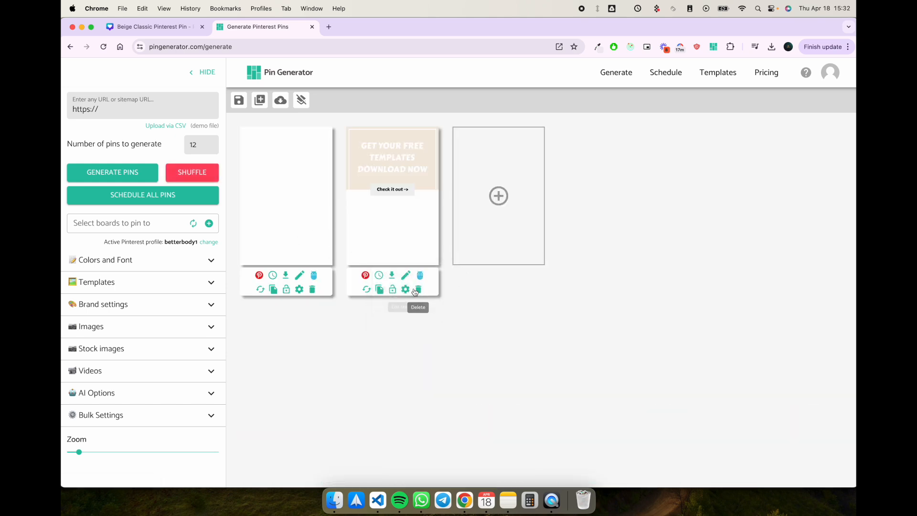
click(417, 288)
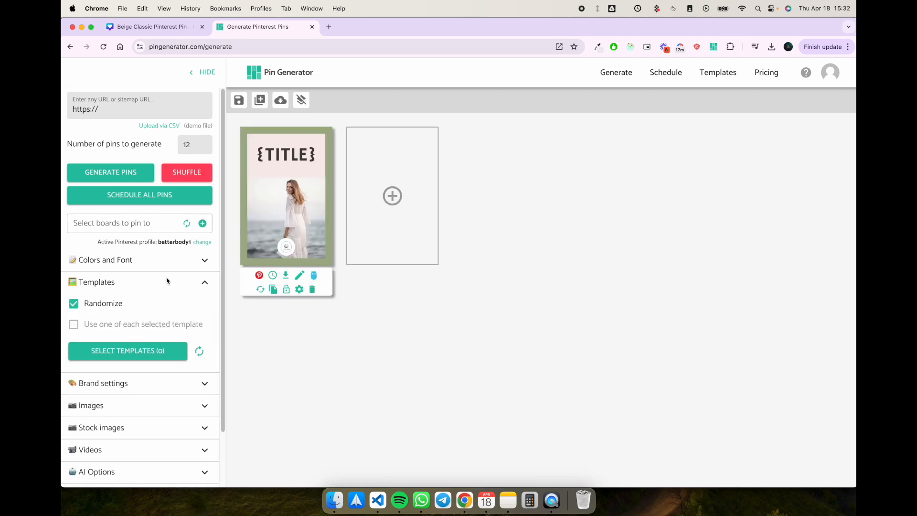
scroll(down, 3)
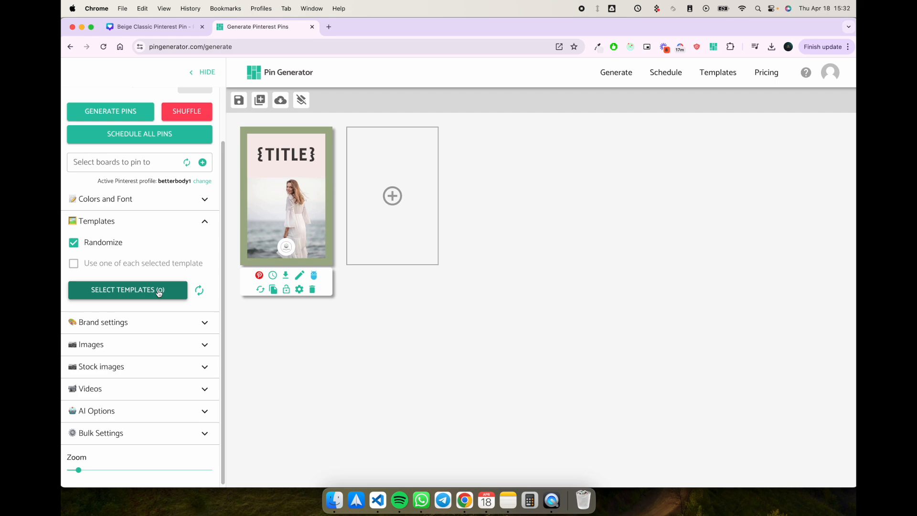
click(127, 290)
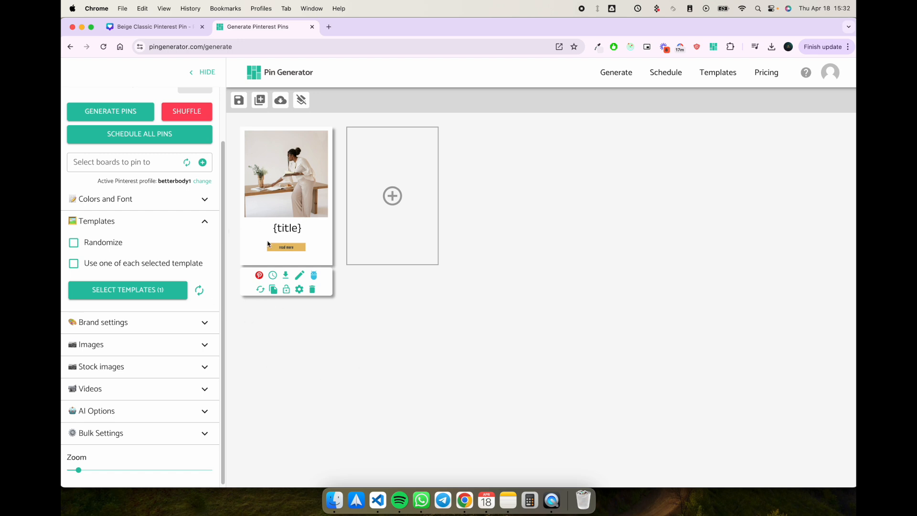
Step: Title the pin 'Cat gifts', save it, then reopen its template in the builder
click(299, 275)
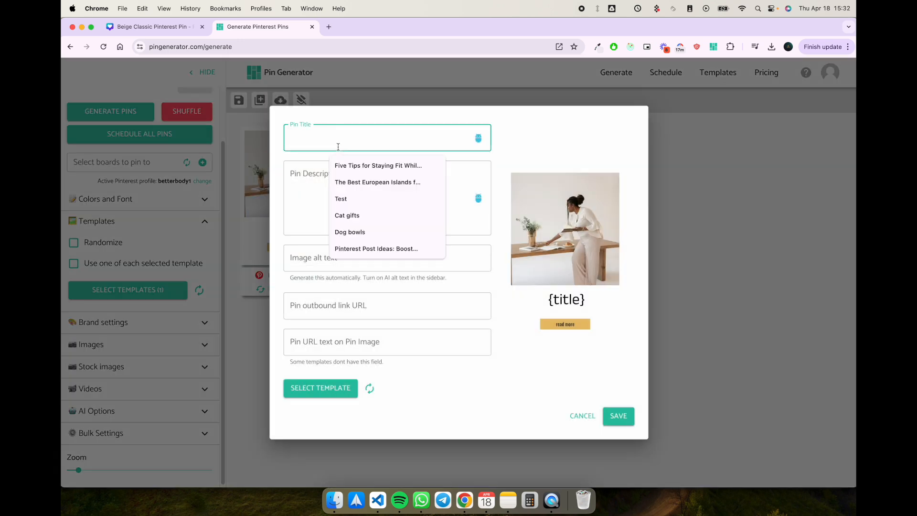
click(346, 216)
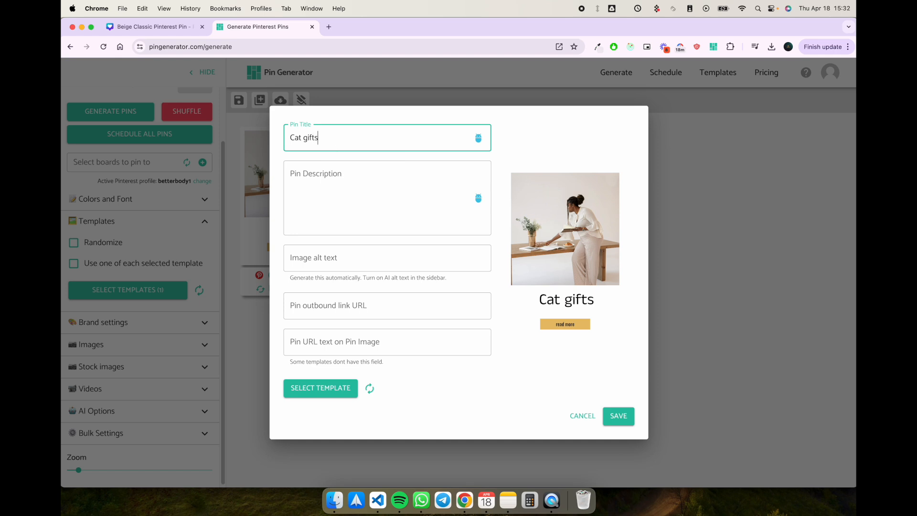
click(618, 417)
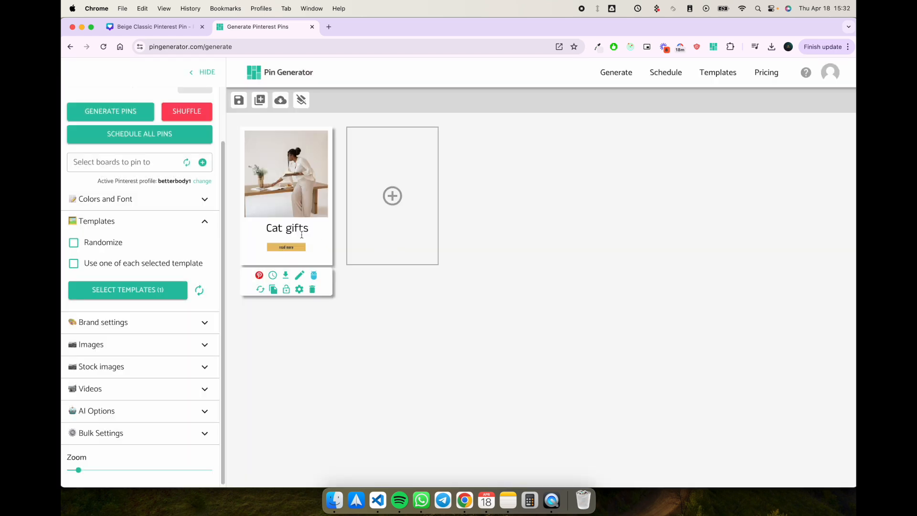
click(286, 228)
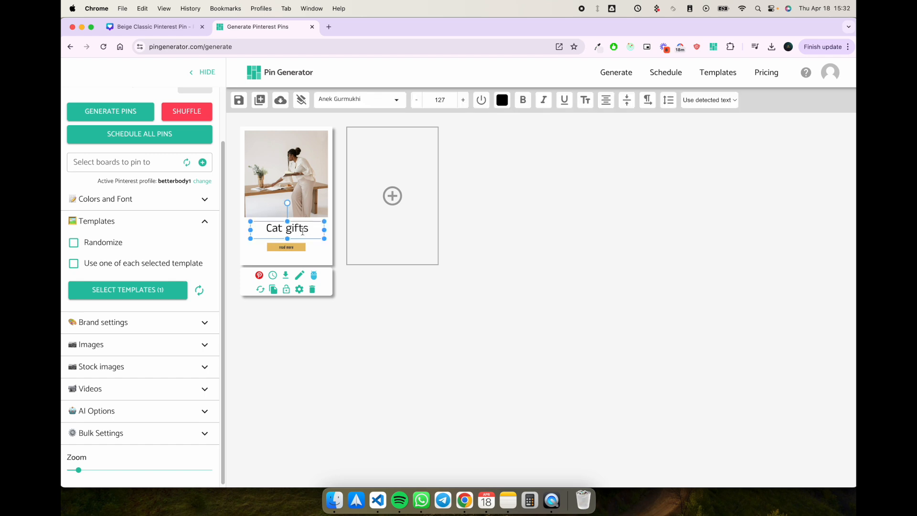
mouse_move(386, 107)
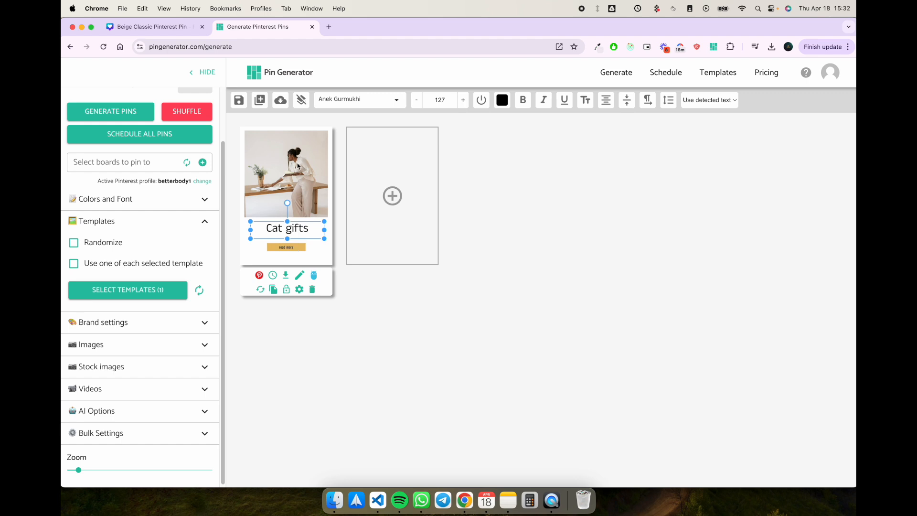
mouse_move(289, 248)
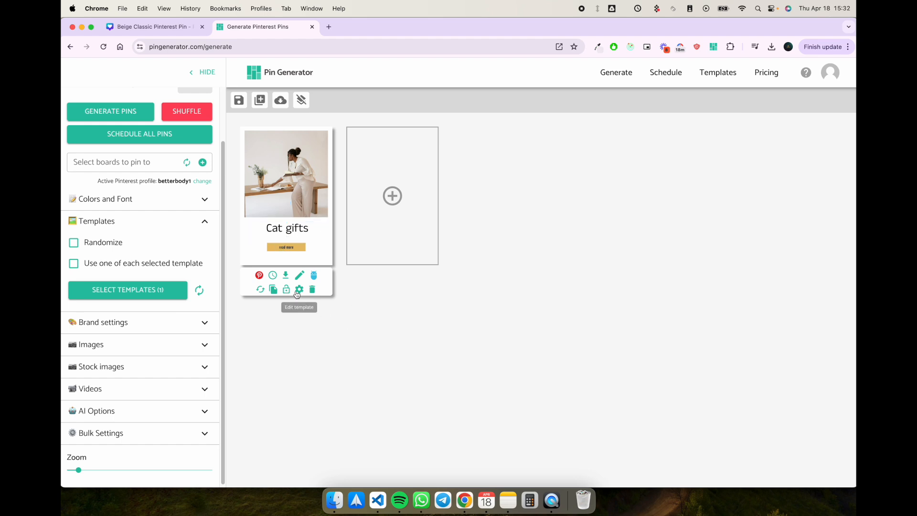
click(298, 288)
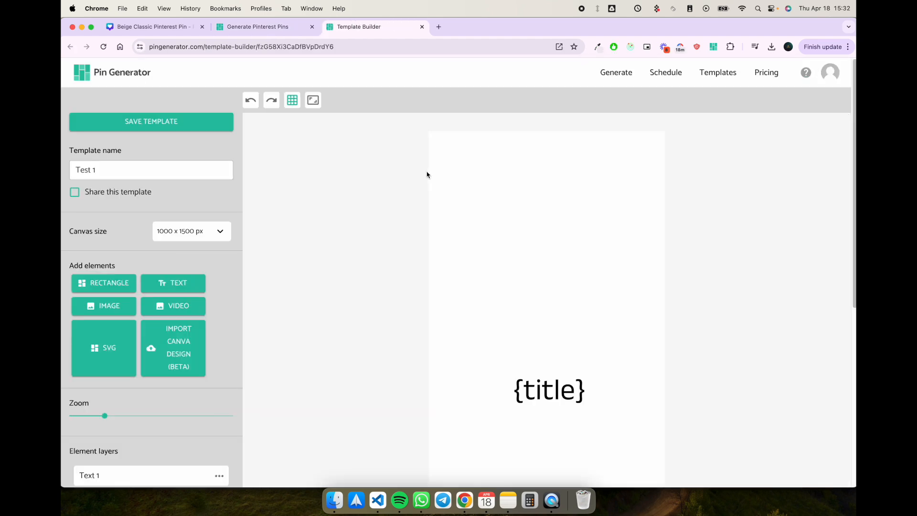
mouse_move(416, 257)
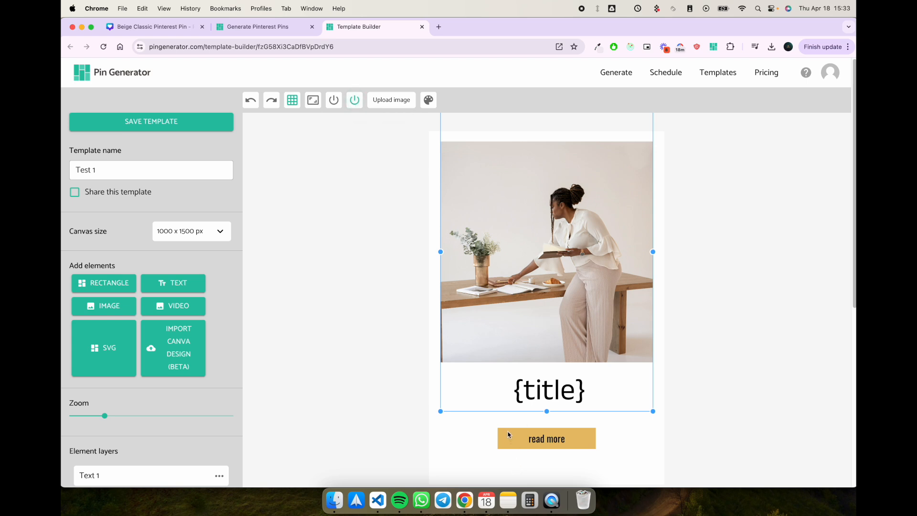
Step: Give the read more button dynamic colours, save Test 1 and return to the generate page
click(546, 437)
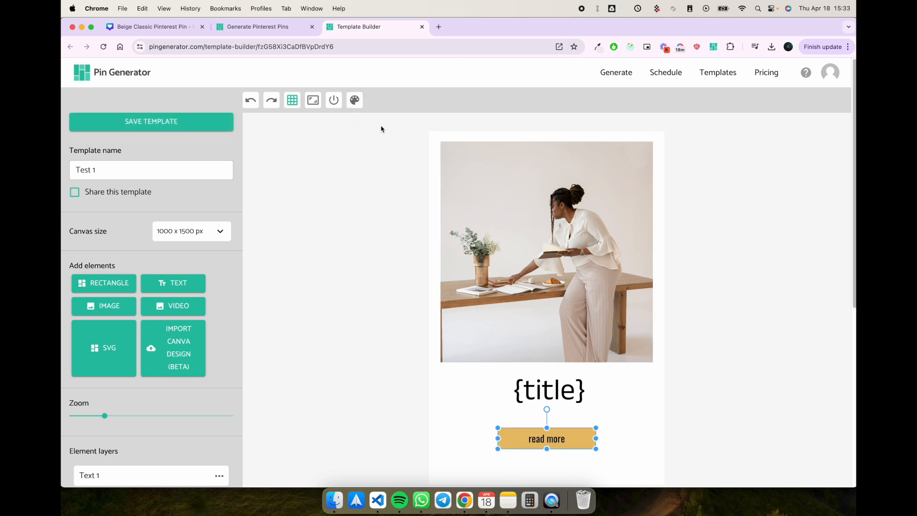
mouse_move(333, 100)
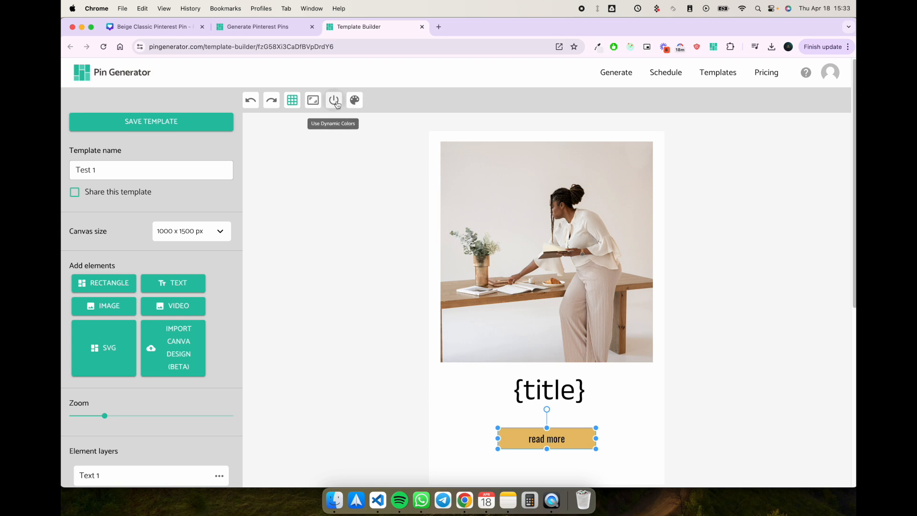
click(334, 100)
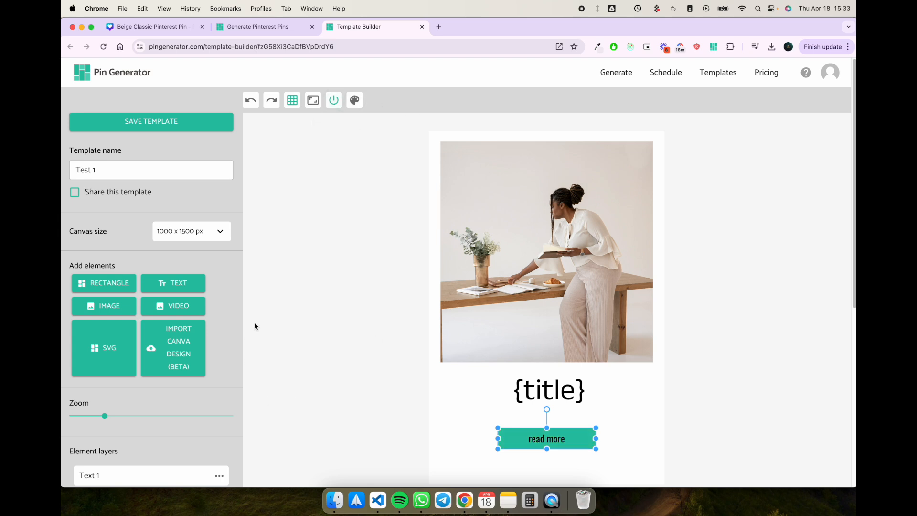
click(151, 122)
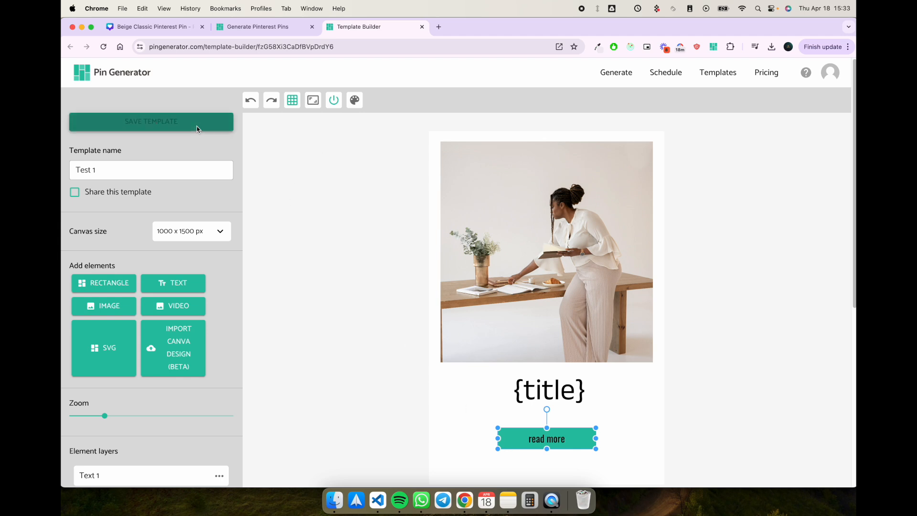
click(257, 27)
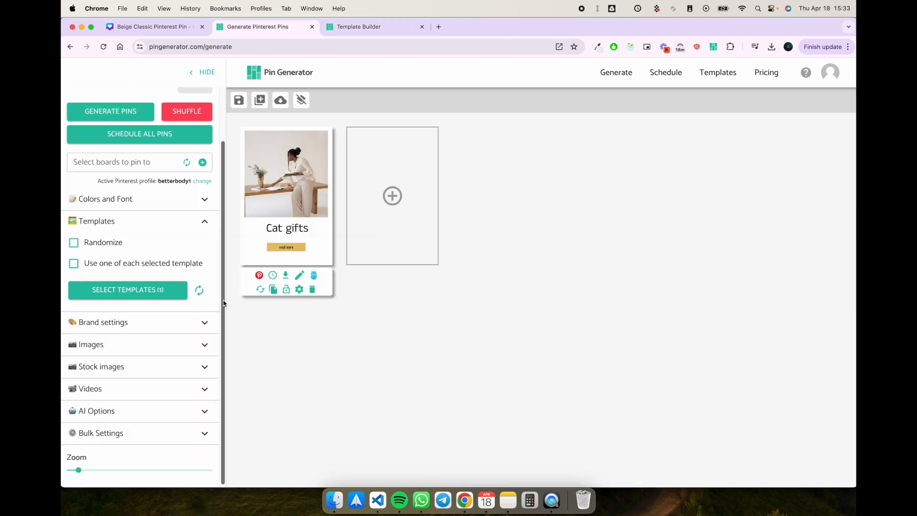
mouse_move(199, 290)
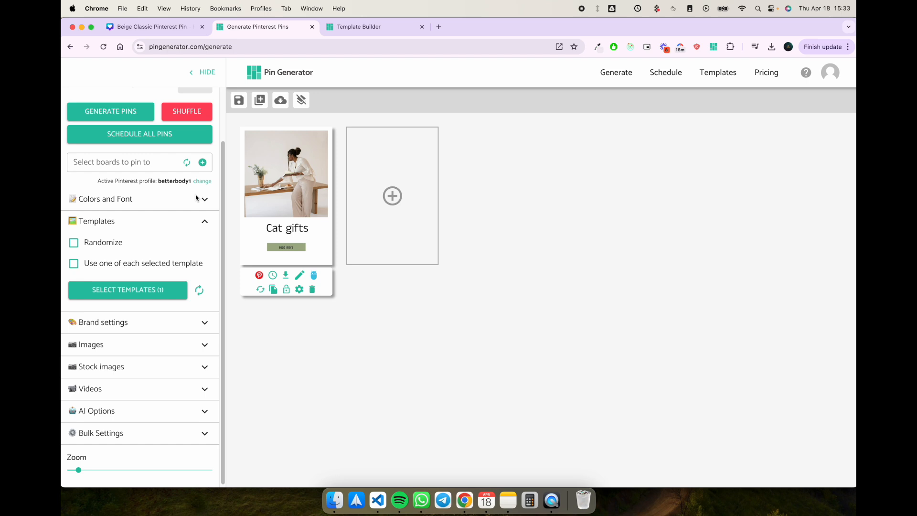
Step: Apply the pastel pink palette to the Cat gifts pin and swap its photo for a 'cat' stock image
click(105, 199)
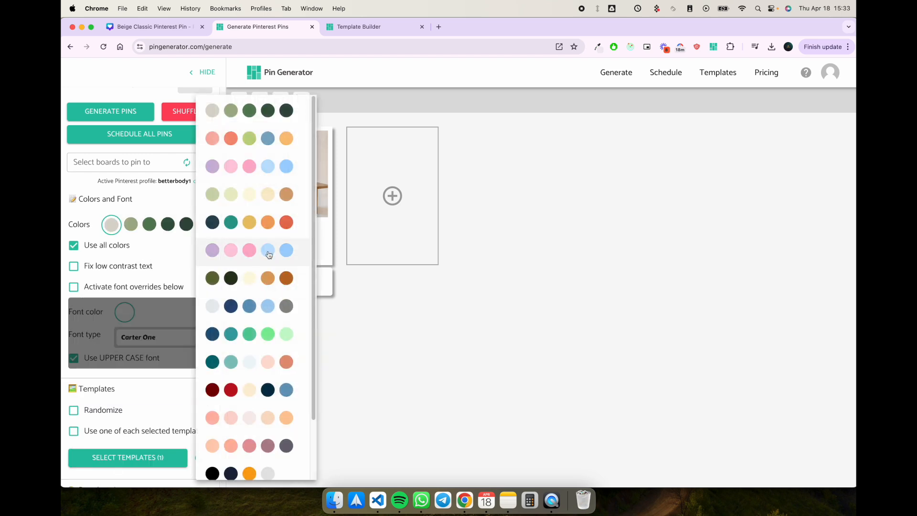
click(212, 250)
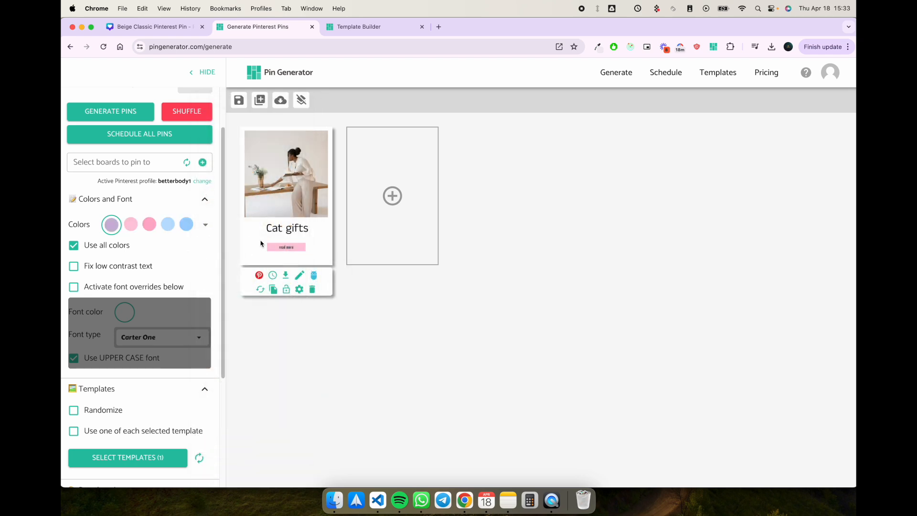
click(286, 174)
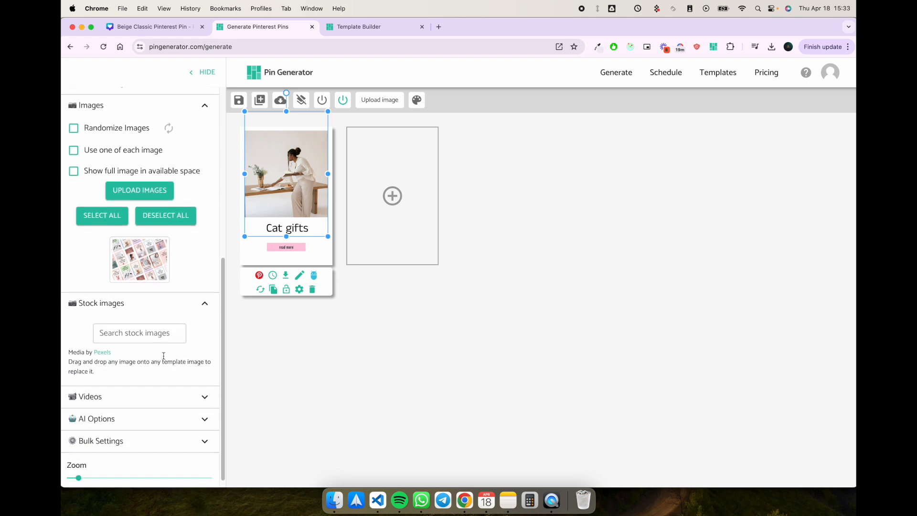
text(cat)
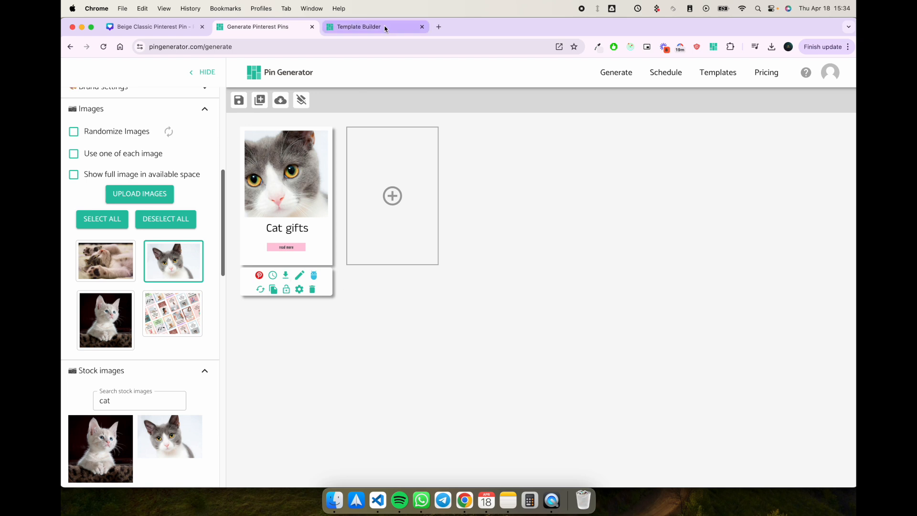
mouse_move(356, 36)
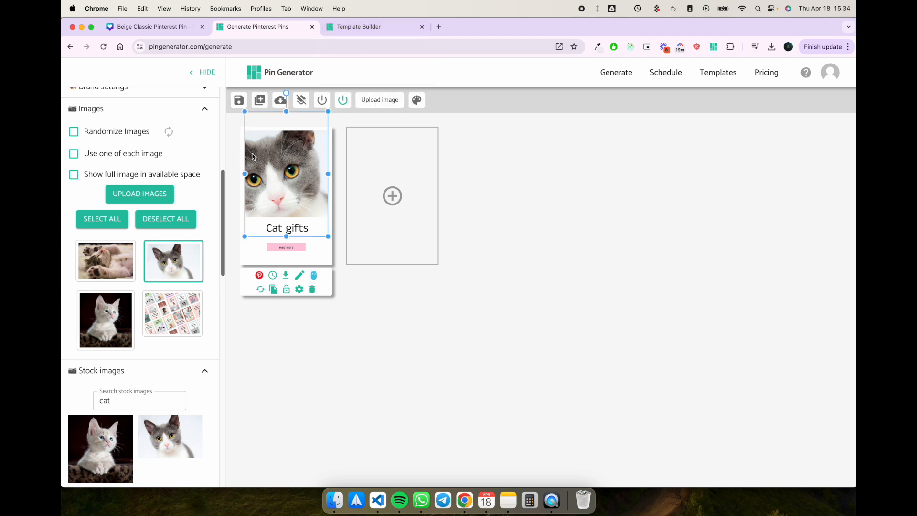
mouse_move(321, 100)
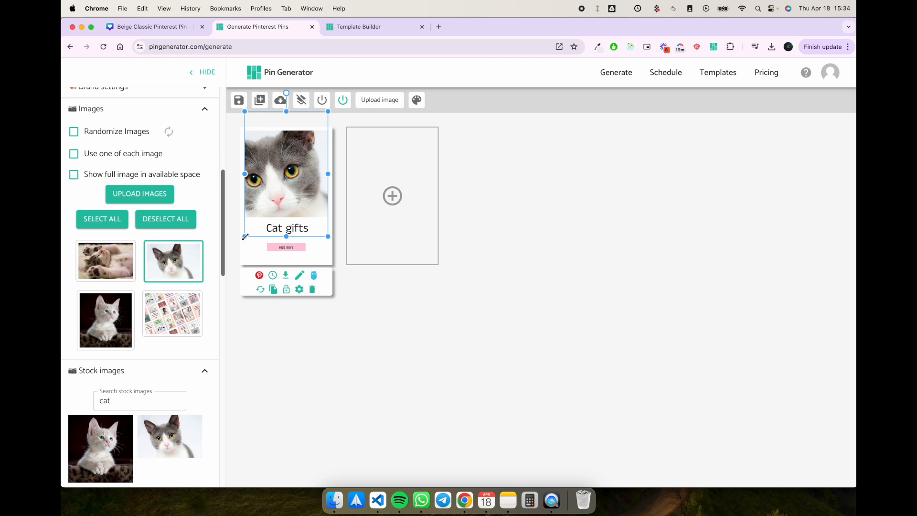
mouse_move(311, 182)
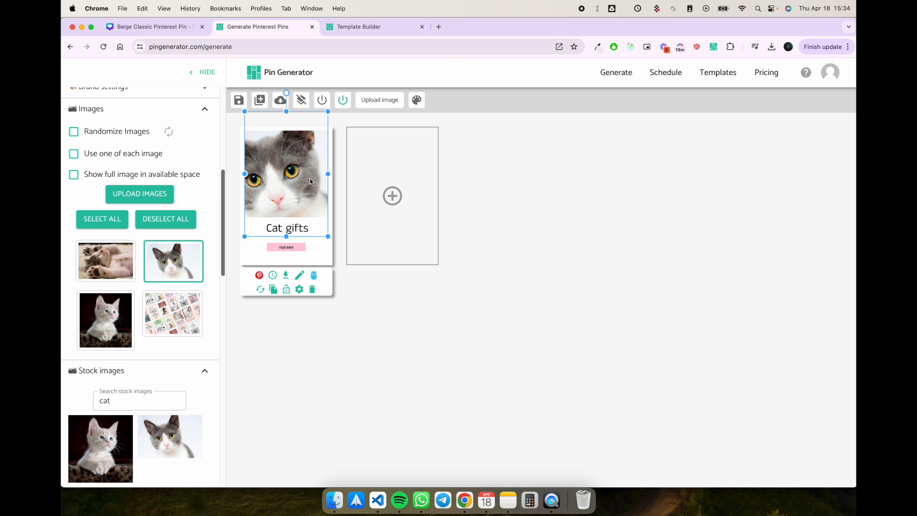
click(155, 26)
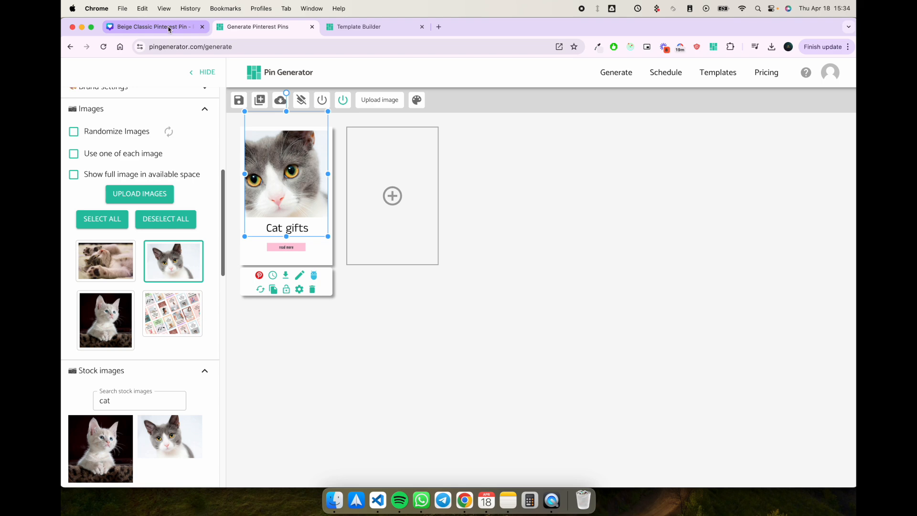
click(152, 26)
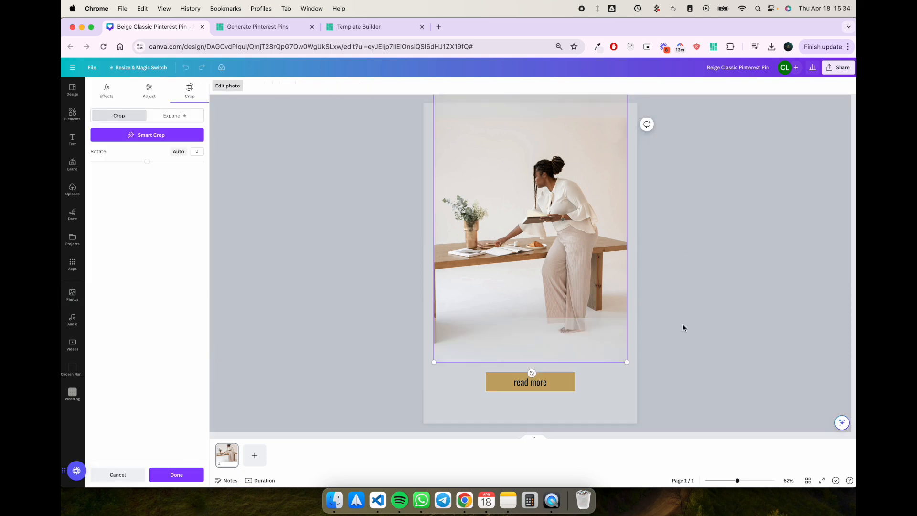
mouse_move(589, 302)
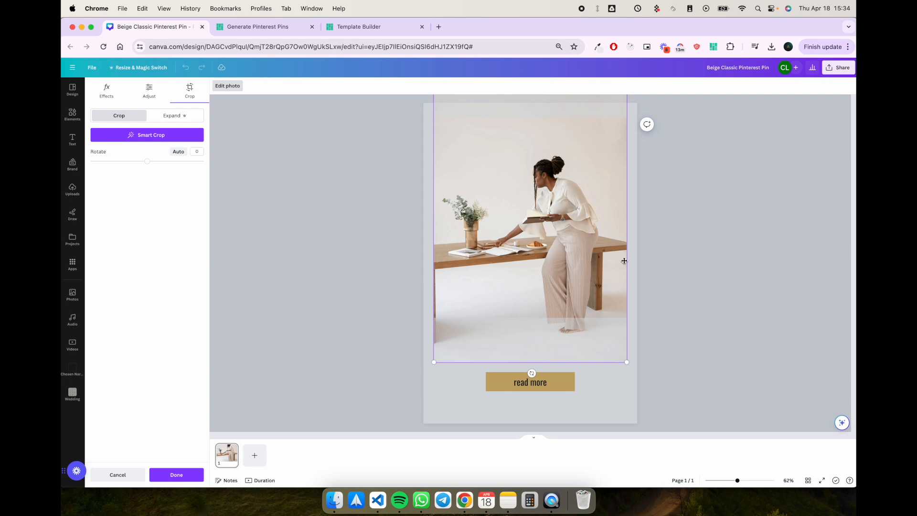
mouse_move(652, 228)
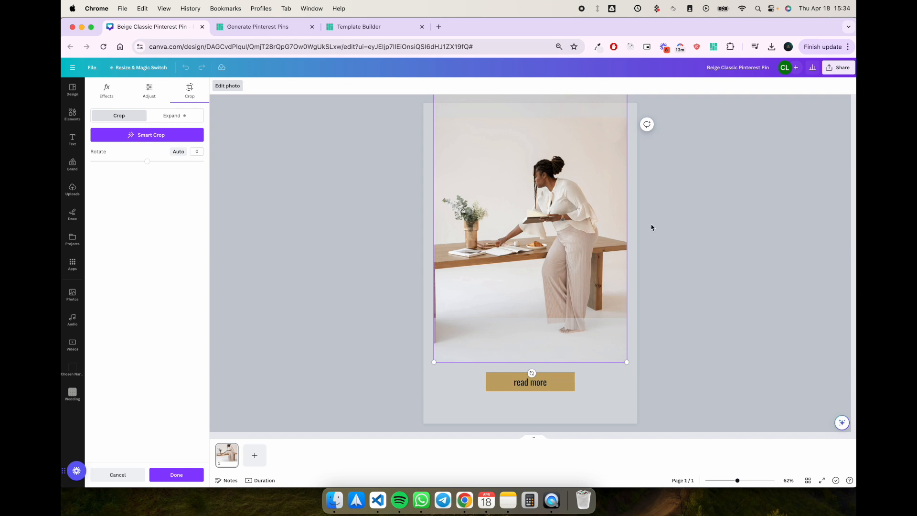
mouse_move(650, 232)
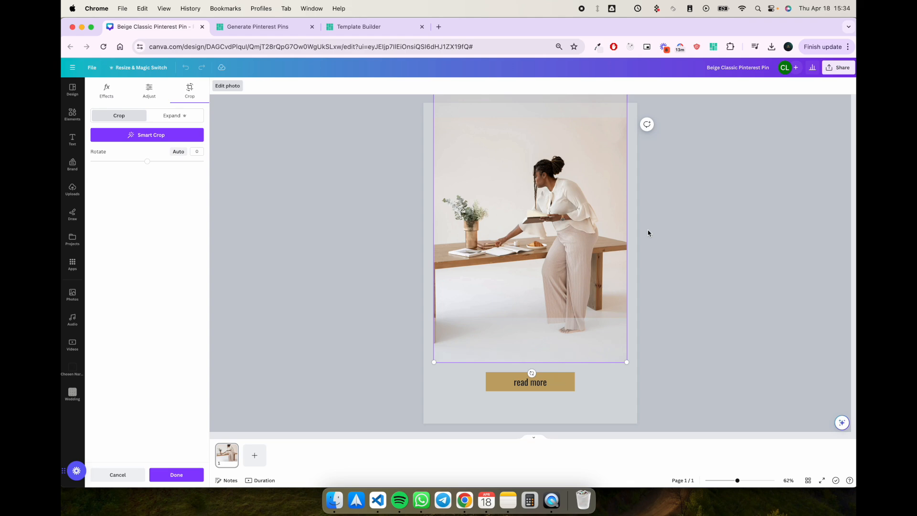
click(258, 26)
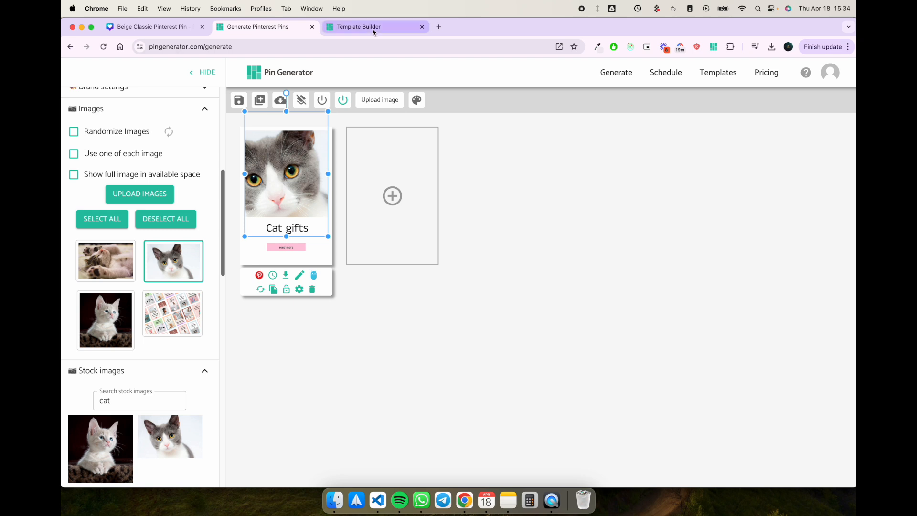
click(153, 27)
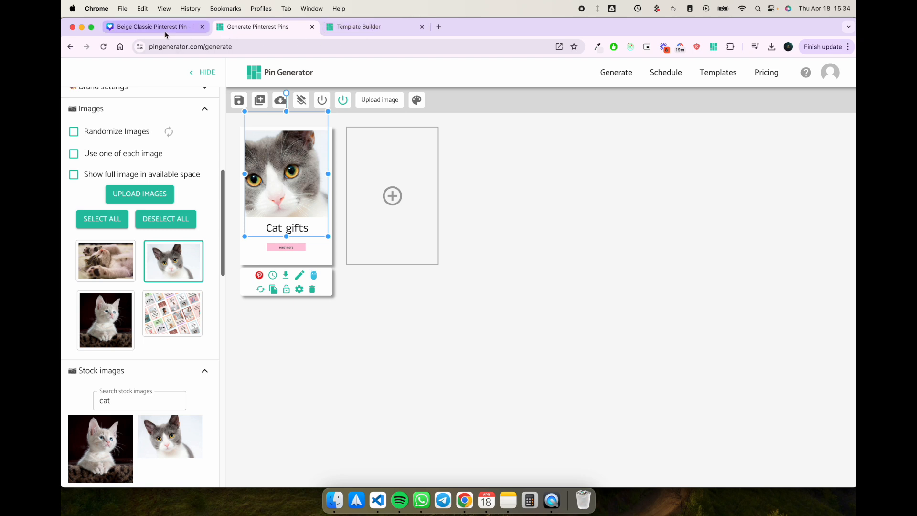
mouse_move(167, 26)
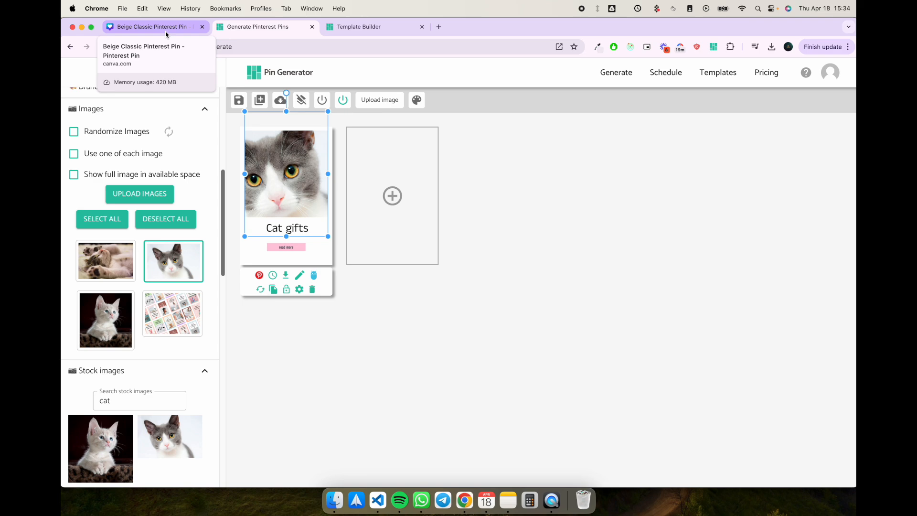
Step: Back in Canva, select the portrait photo on the pin and stretch it into a taller frame
click(152, 27)
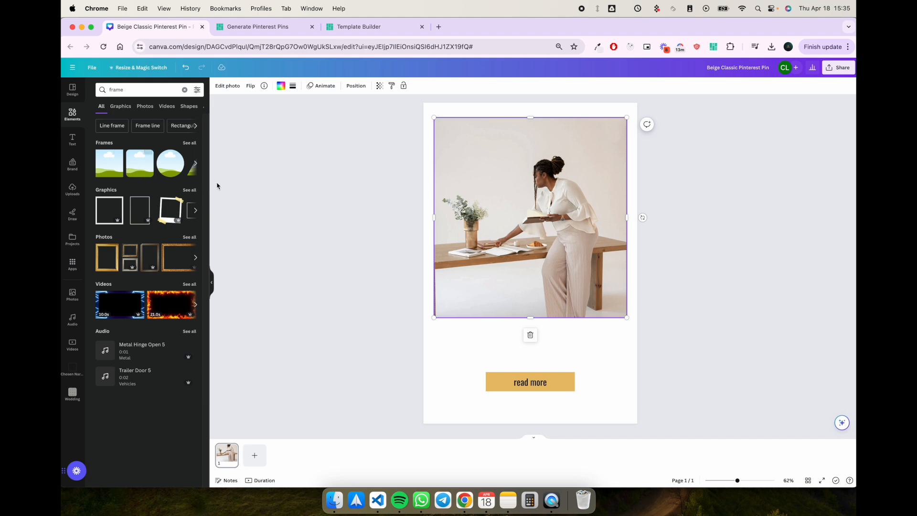
mouse_move(72, 191)
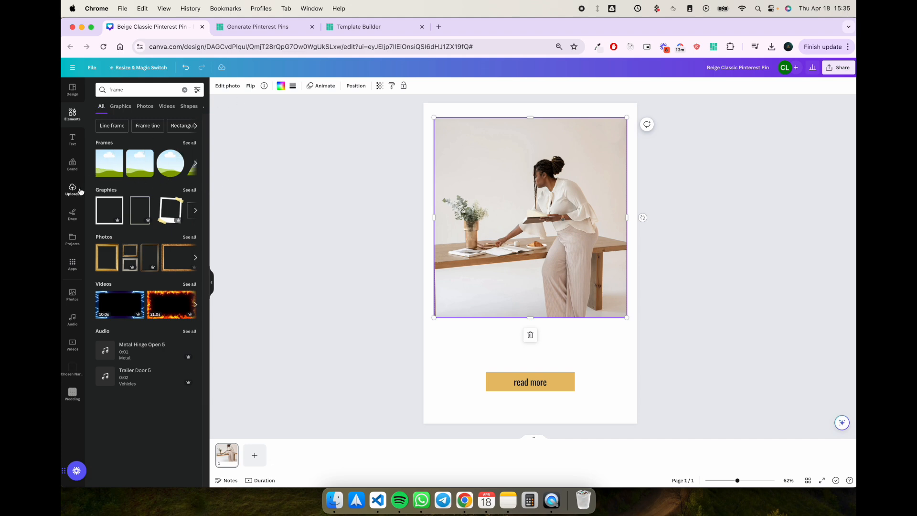
click(73, 189)
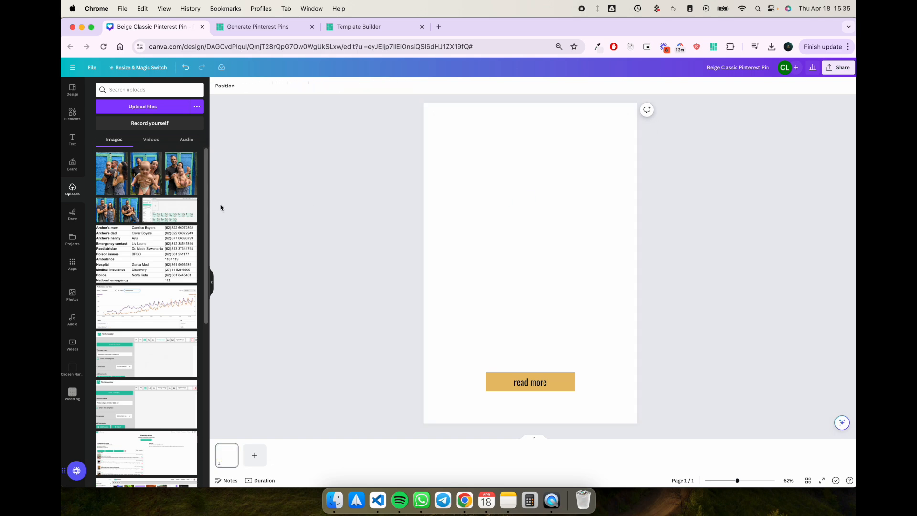
click(72, 165)
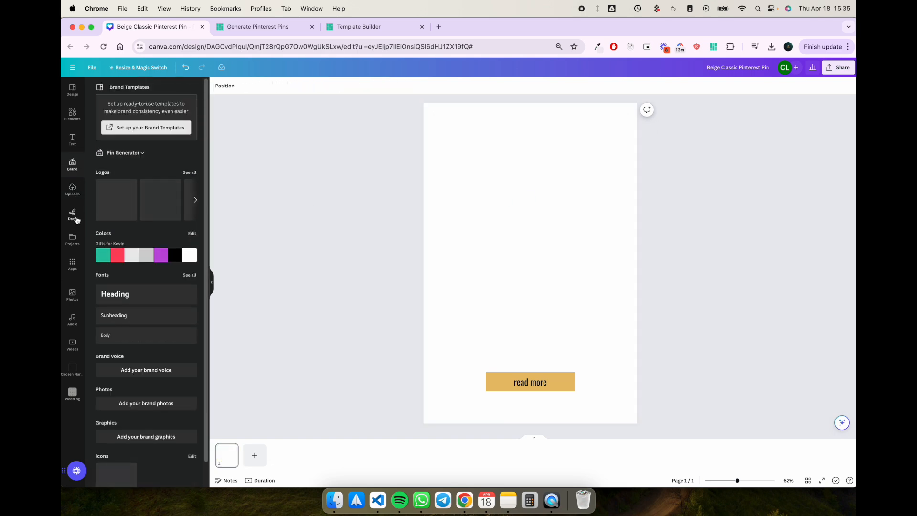
click(72, 294)
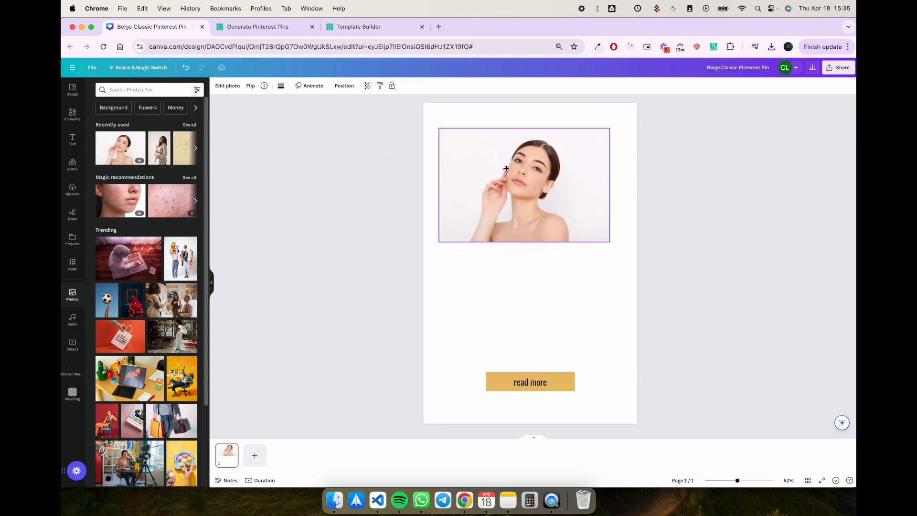
click(506, 168)
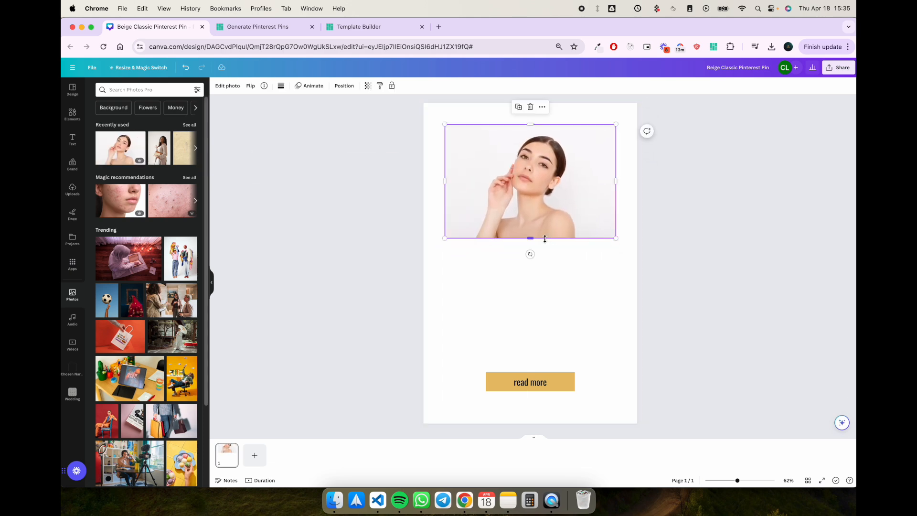
drag(530, 238, 542, 309)
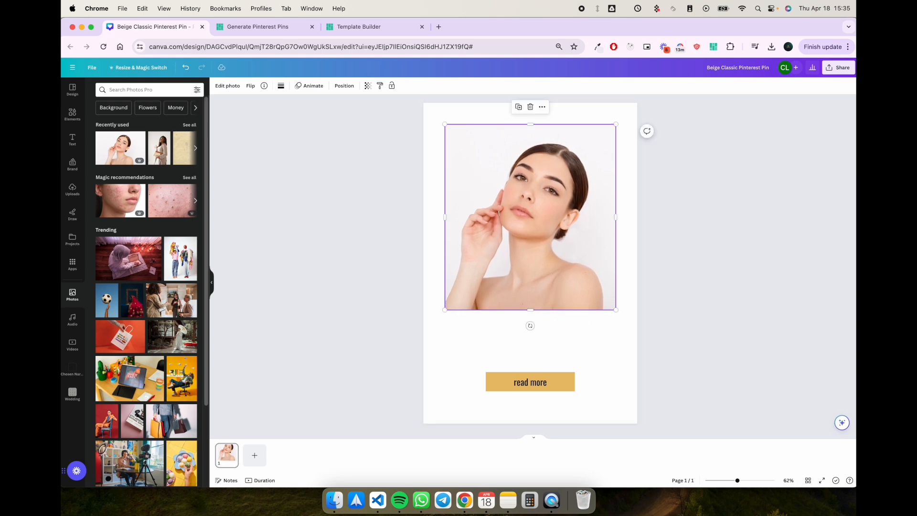
Step: Download the design as SVG and save it to the Desktop as test3.svg
click(837, 66)
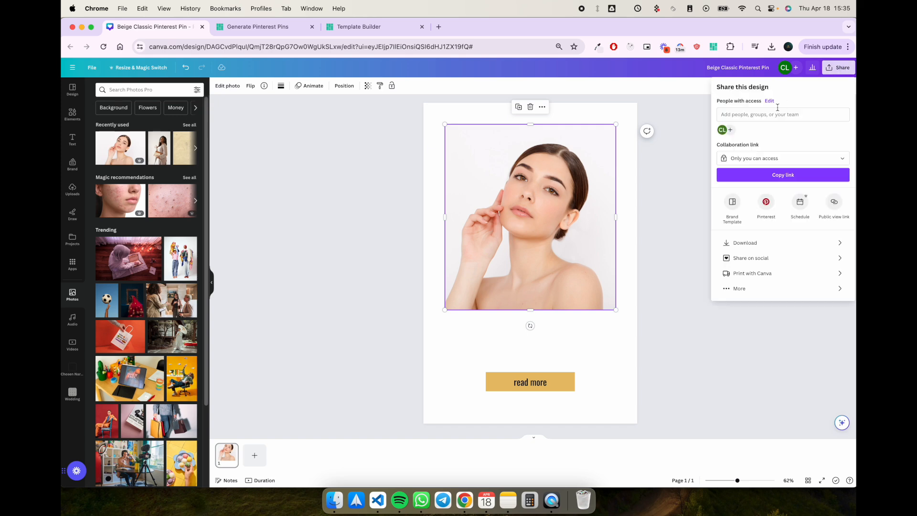
click(745, 242)
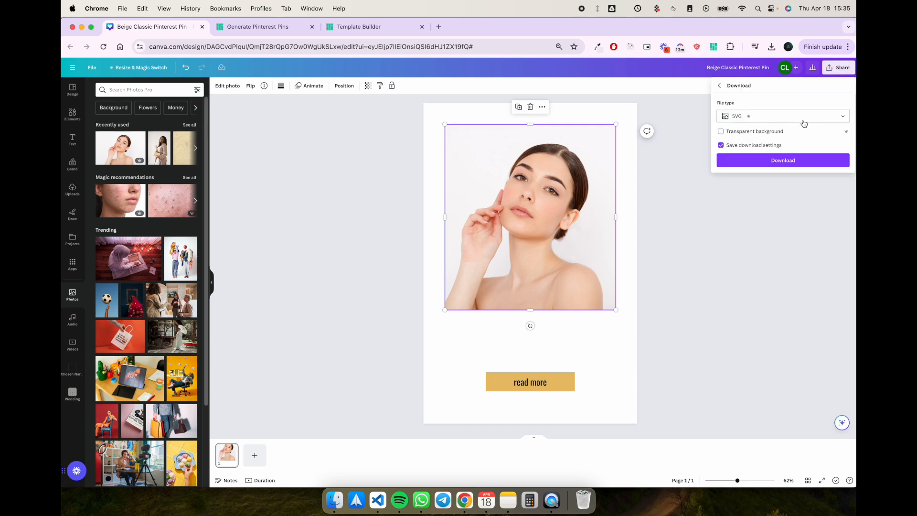
click(783, 161)
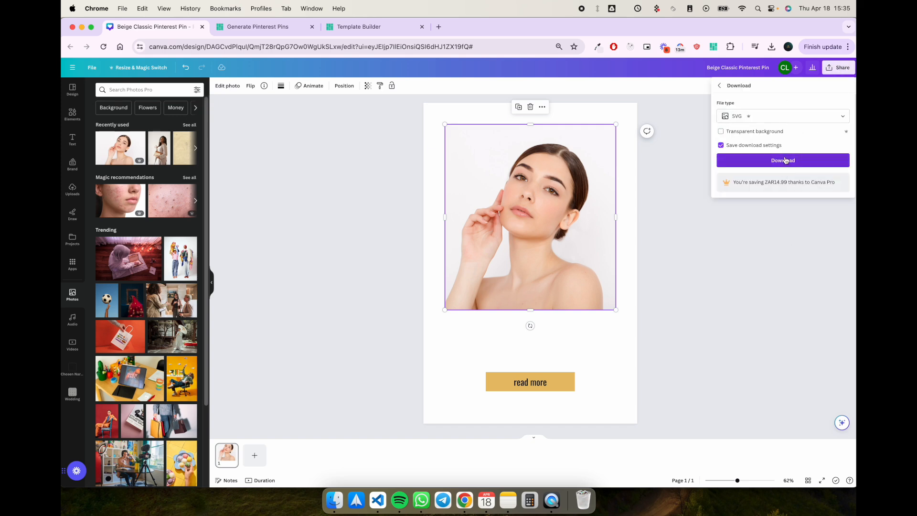
click(783, 161)
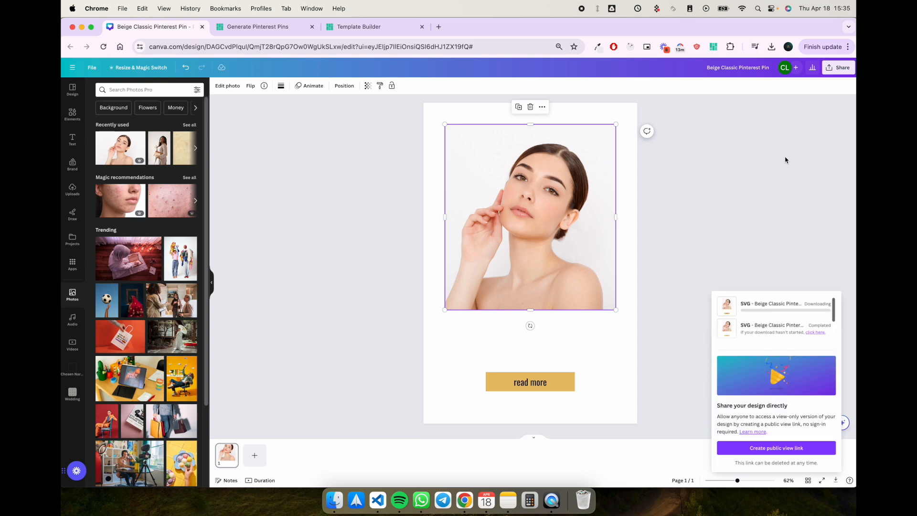
mouse_move(752, 158)
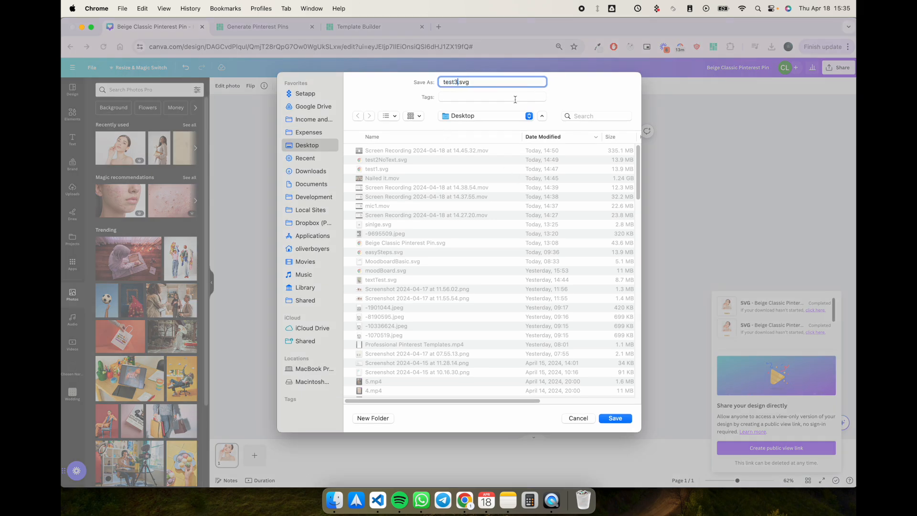
click(615, 419)
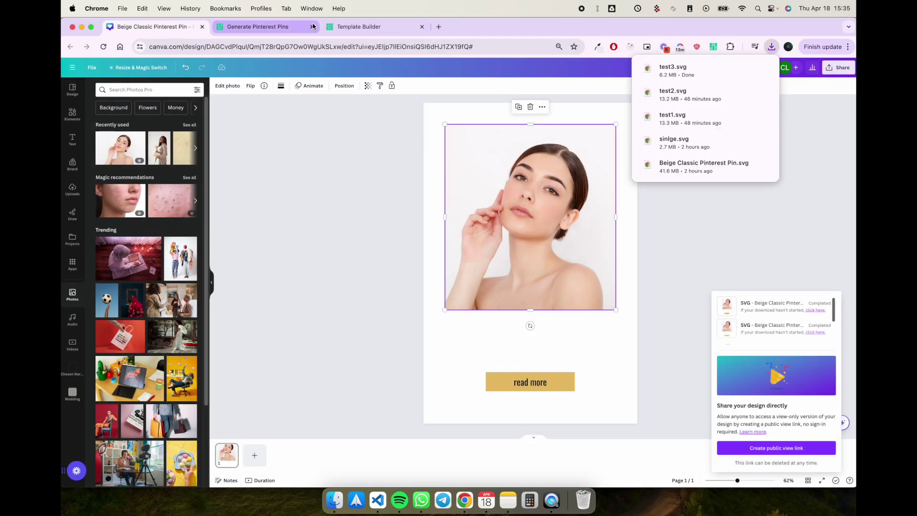
Step: Create a Pinterest-pin-size template named Test 3 and confirm uploading a Canva SVG into it
click(372, 27)
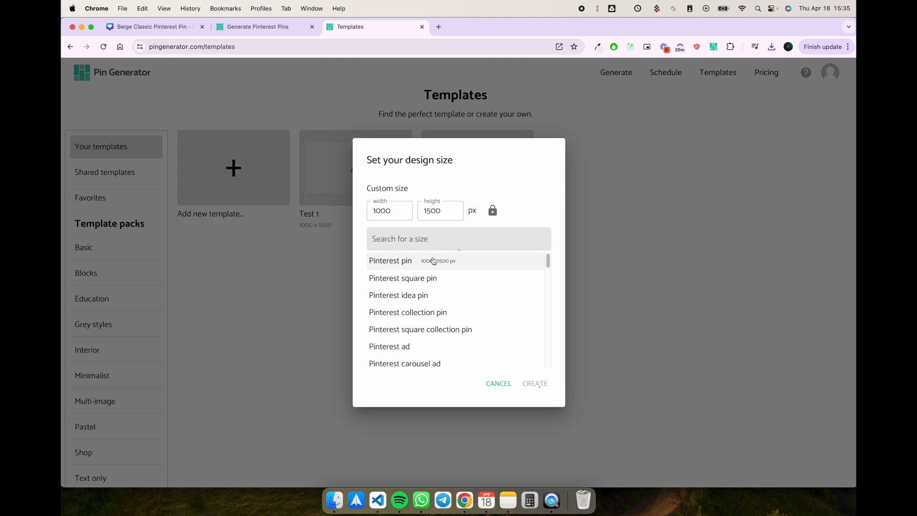
click(535, 383)
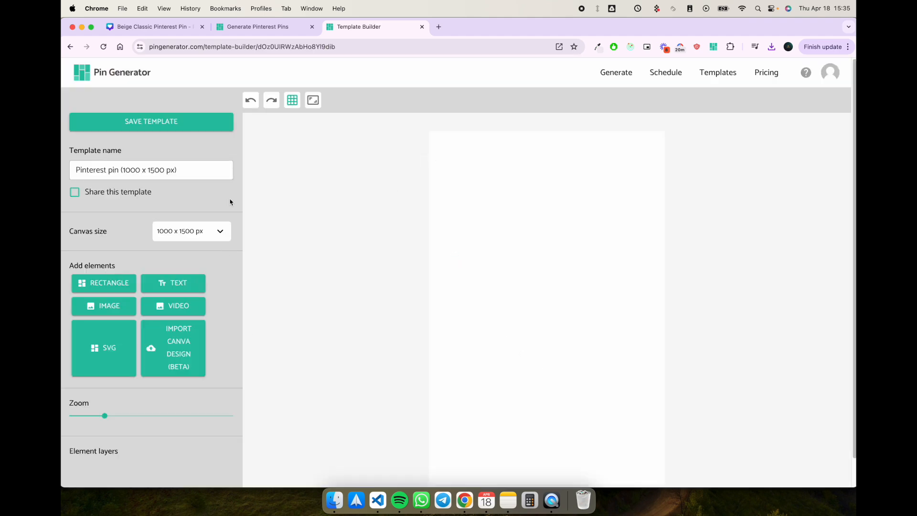
text(Test)
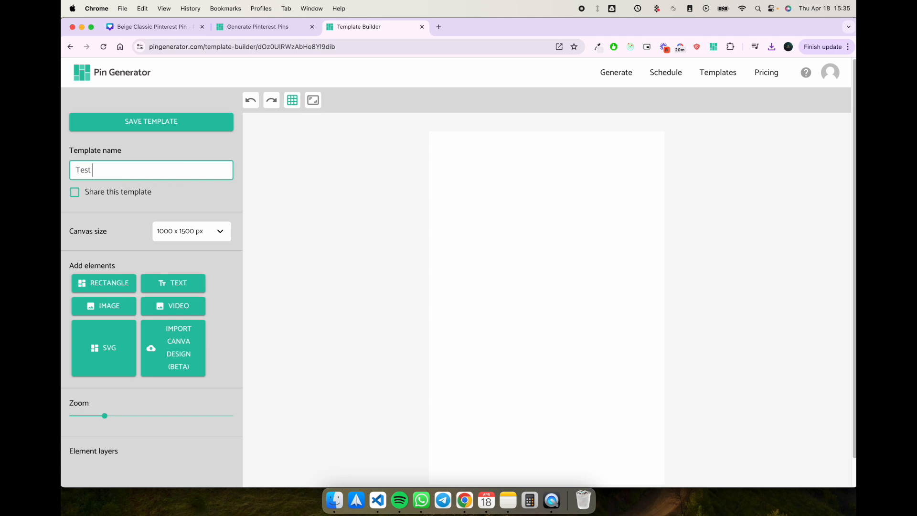
click(173, 348)
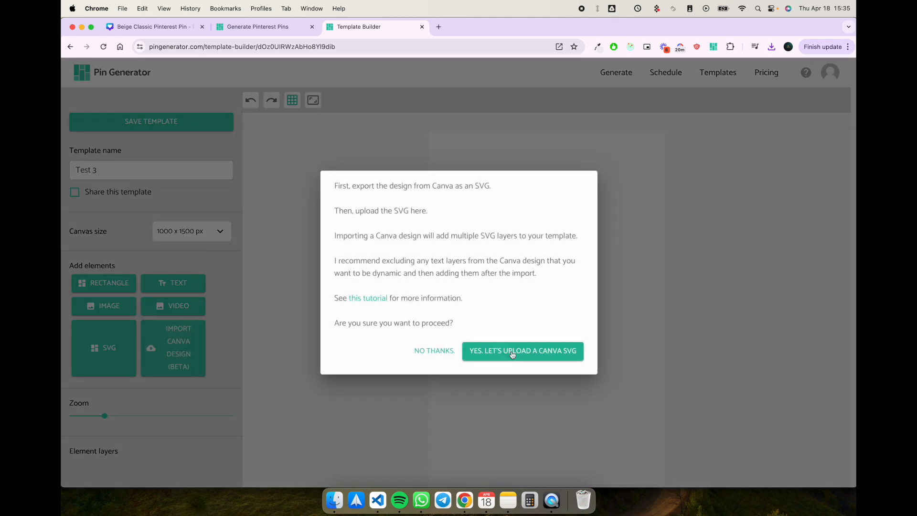
click(523, 351)
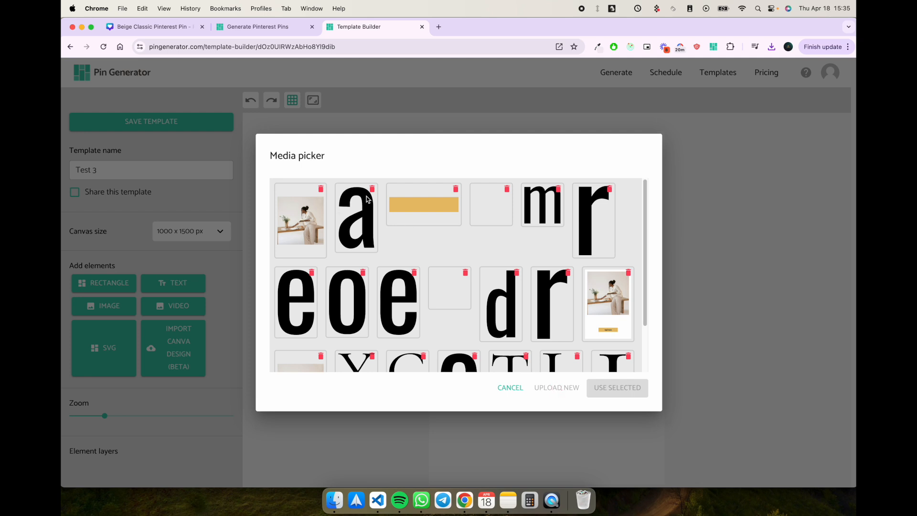
Step: Upload test3.svg to the media library and use it as the imported design
click(555, 388)
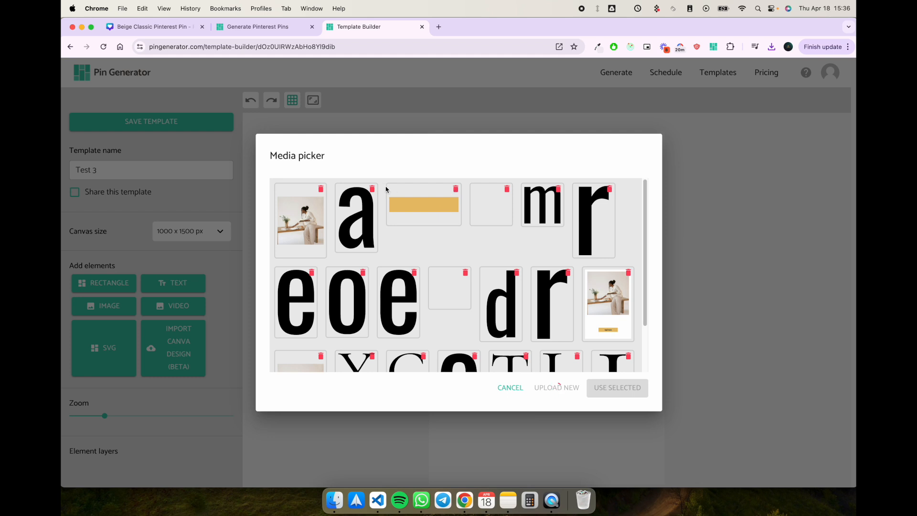
scroll(down, 3)
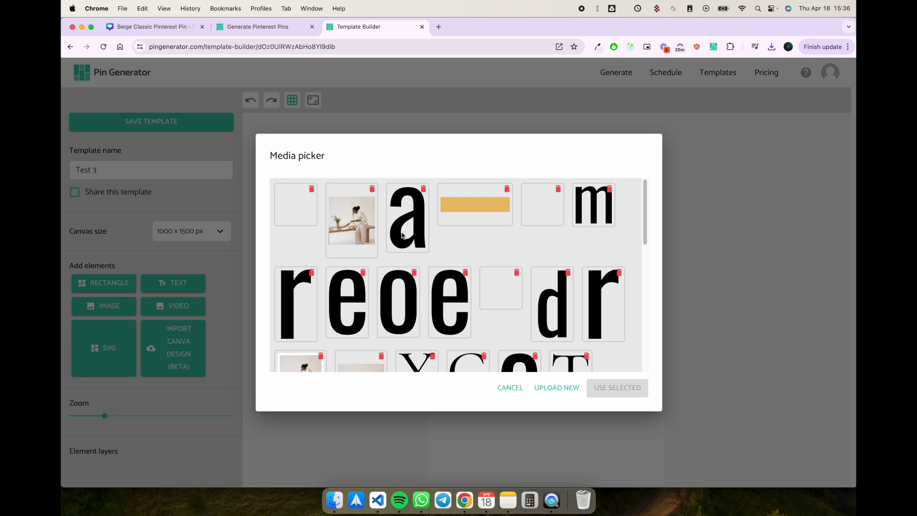
scroll(down, 3)
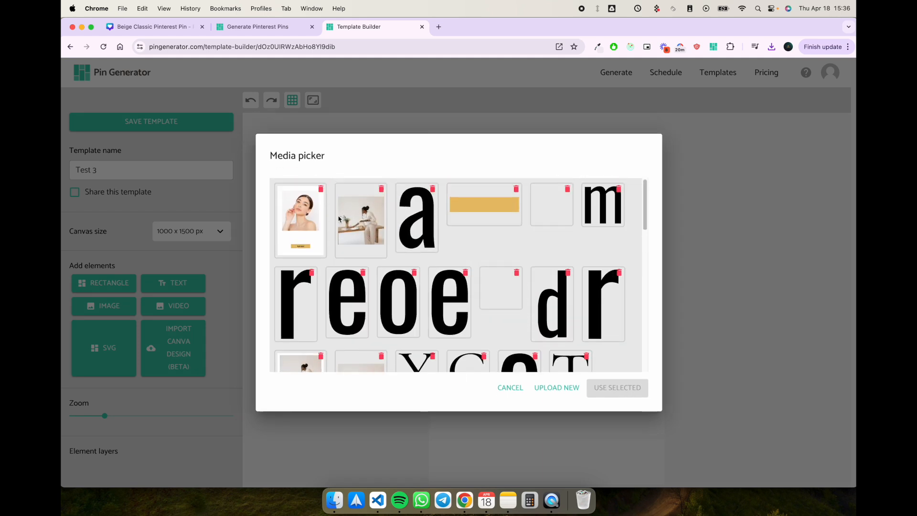
click(300, 221)
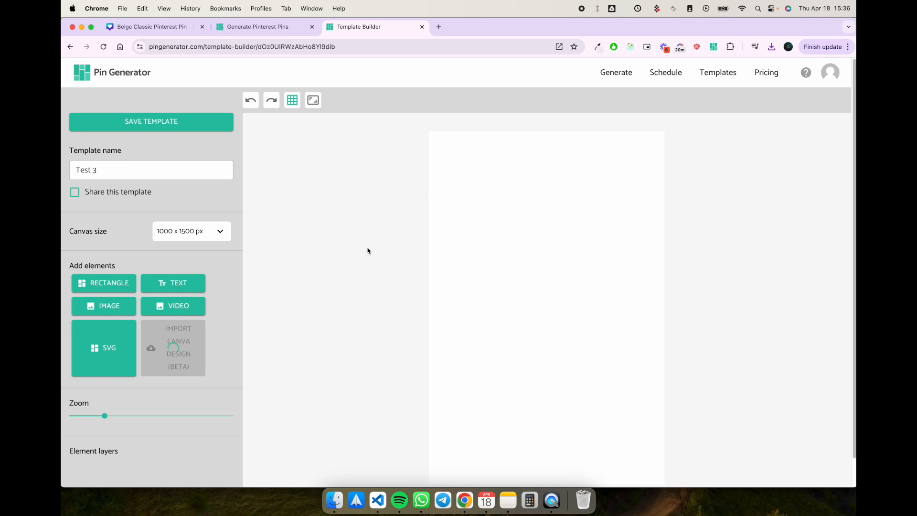
mouse_move(401, 235)
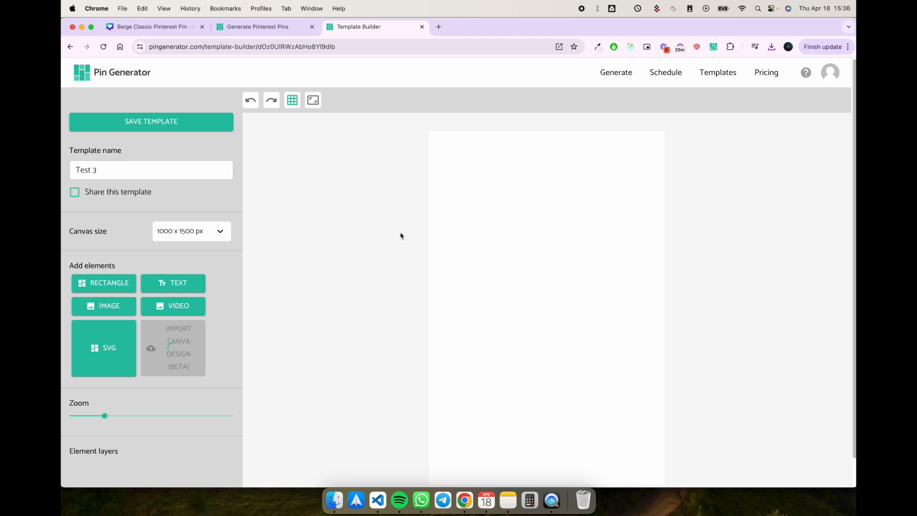
Step: Compare with the Canva original, return to Test 3, save it and add a text element
click(152, 26)
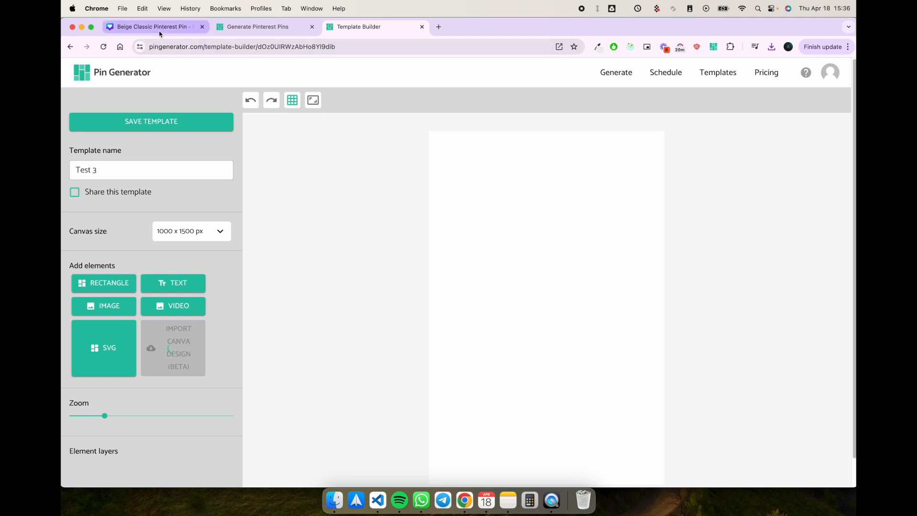
click(152, 26)
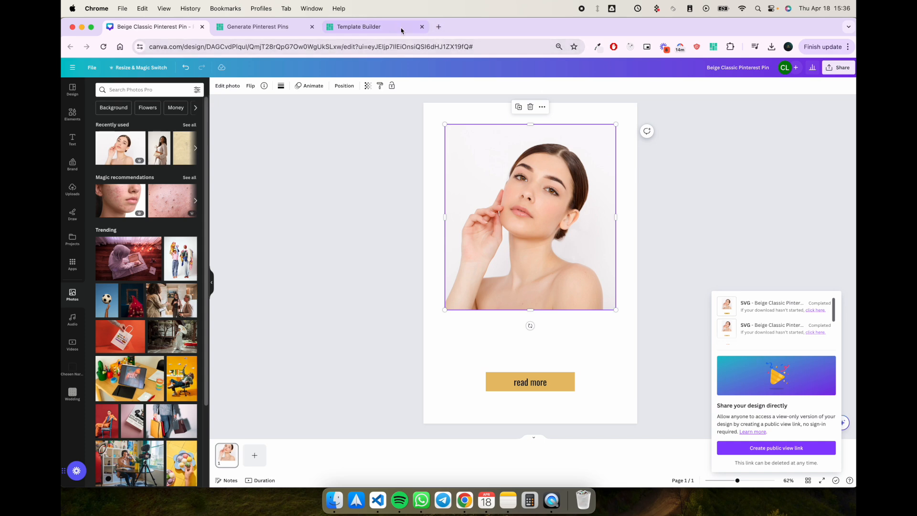
click(373, 26)
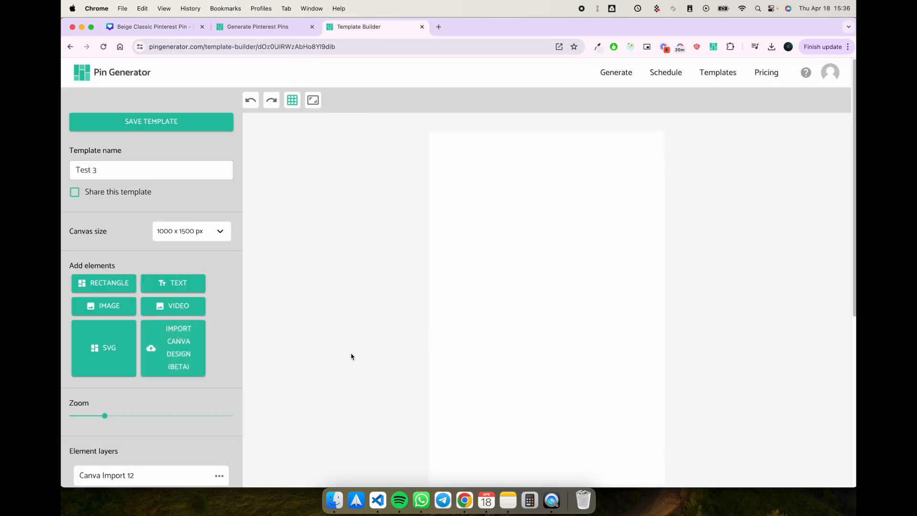
click(150, 121)
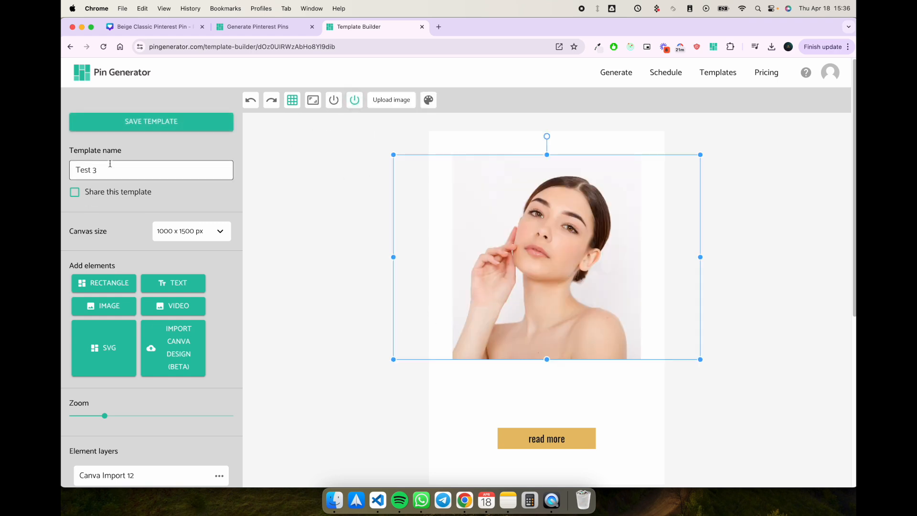
click(302, 161)
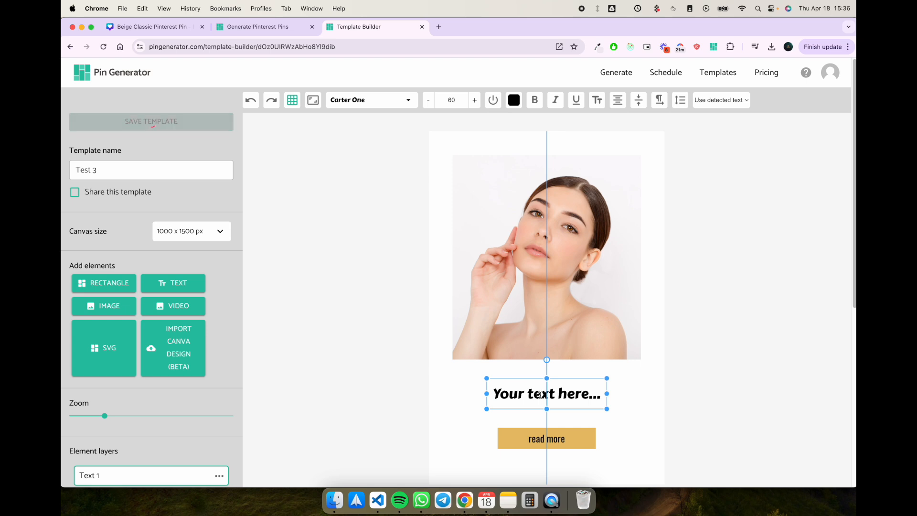
Step: Make the text a dynamic {title}, widen its box, enlarge the font and save the template
click(718, 100)
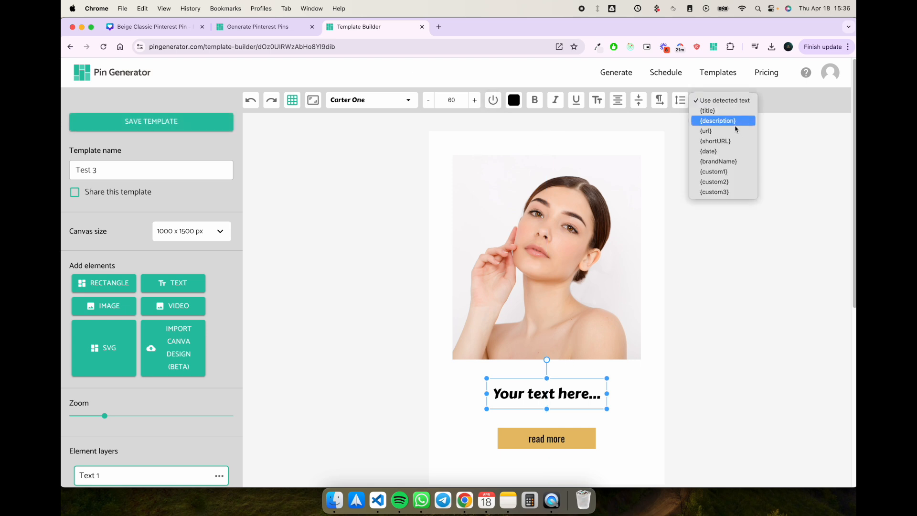
click(706, 111)
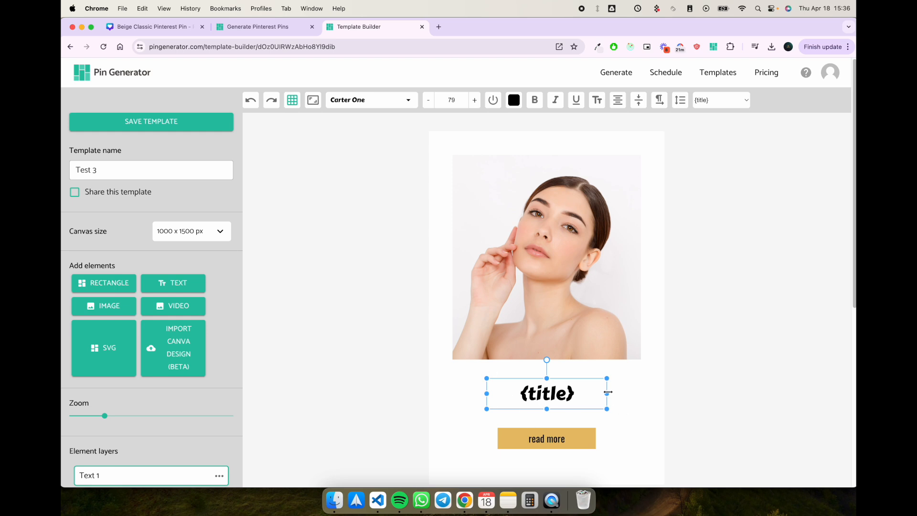
drag(606, 392, 636, 392)
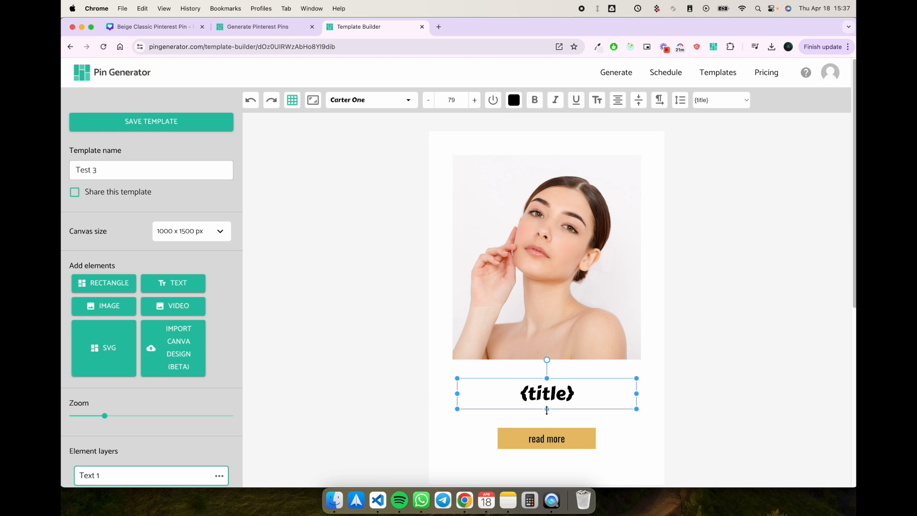
click(474, 100)
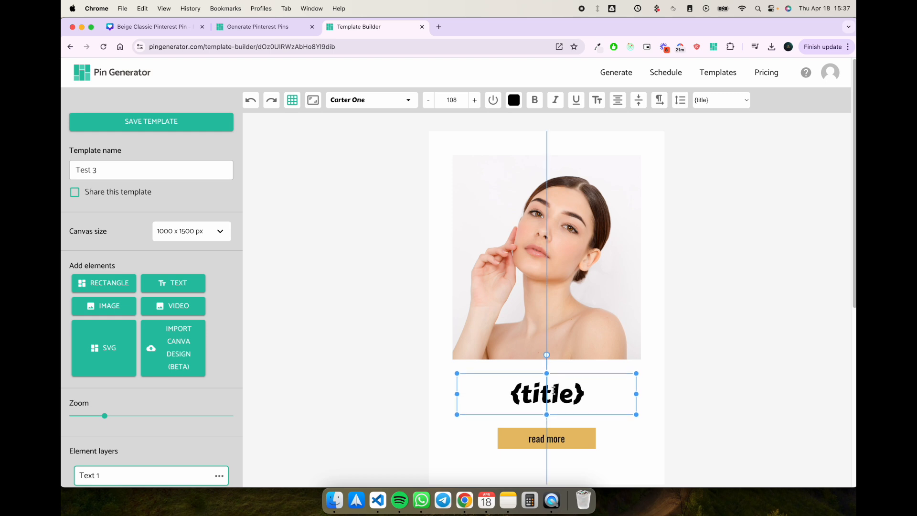
click(151, 122)
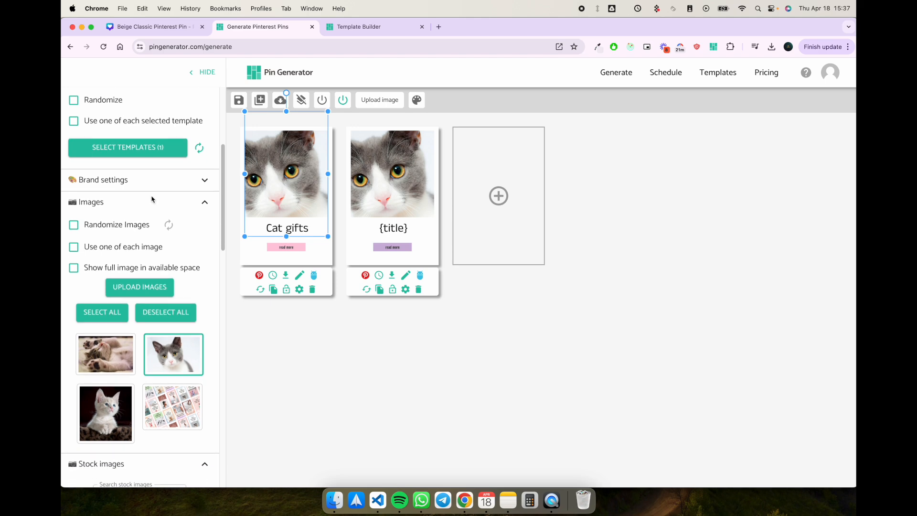
Step: Add Test 3 to the selected templates and generate one pin of each, giving a second cat pin
click(127, 147)
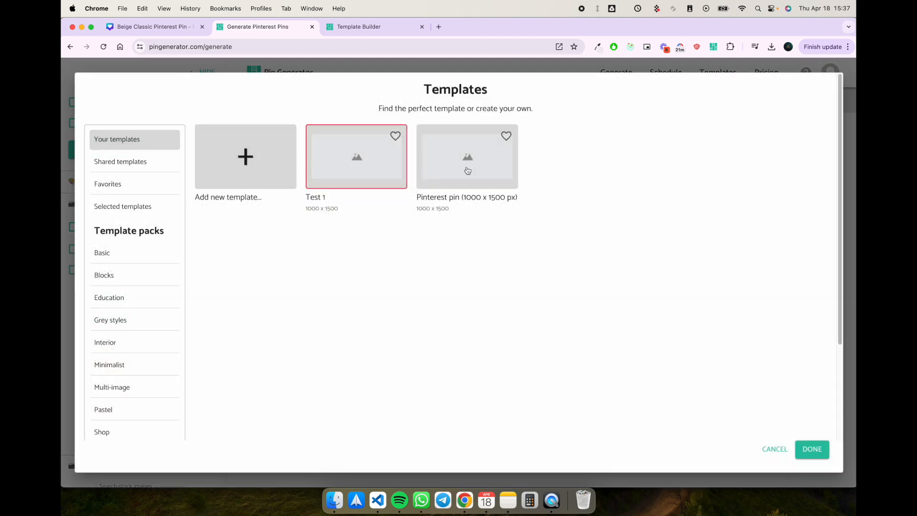
click(812, 449)
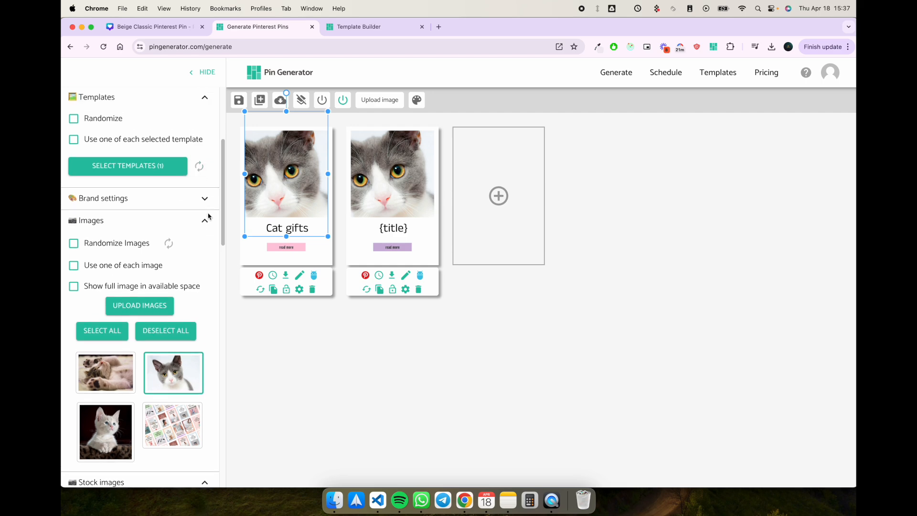
click(127, 166)
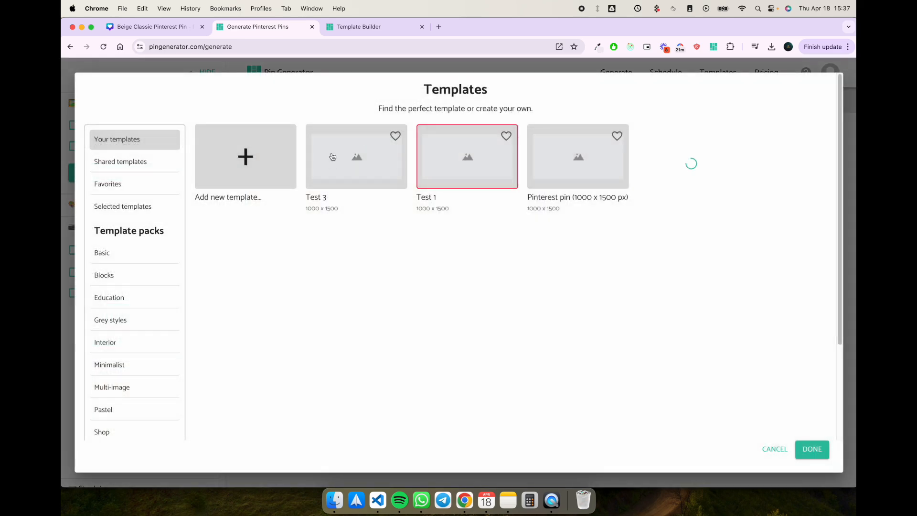
click(811, 448)
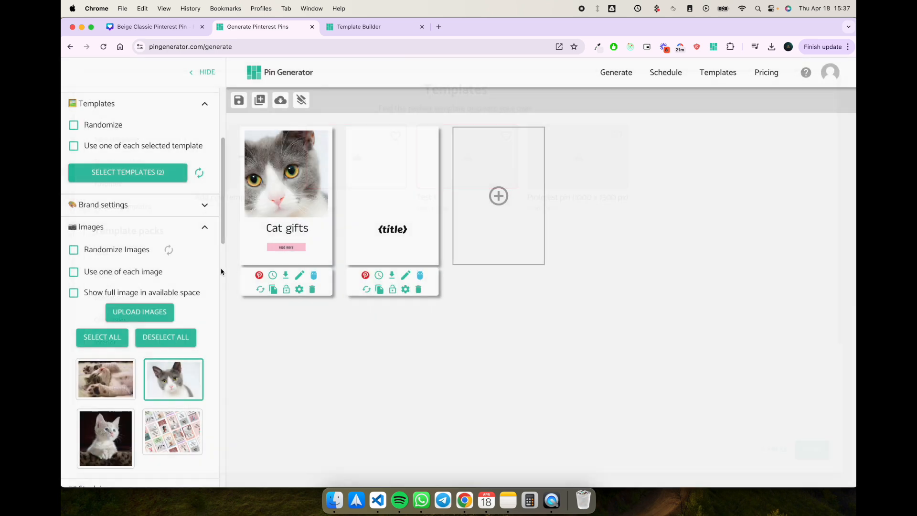
click(74, 145)
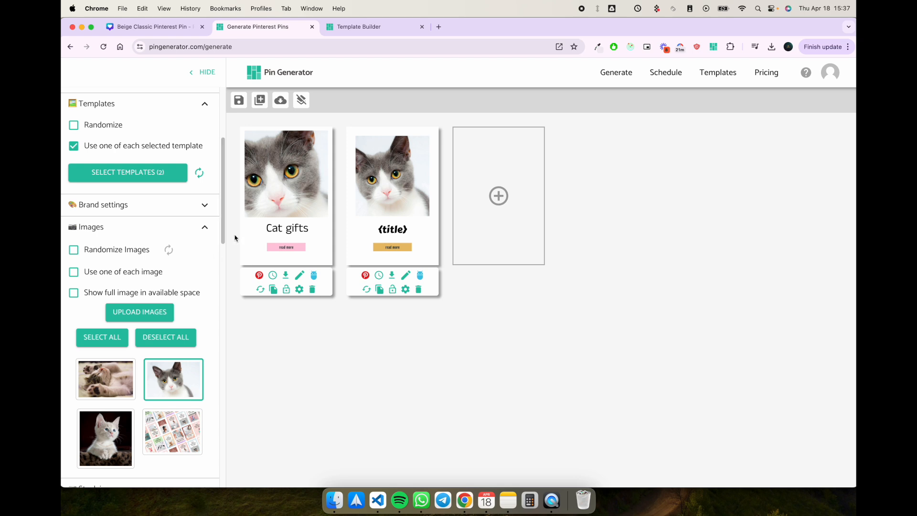
mouse_move(354, 206)
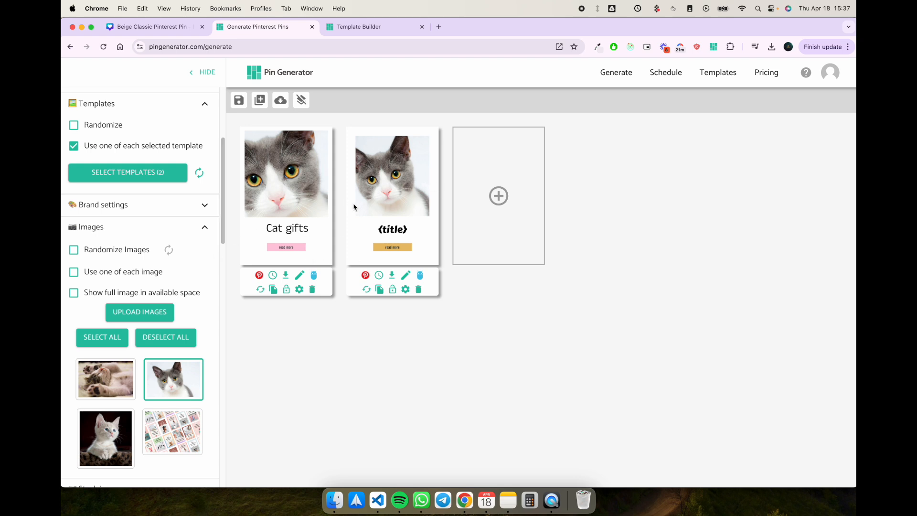
mouse_move(404, 274)
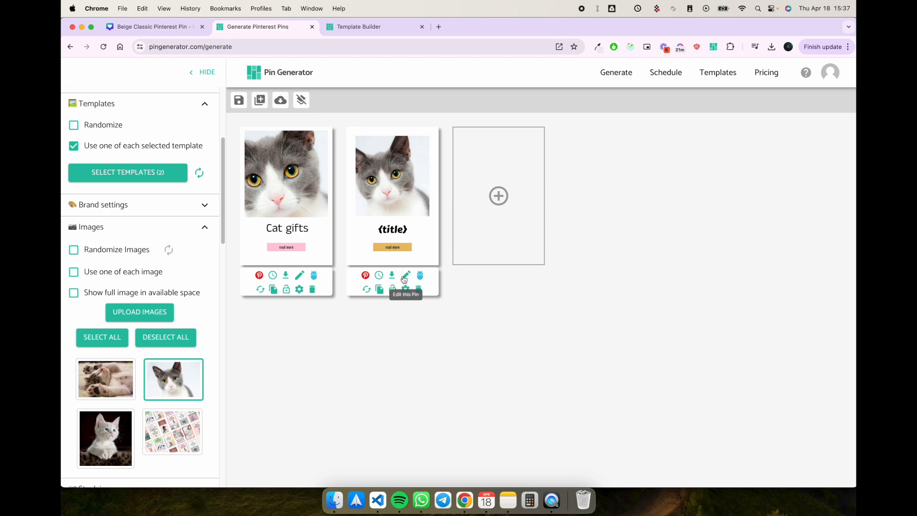
Step: Set the second pin's title to 'Cat gifts' and save it
click(405, 275)
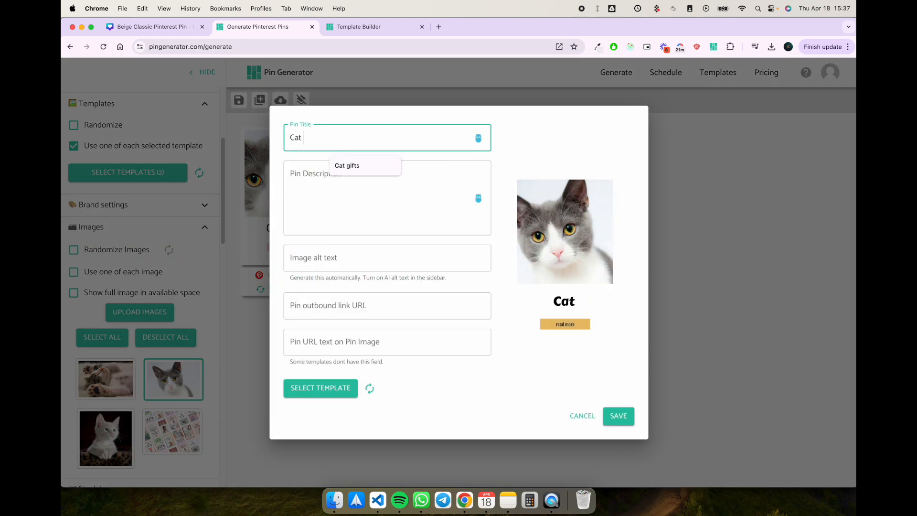
click(347, 165)
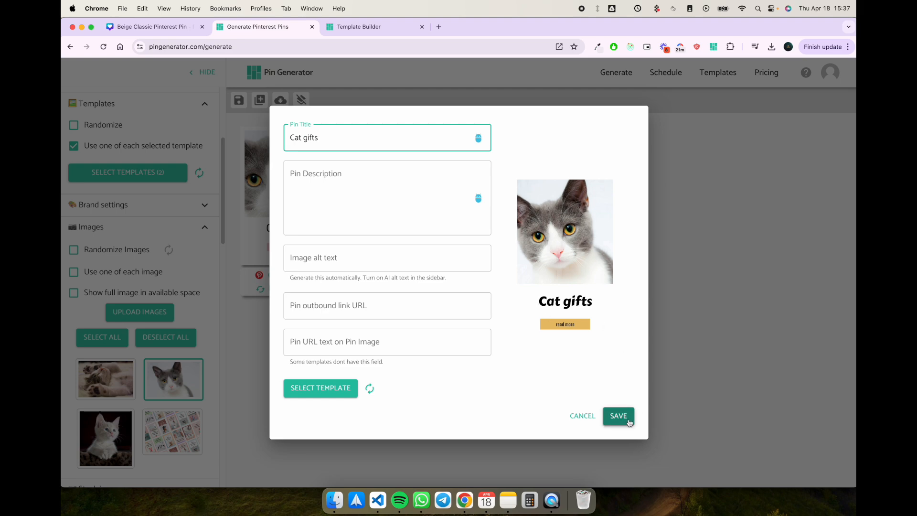
click(617, 416)
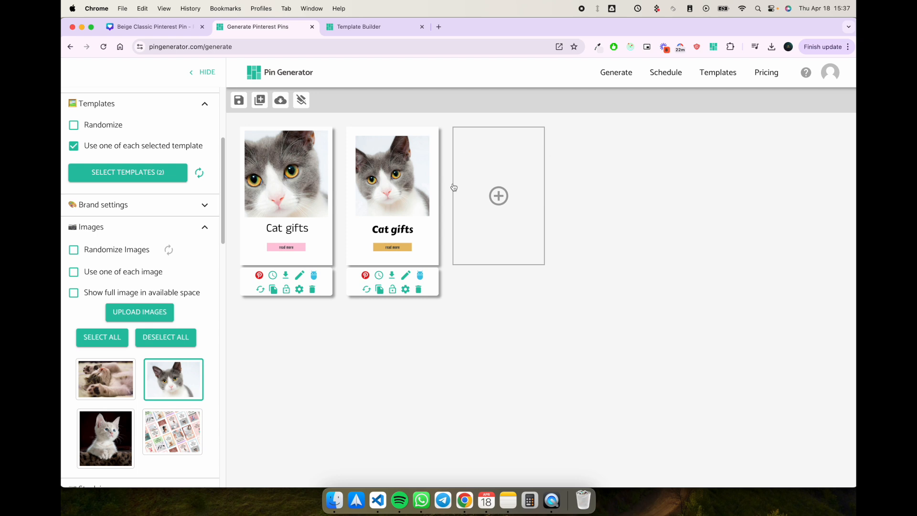
click(405, 275)
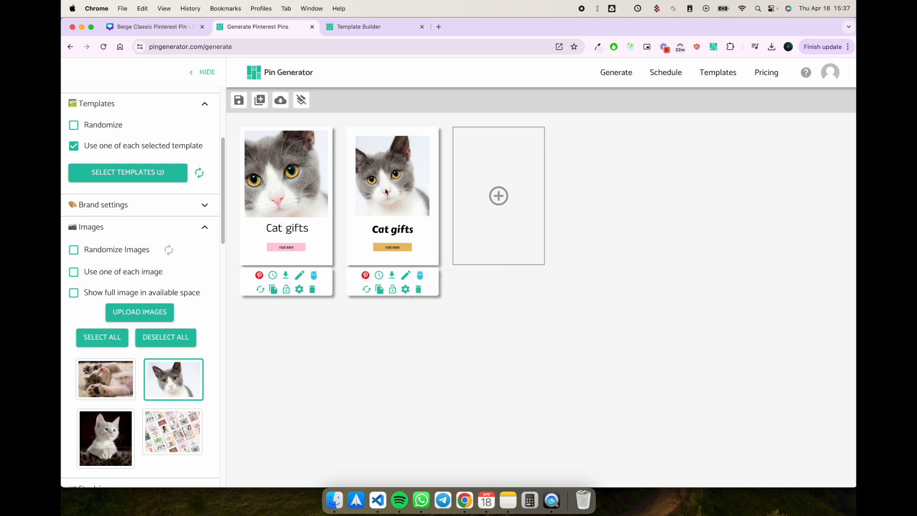
mouse_move(420, 93)
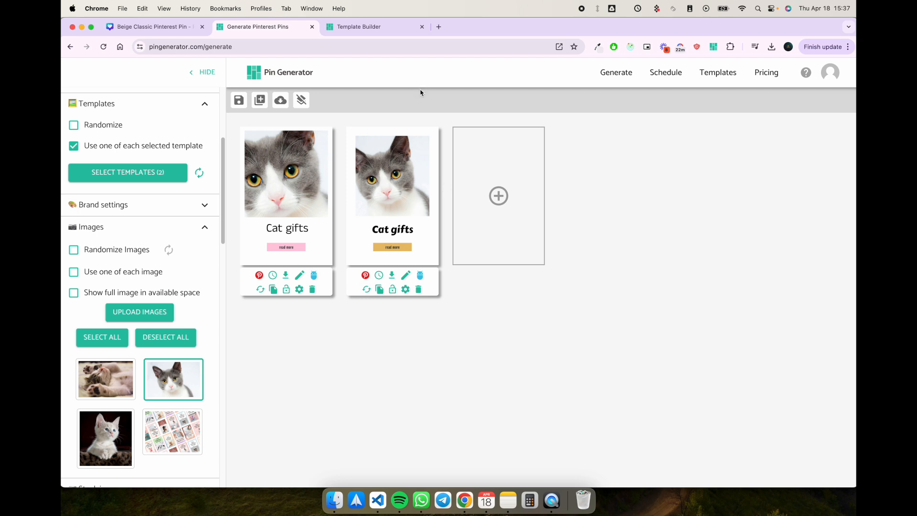
mouse_move(369, 59)
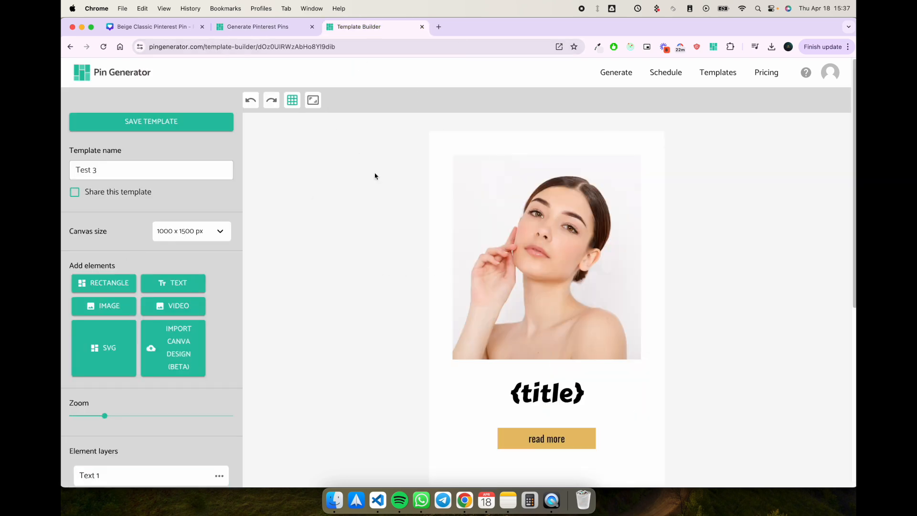
Step: Create a new 1000 × 1500 px template from the Templates list
click(718, 72)
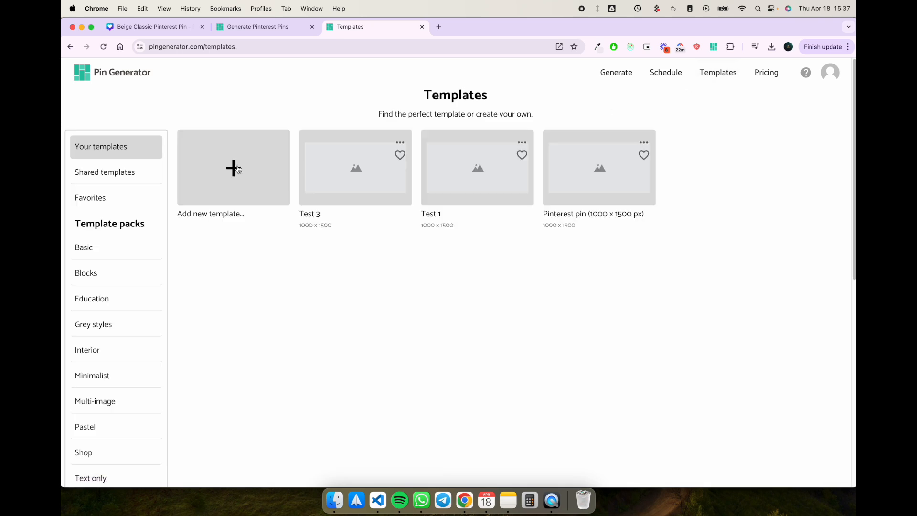
click(233, 167)
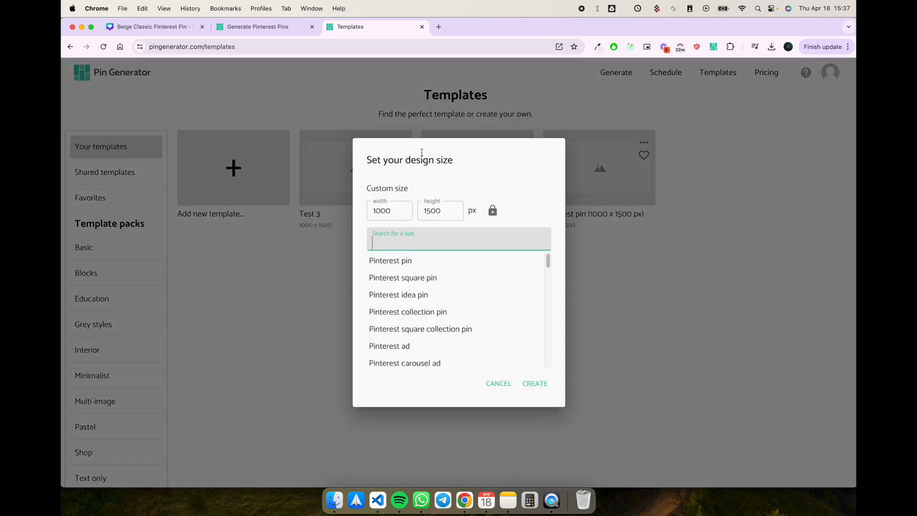
click(535, 383)
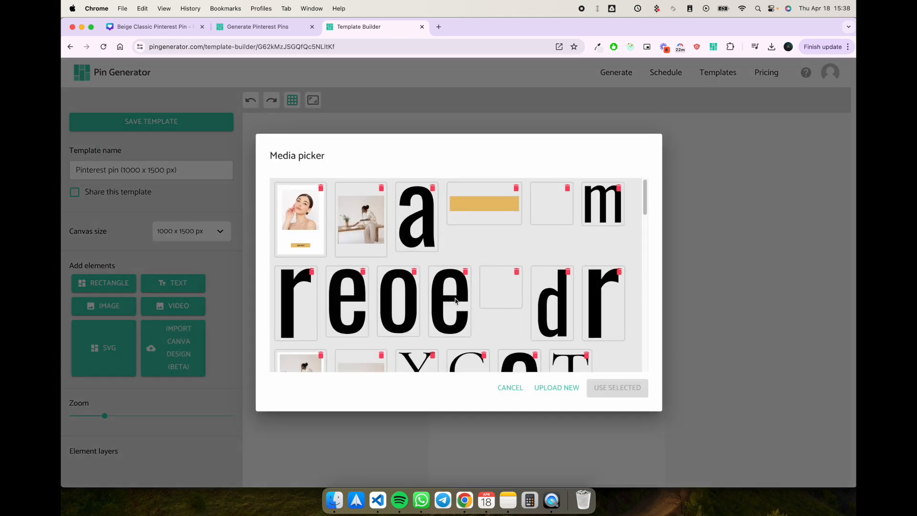
Step: Start a Canva design import via Upload New and browse the Desktop for the file
click(556, 387)
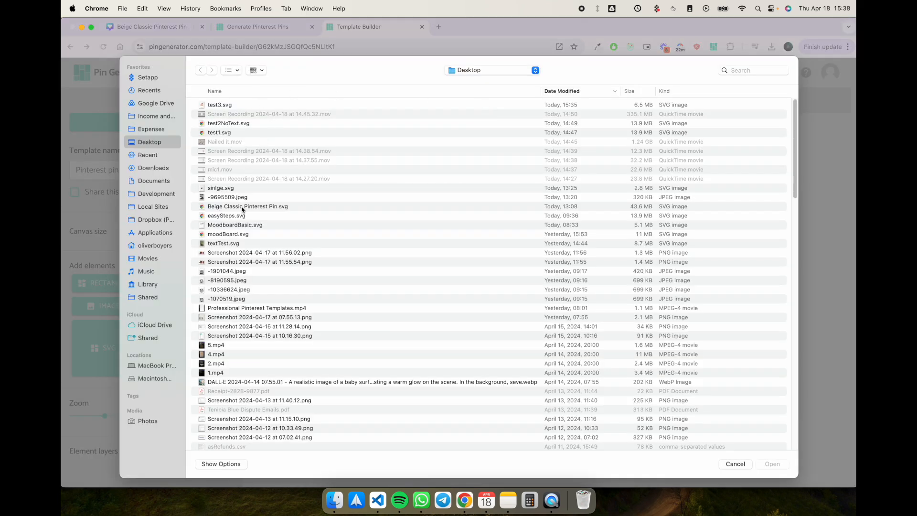
click(227, 234)
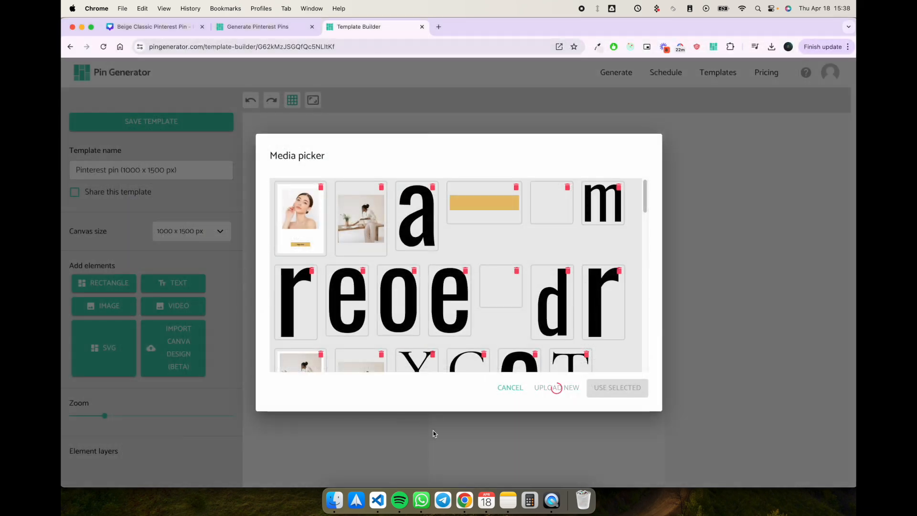
click(555, 387)
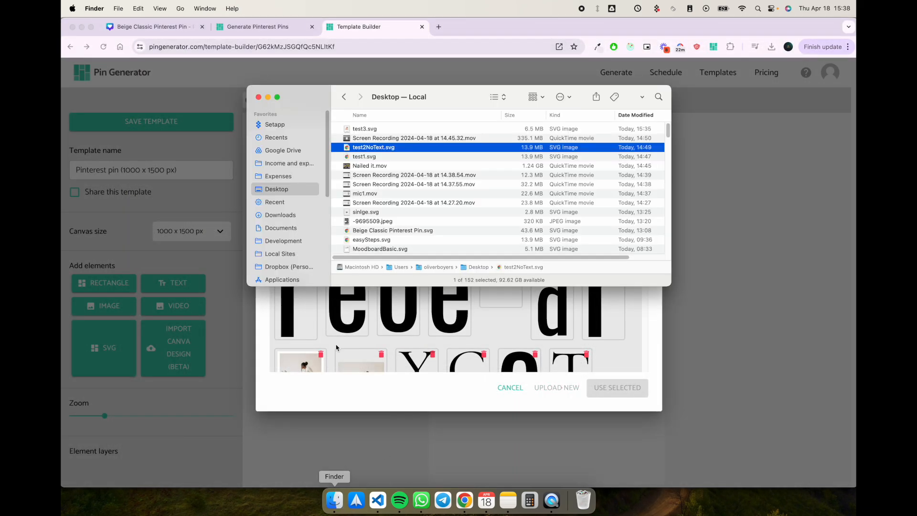
scroll(down, 3)
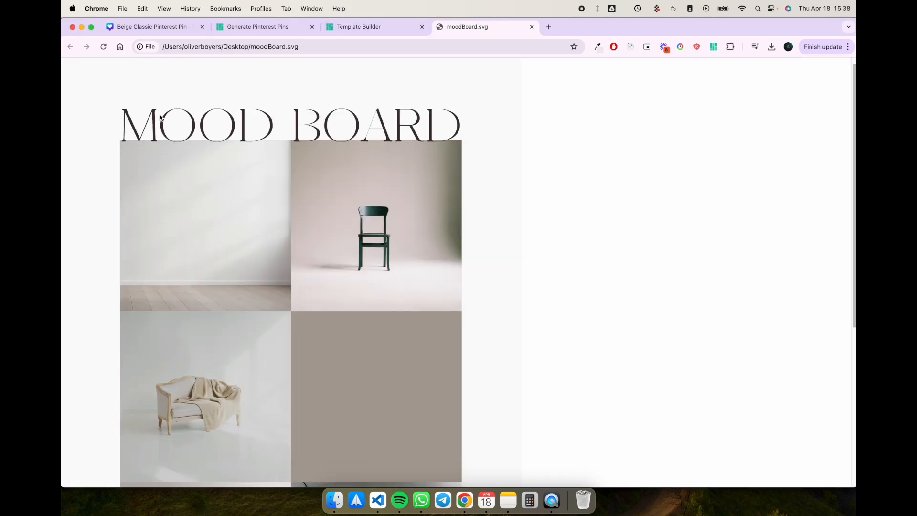
Step: Scroll through the moodBoard.svg preview tab, then return to the Template Builder tab
scroll(down, 3)
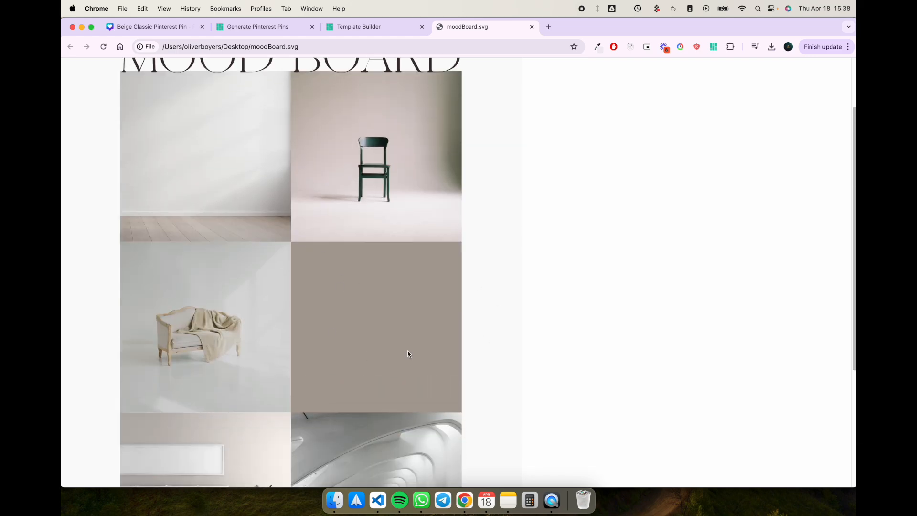
scroll(down, 3)
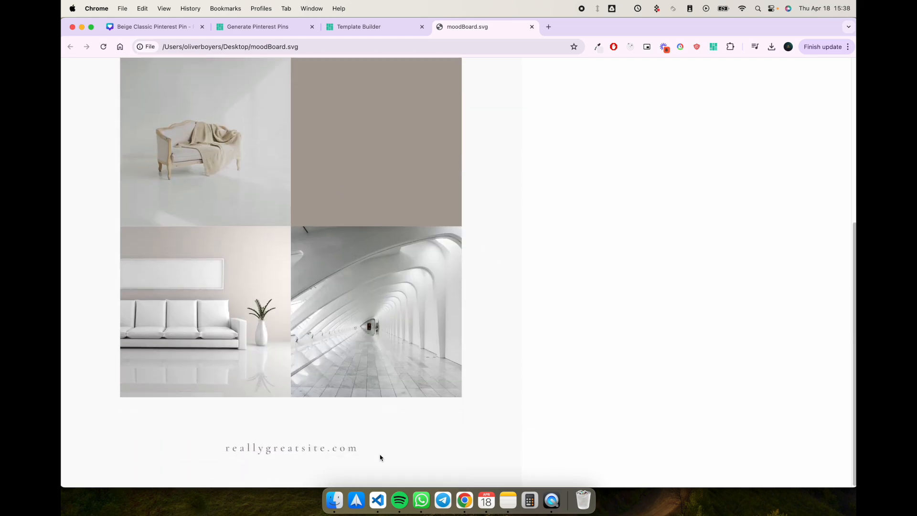
scroll(up, 3)
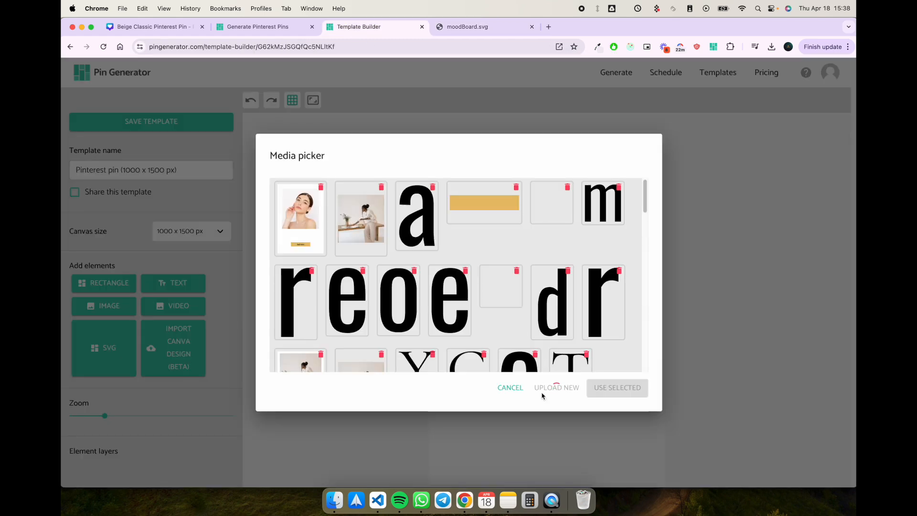
click(476, 27)
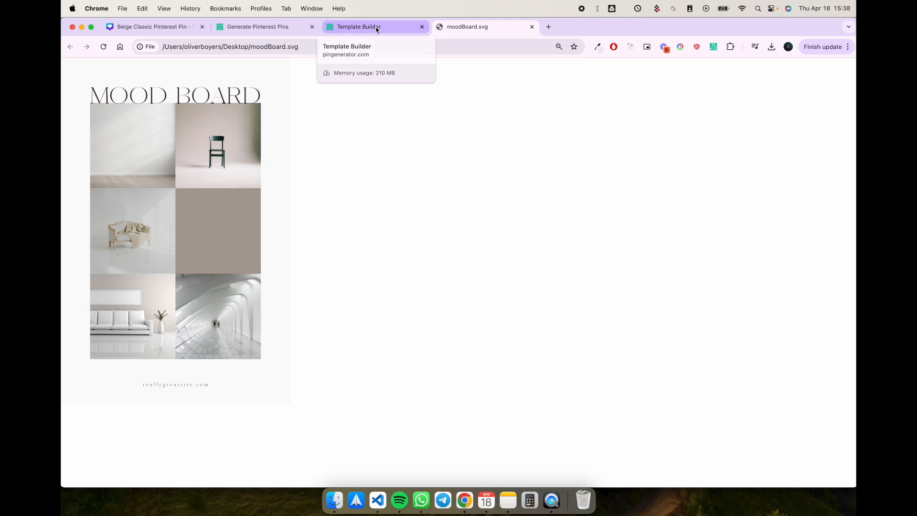
click(374, 27)
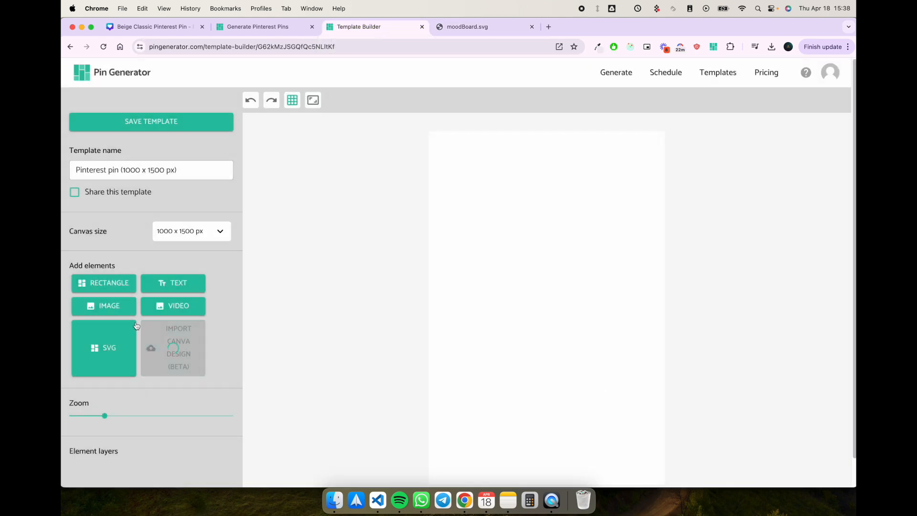
mouse_move(309, 353)
text(Mood board)
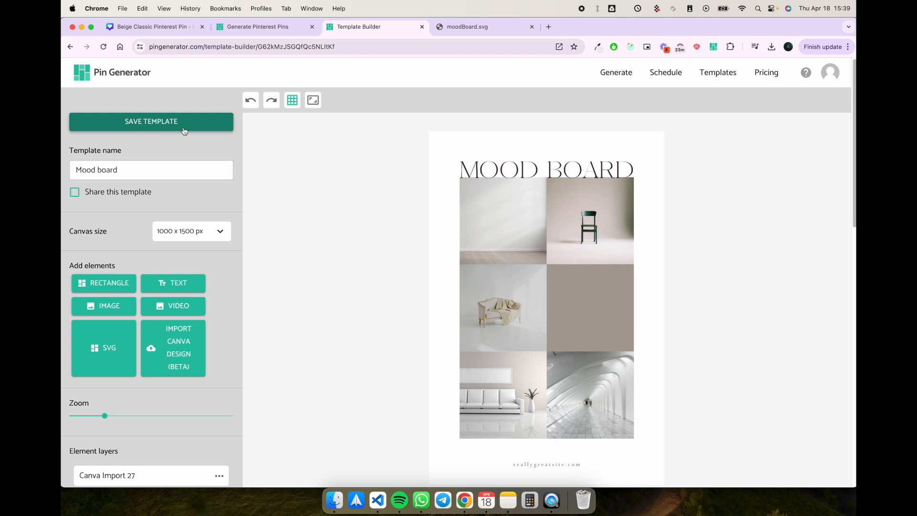
mouse_move(178, 129)
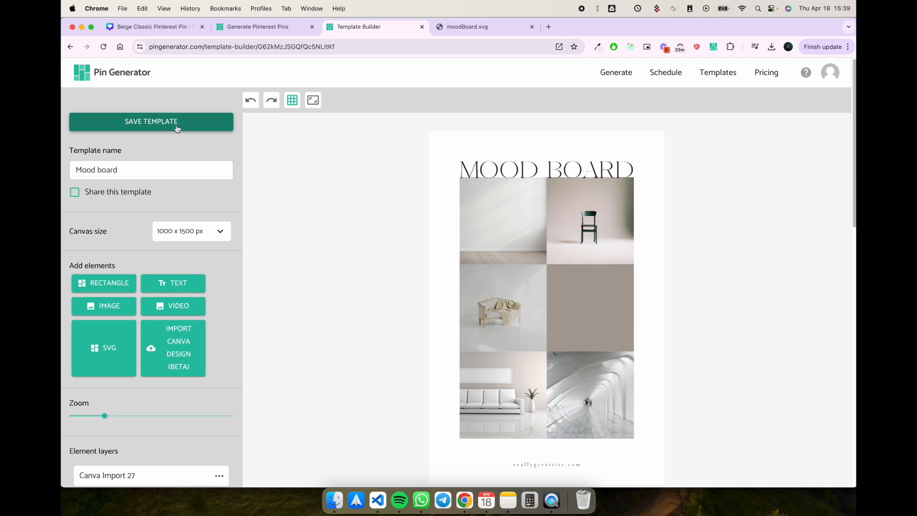
mouse_move(343, 217)
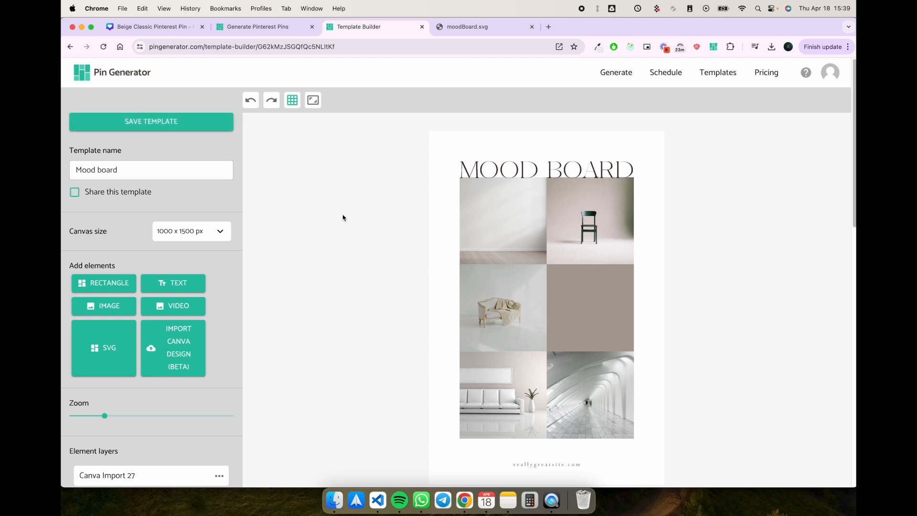
scroll(down, 3)
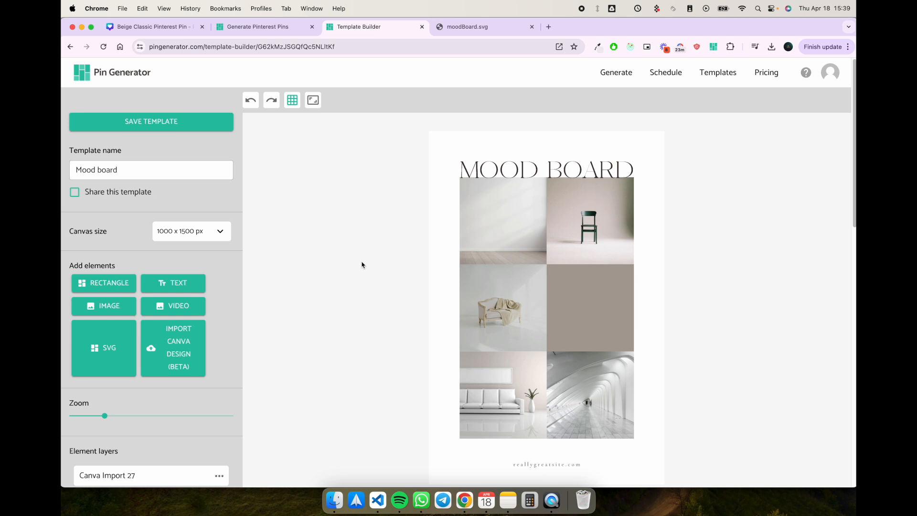
mouse_move(436, 124)
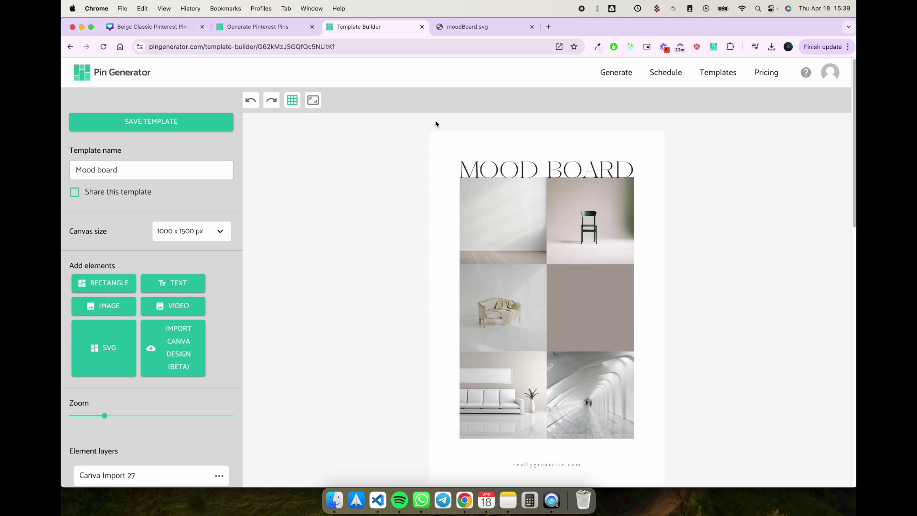
mouse_move(366, 136)
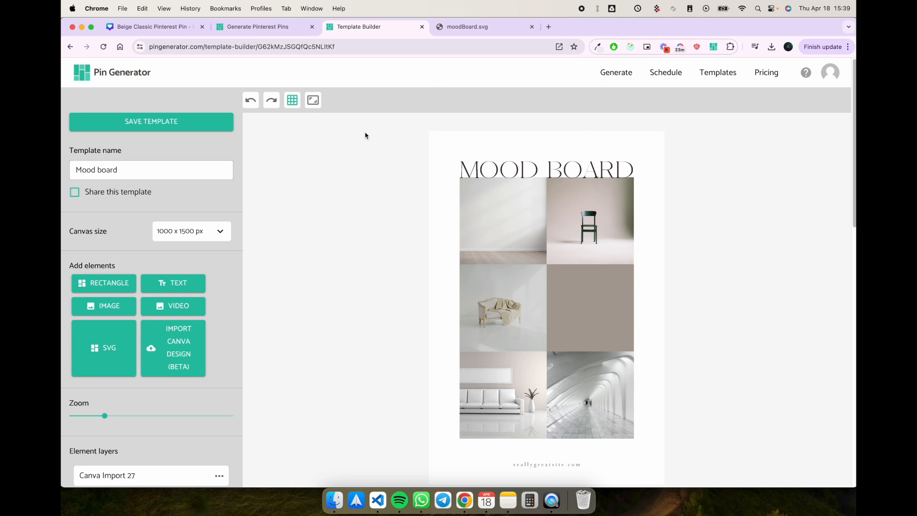
mouse_move(681, 158)
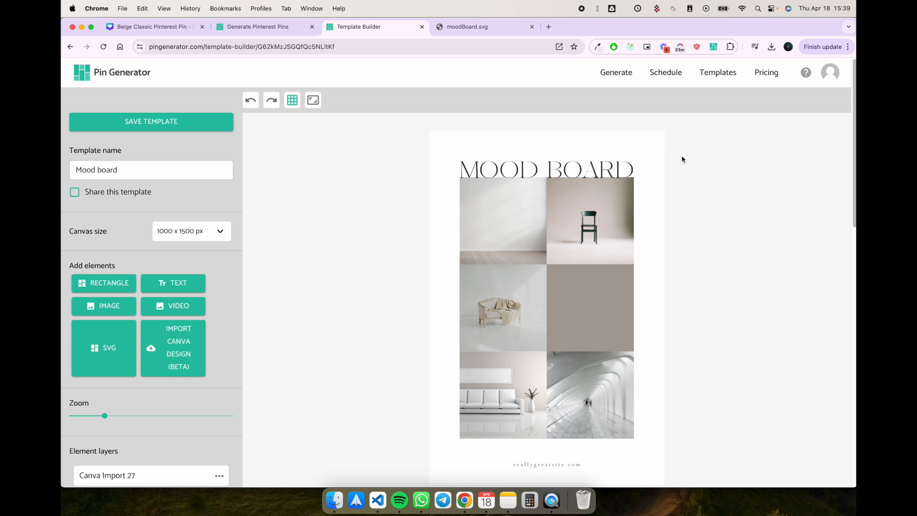
mouse_move(660, 10)
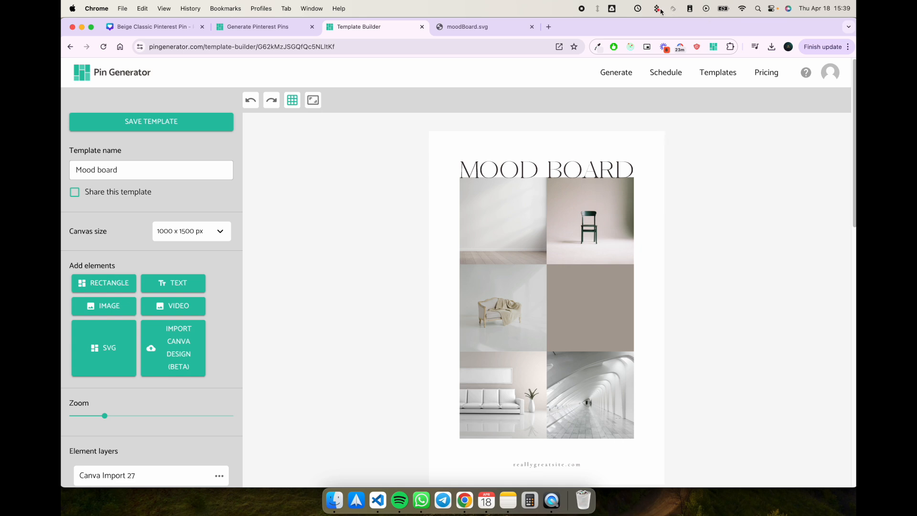